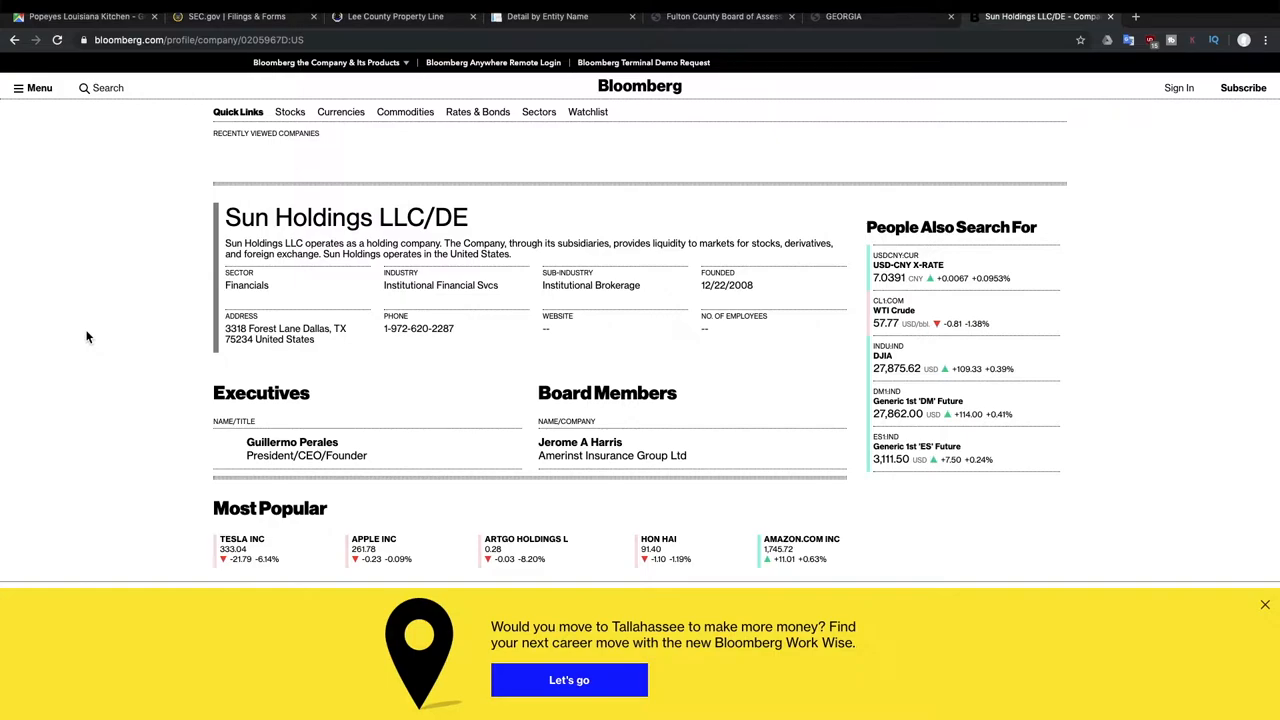
mouse_move(140, 167)
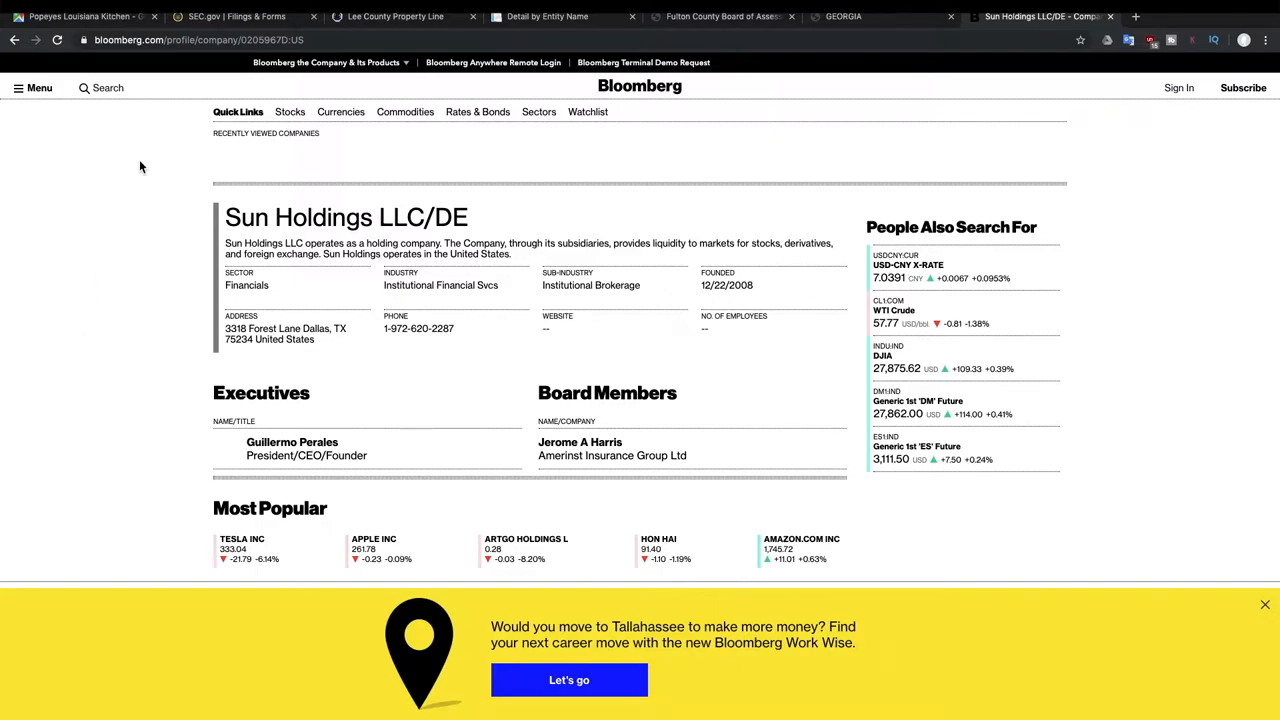
Switch from the Sun Holdings Bloomberg profile to the SEC.gov Filings & Forms tab.
click(237, 16)
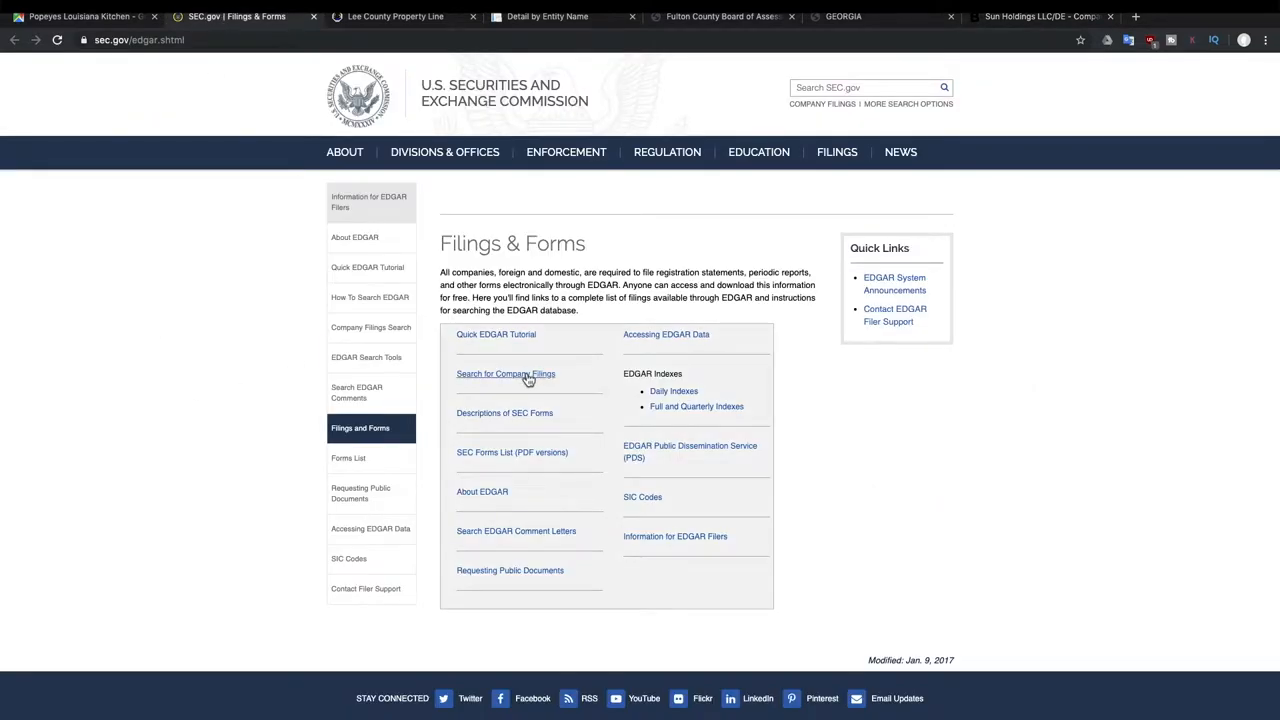
Go to EDGAR Search Tools and open the full-text search of the past four years.
click(505, 373)
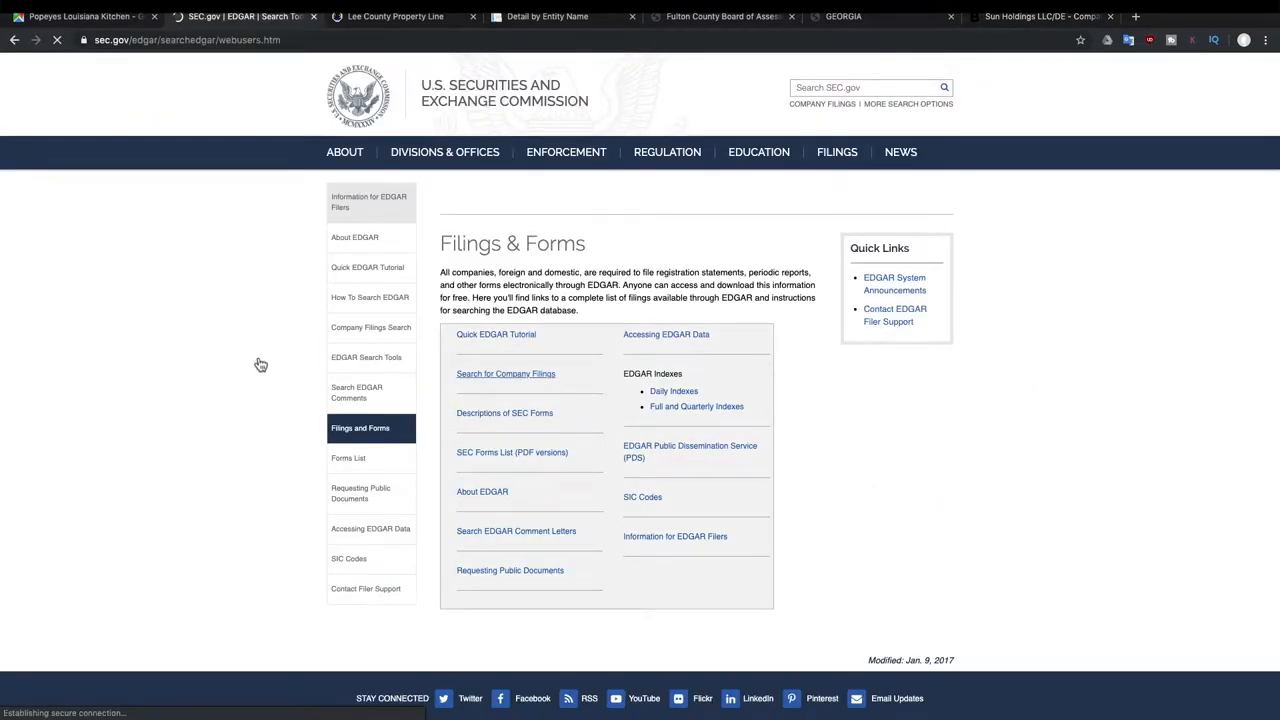
click(366, 357)
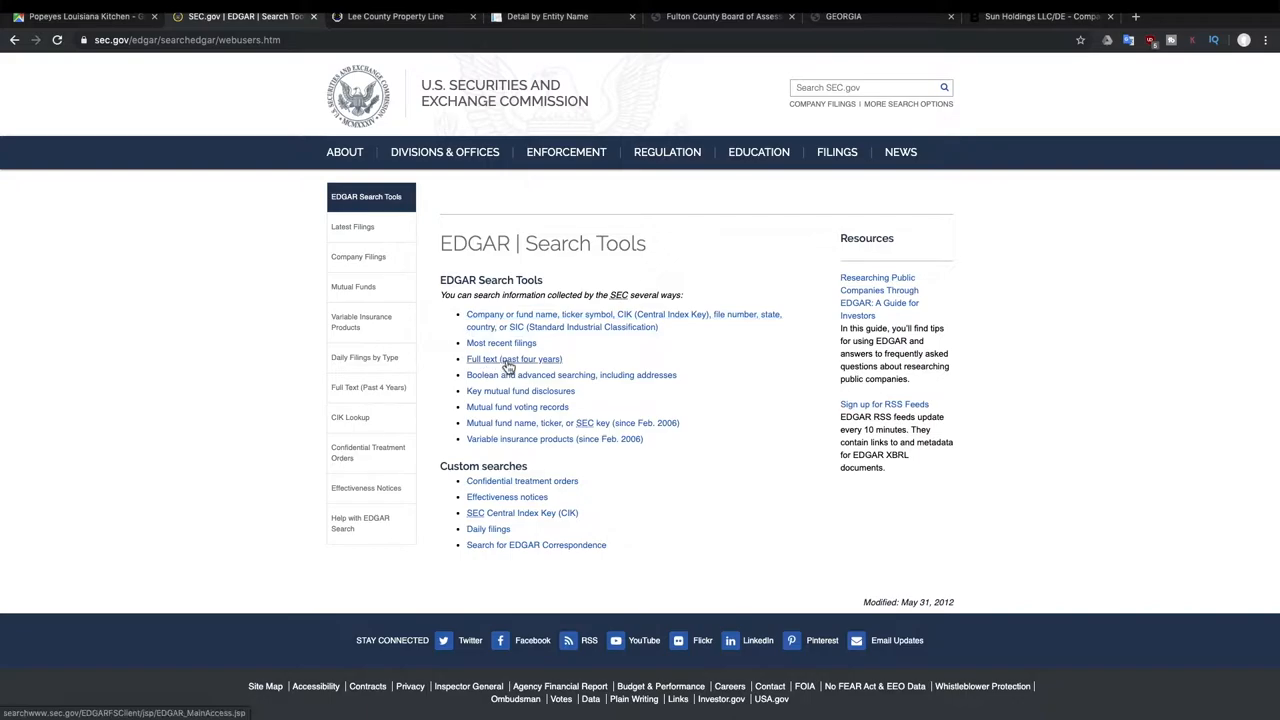
click(513, 359)
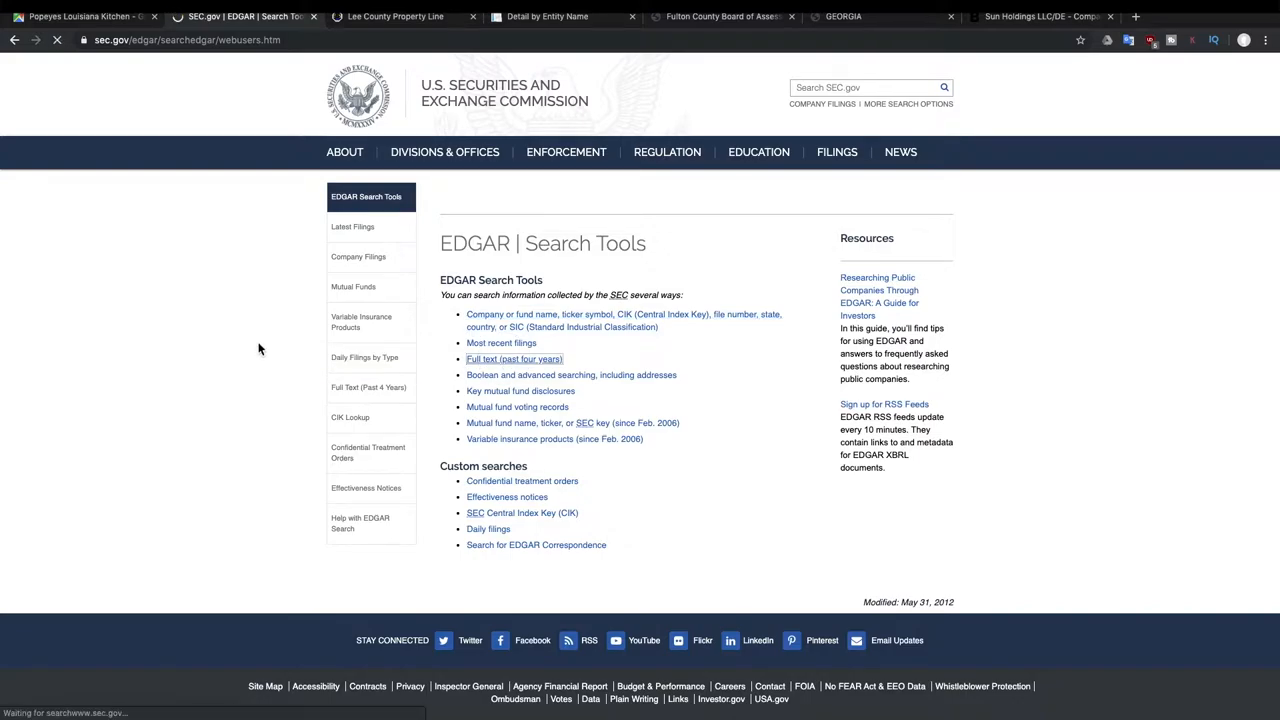
Run a full-text search for 'popeyes AND reit', returning 1,926 results.
click(514, 359)
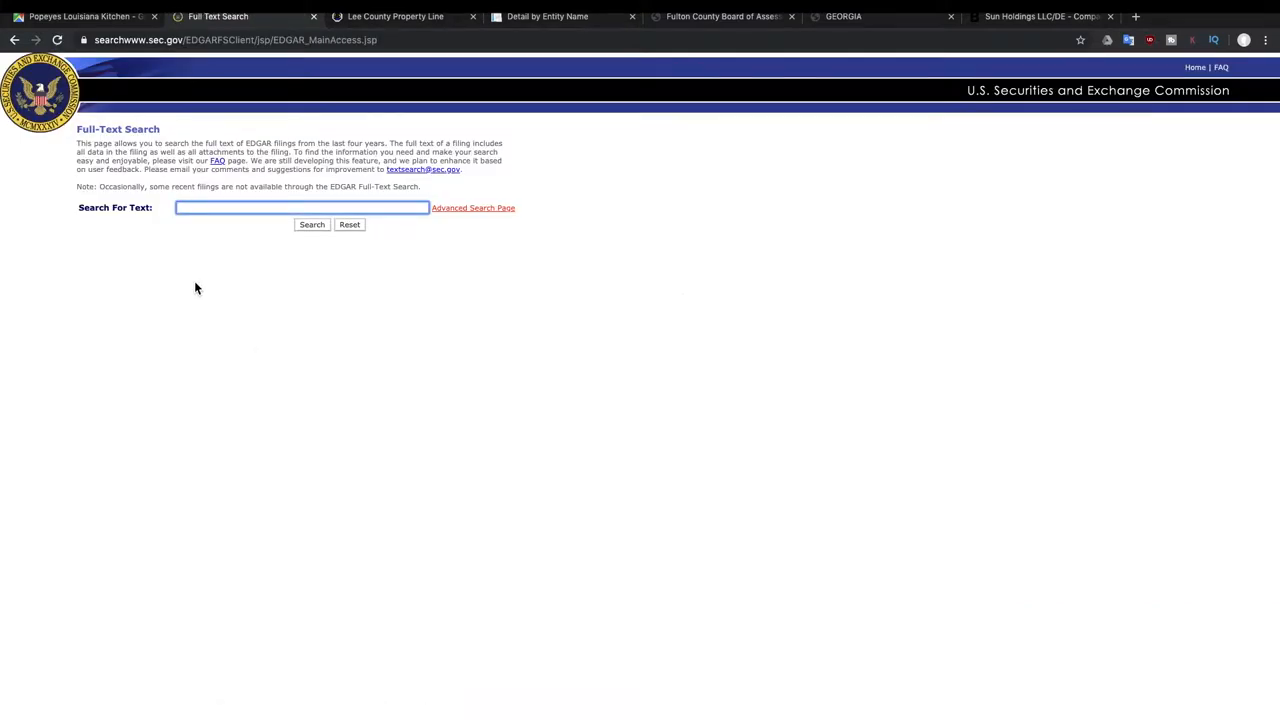
text(popeyes)
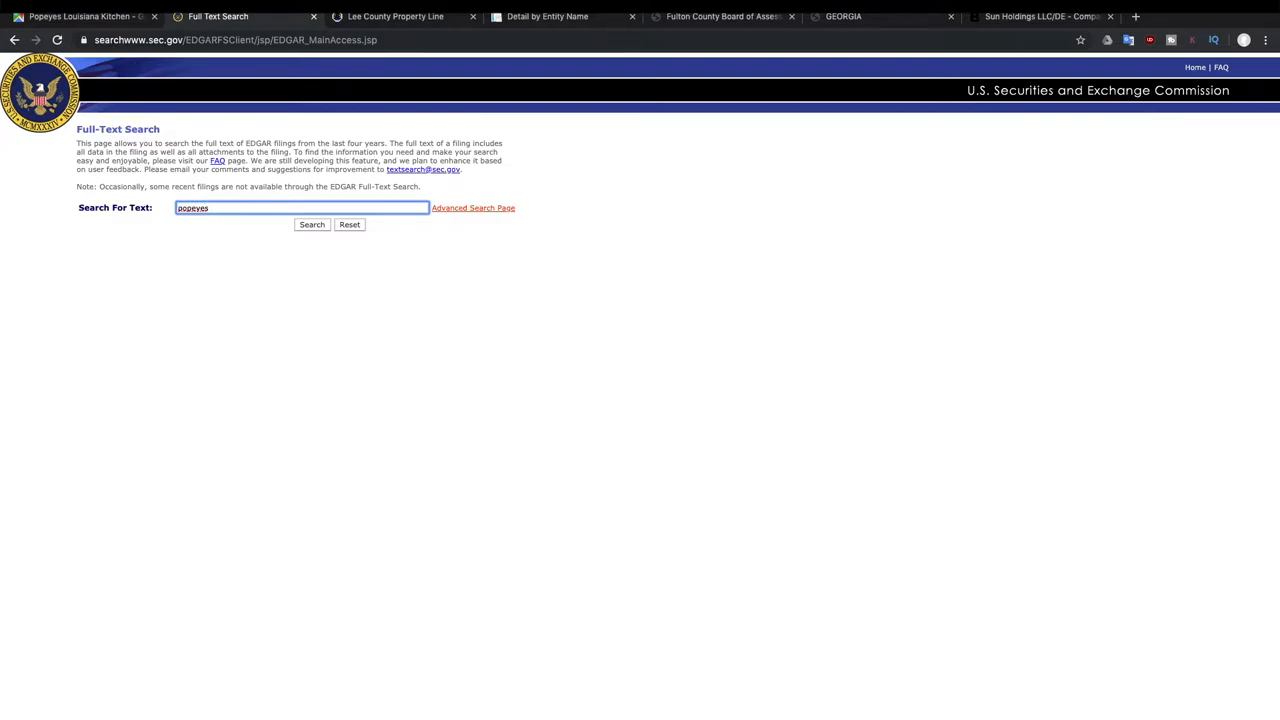
text(AND)
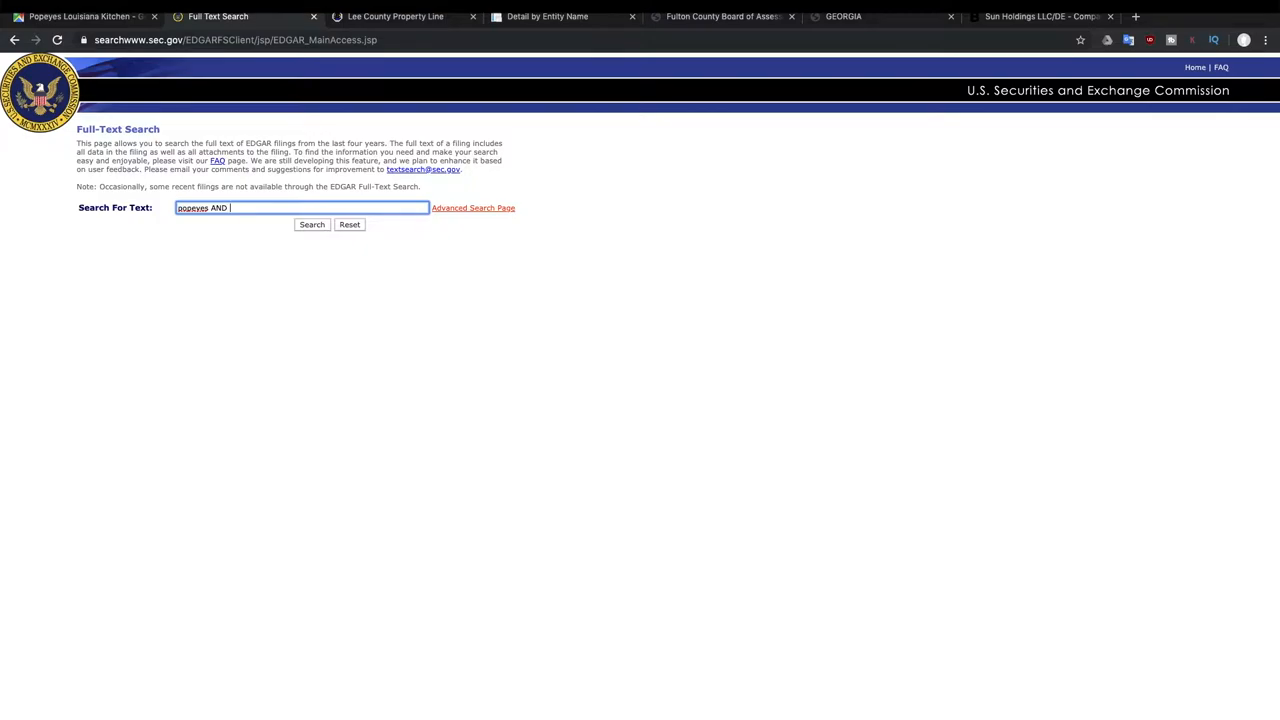
text(reit)
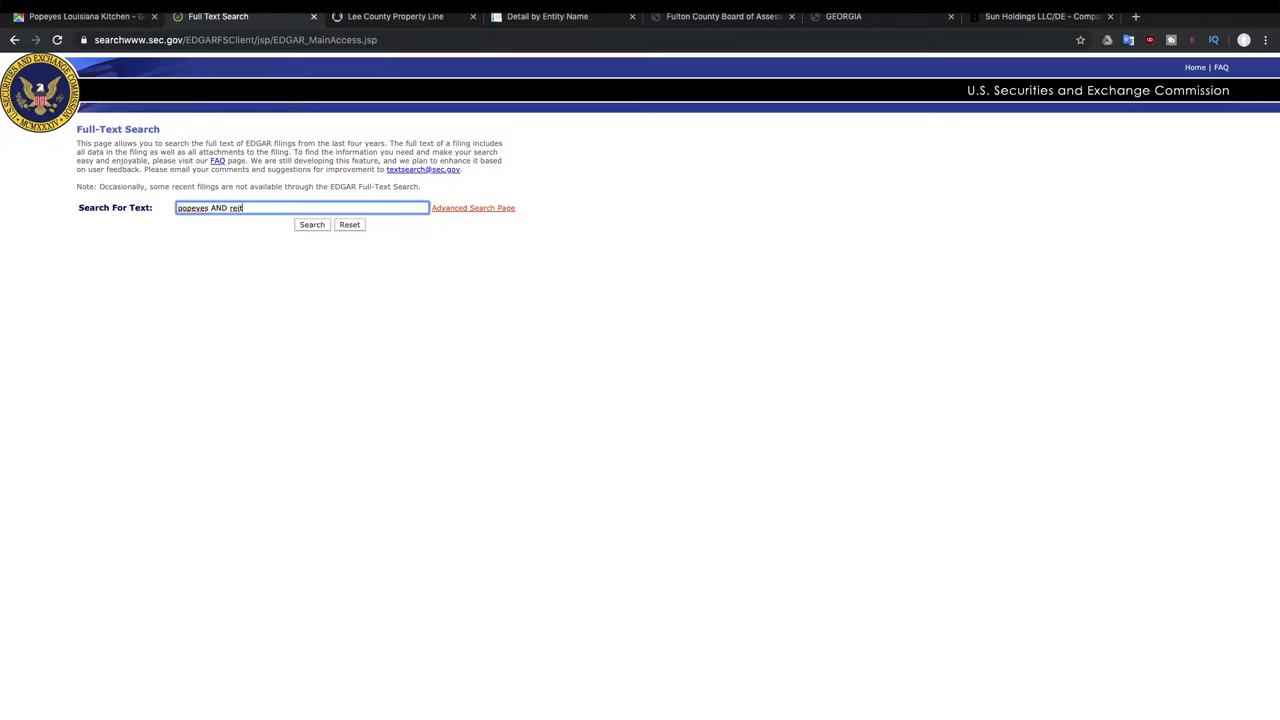
click(312, 224)
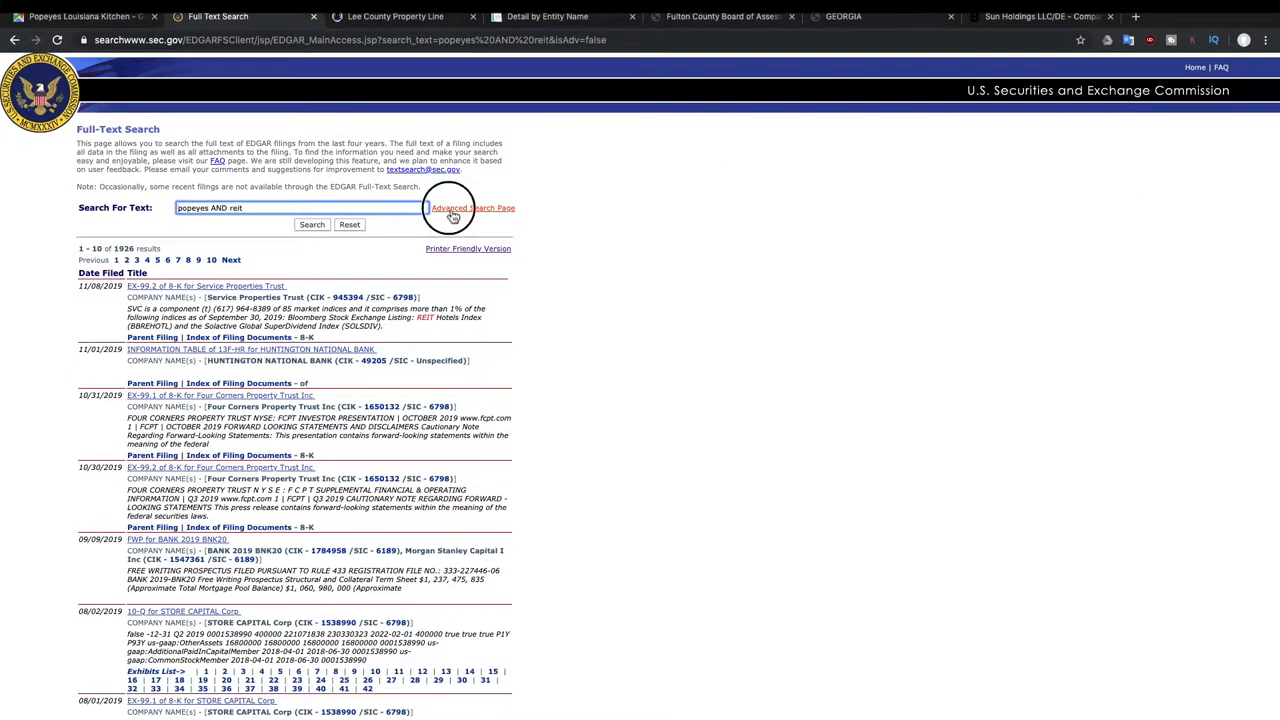
Filter the search to form type 8-K and rerun it, leaving 62 results.
click(471, 207)
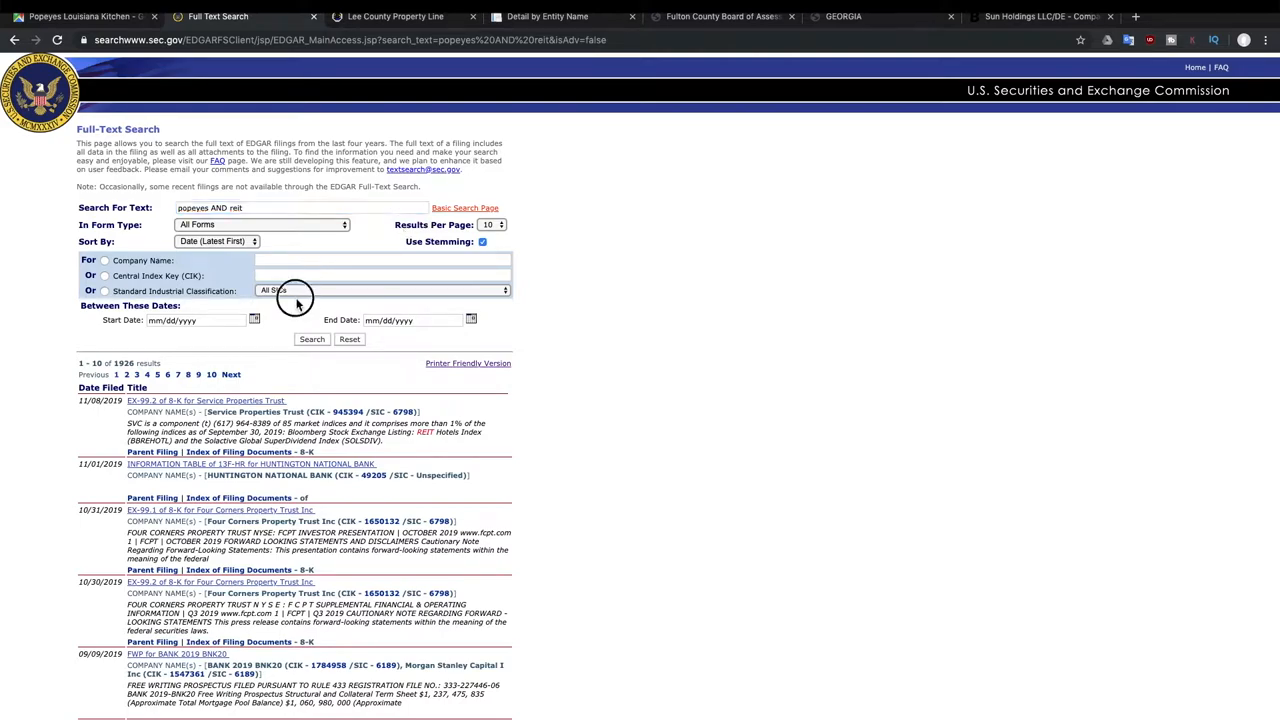
click(262, 224)
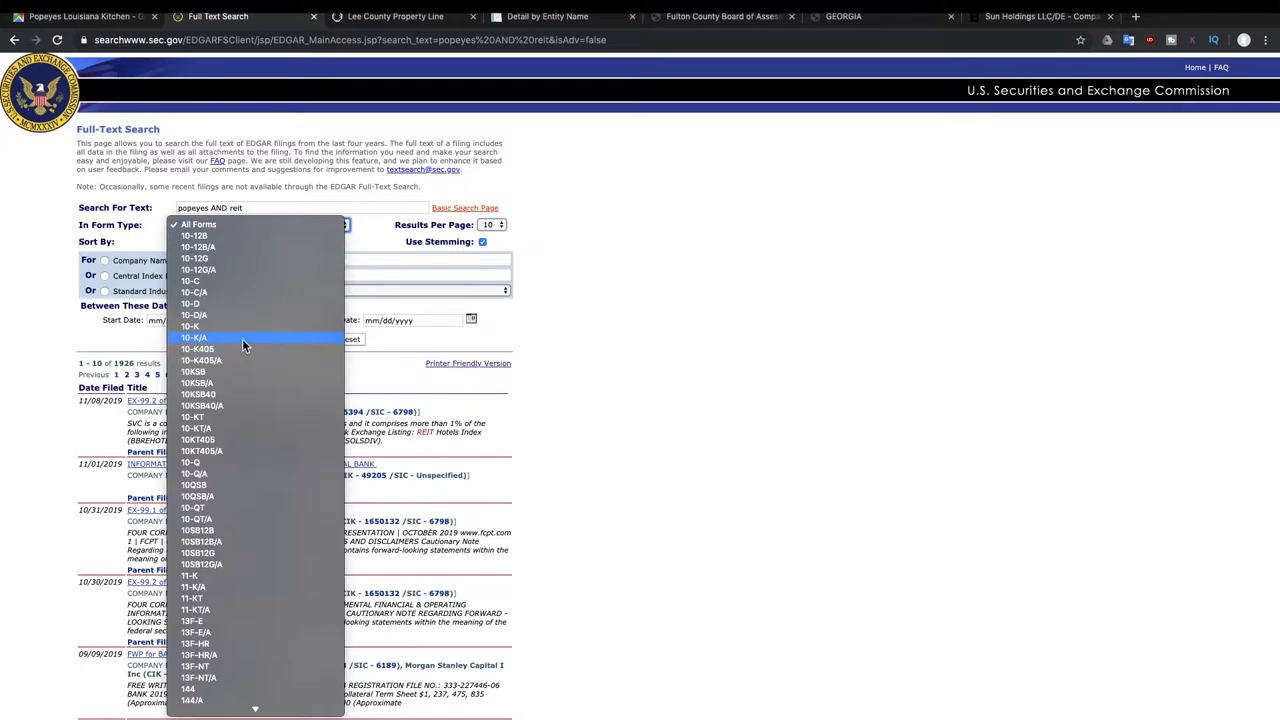
scroll(down, 3)
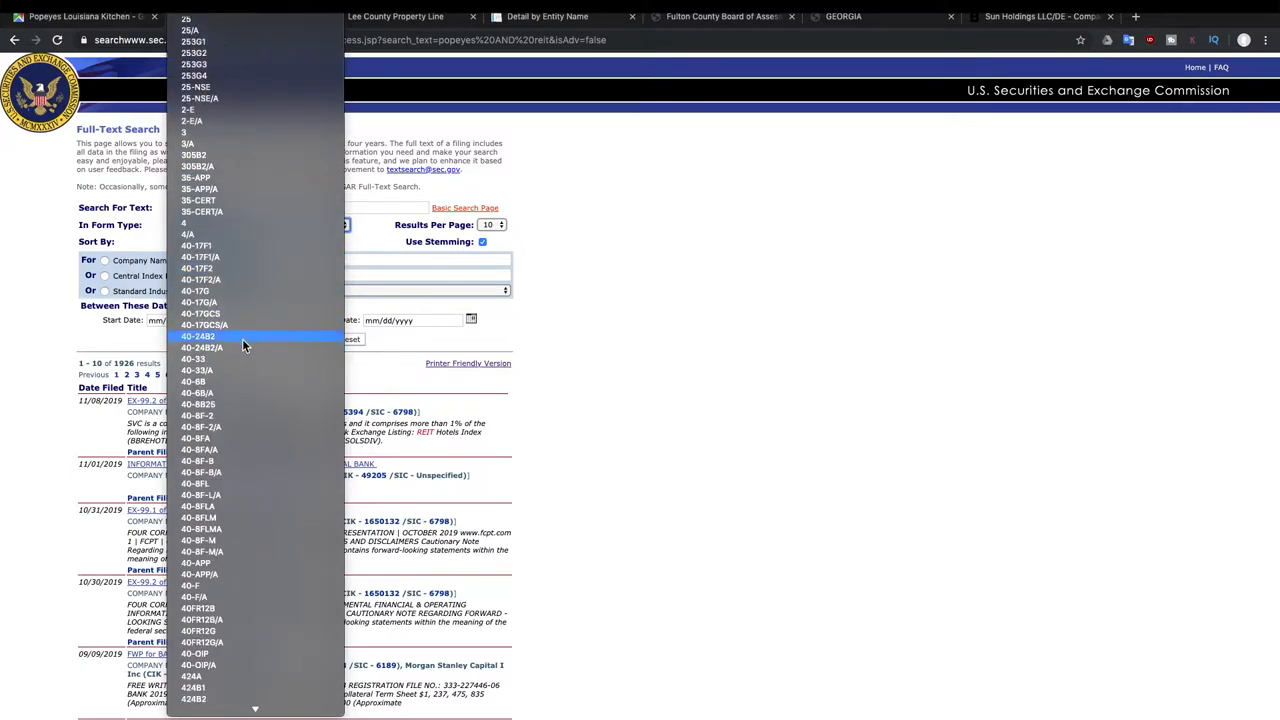
scroll(down, 3)
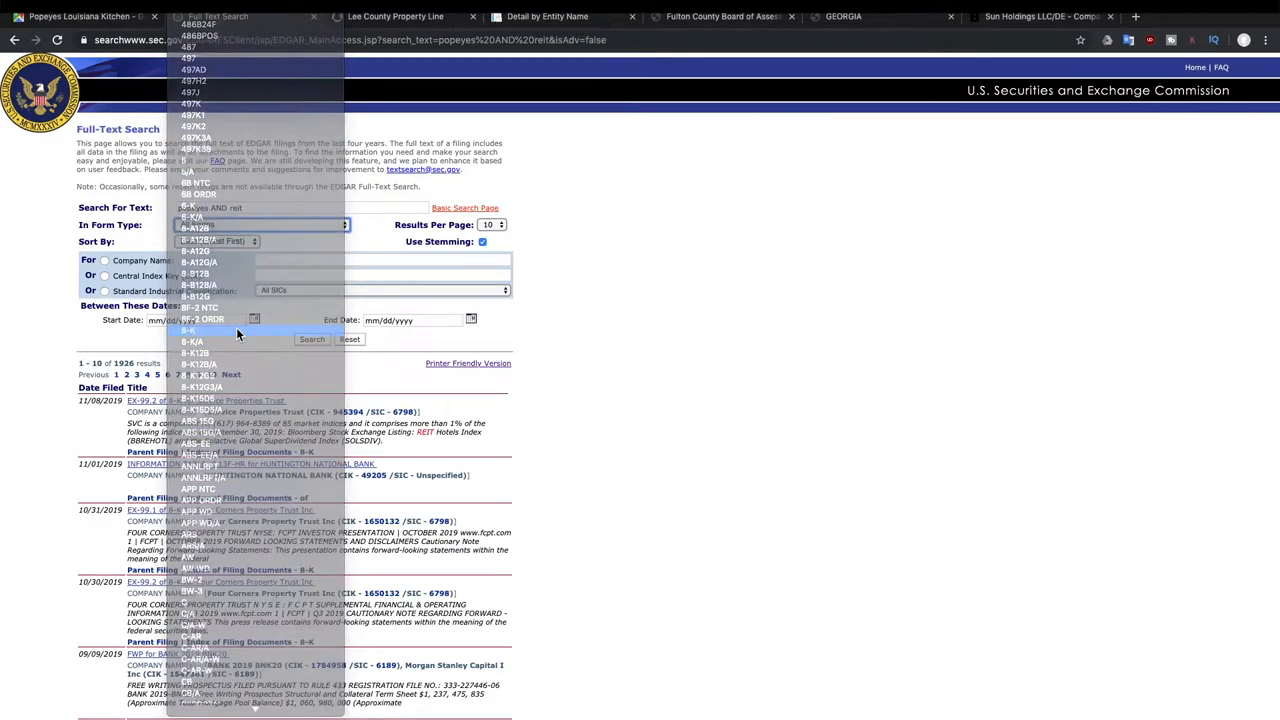
click(188, 330)
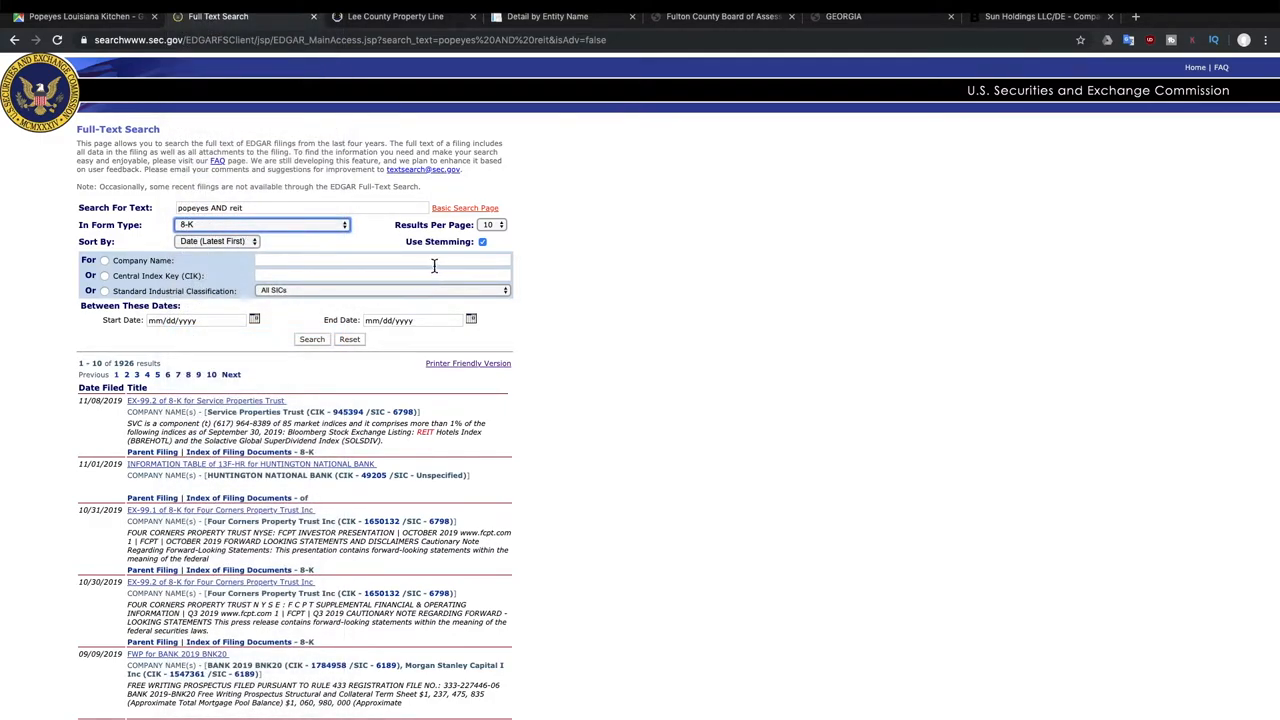
mouse_move(150, 353)
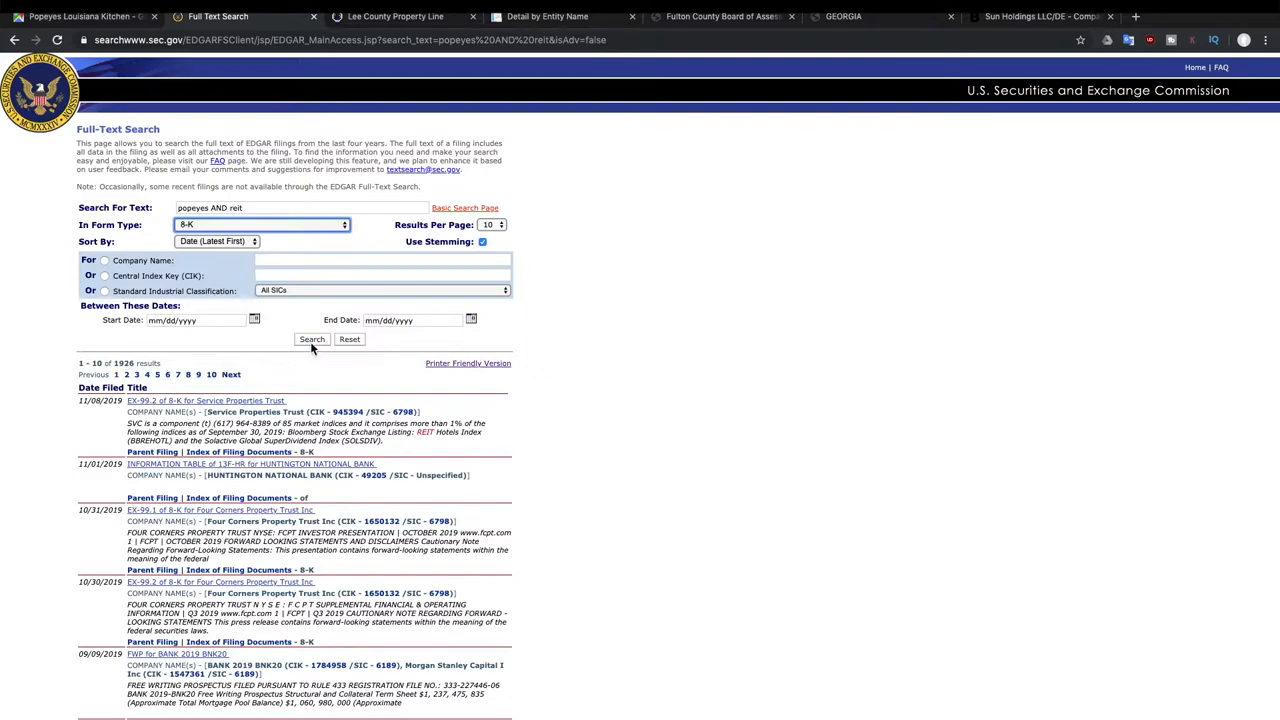
click(311, 339)
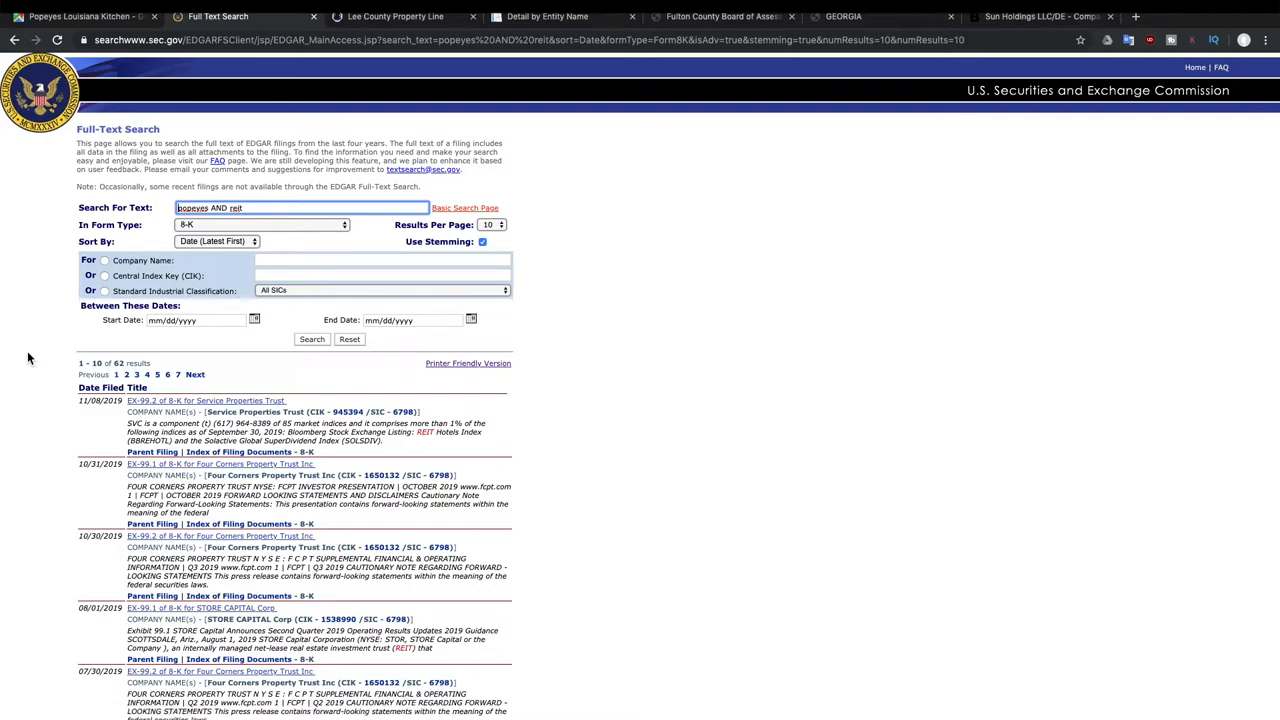
scroll(down, 3)
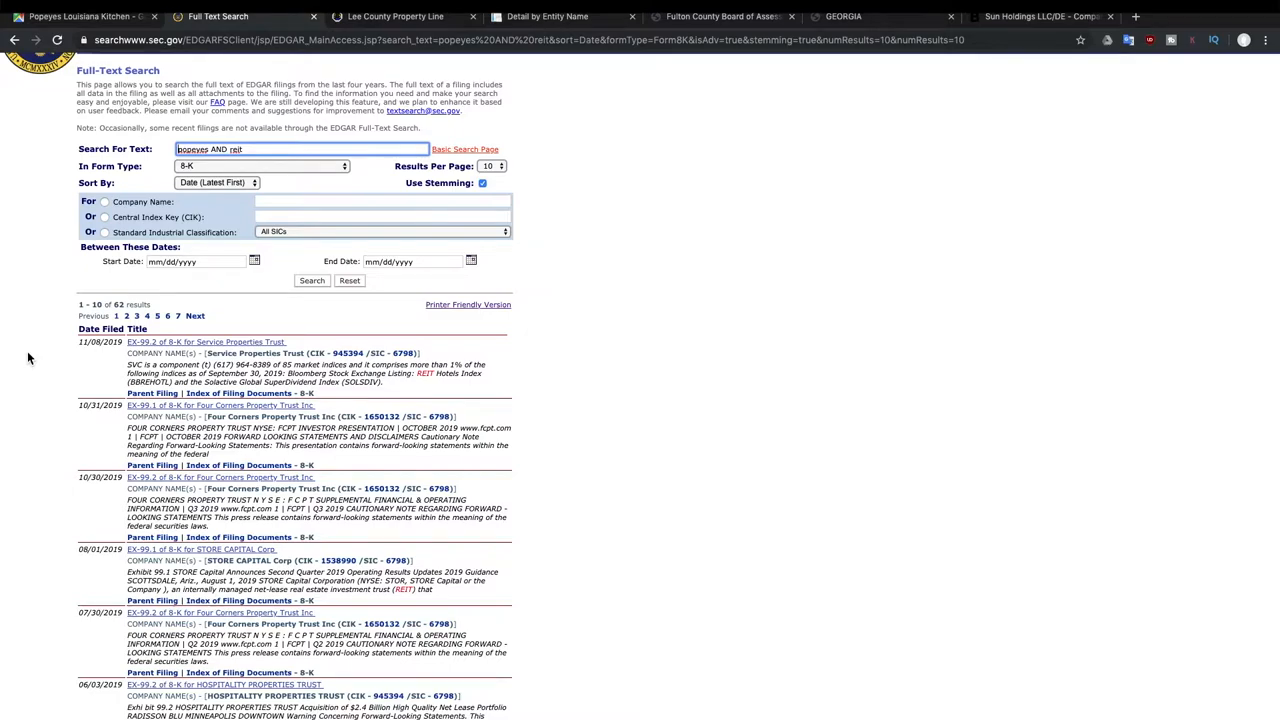
Open Service Properties Trust's EX-99.2 Q3 2019 supplemental data exhibit.
click(205, 342)
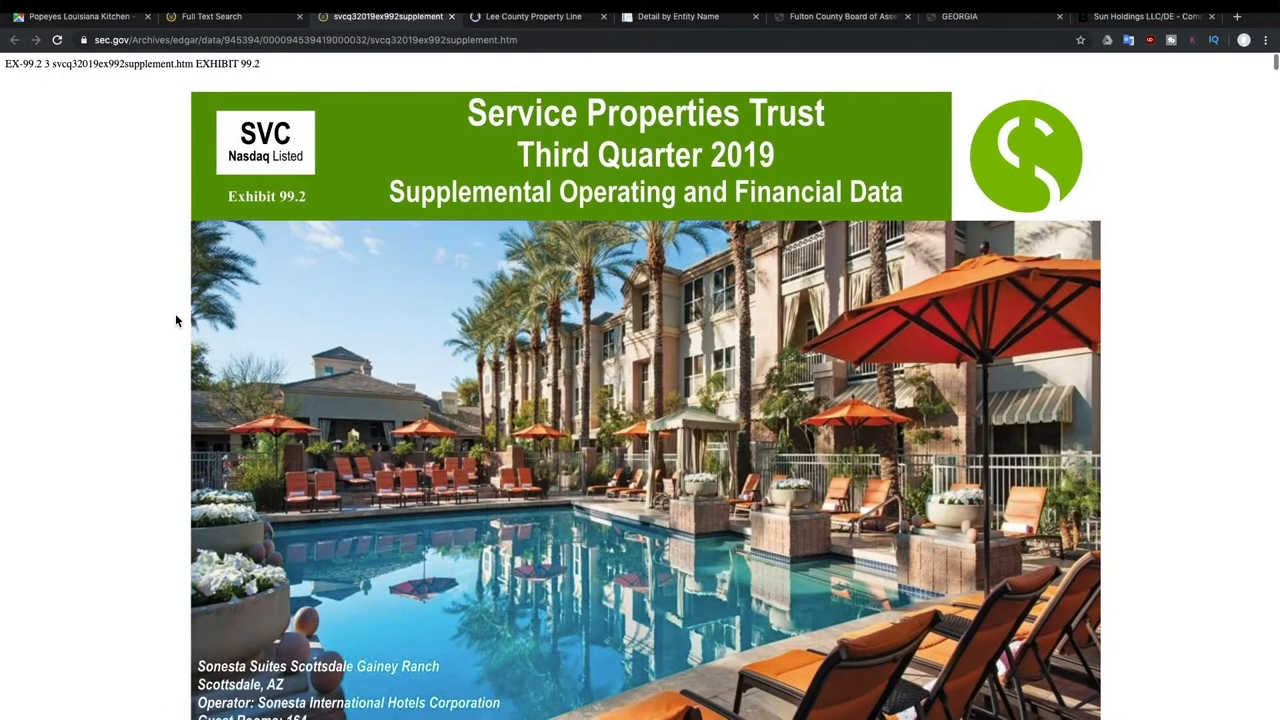
mouse_move(181, 207)
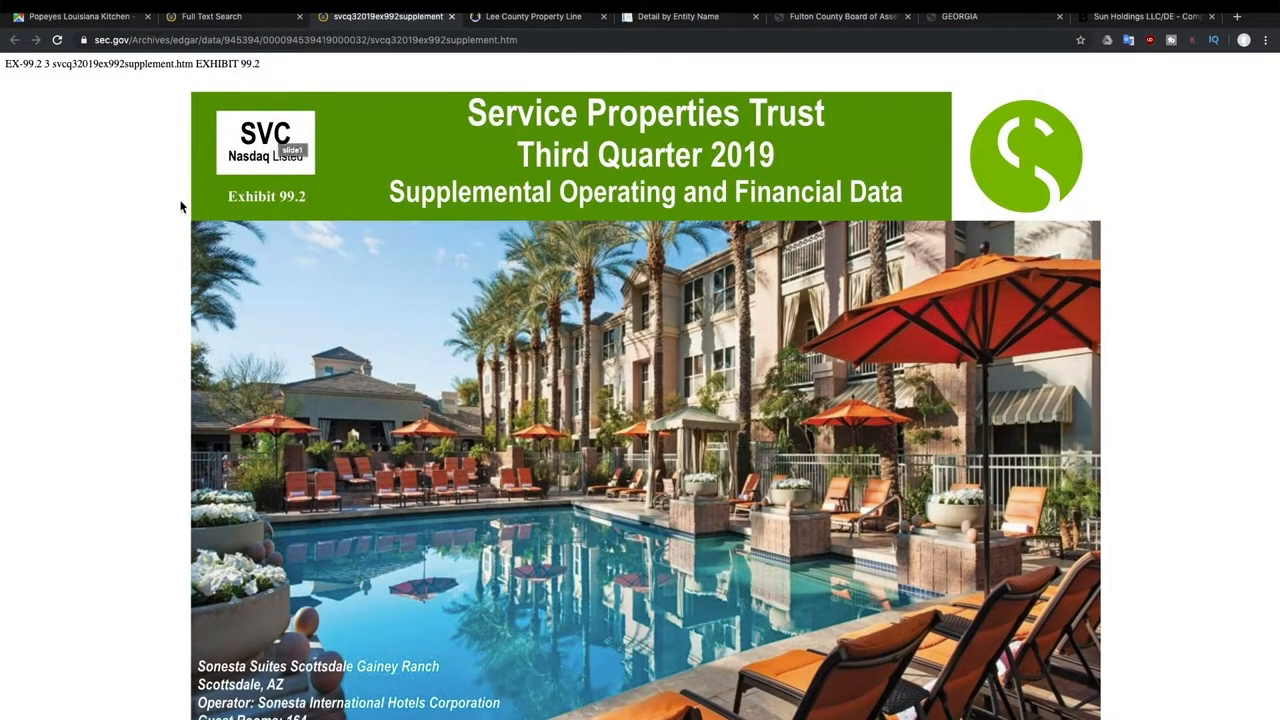
mouse_move(168, 243)
text(popeye)
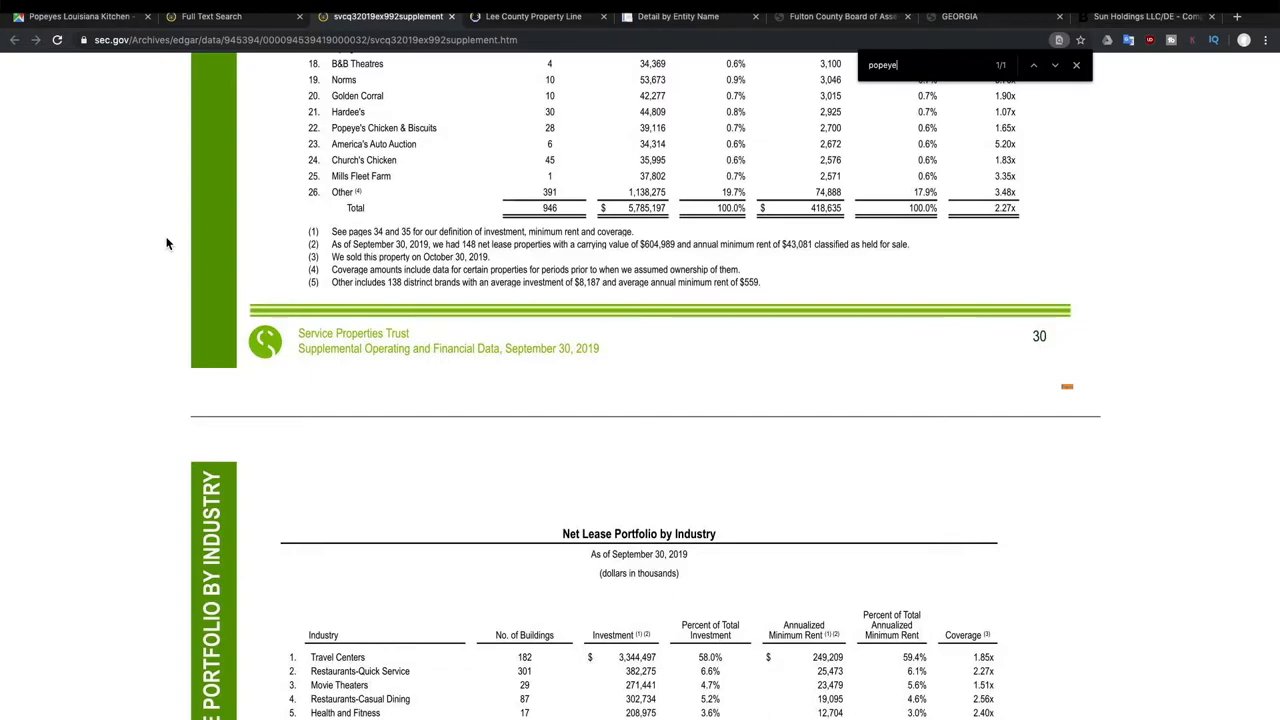
Scroll the SVC supplement past Popeye's Chicken & Biscuits (28 buildings) back to the cover page.
scroll(up, 3)
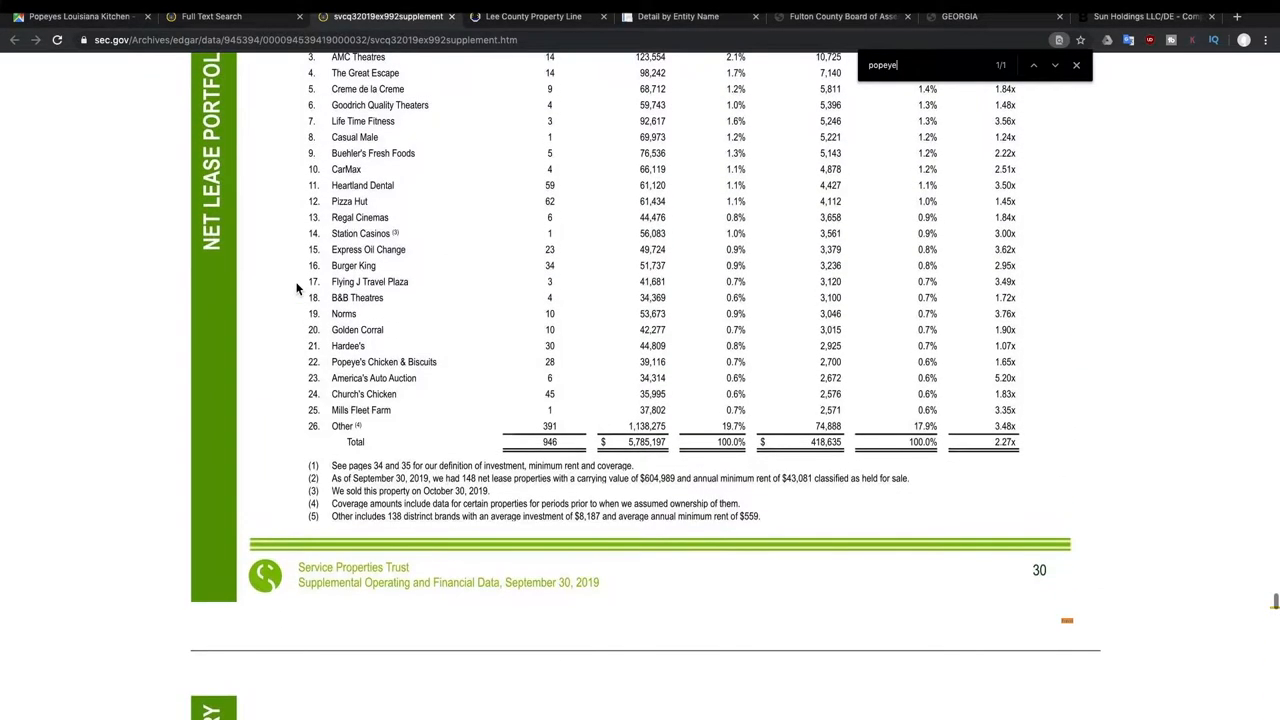
scroll(up, 3)
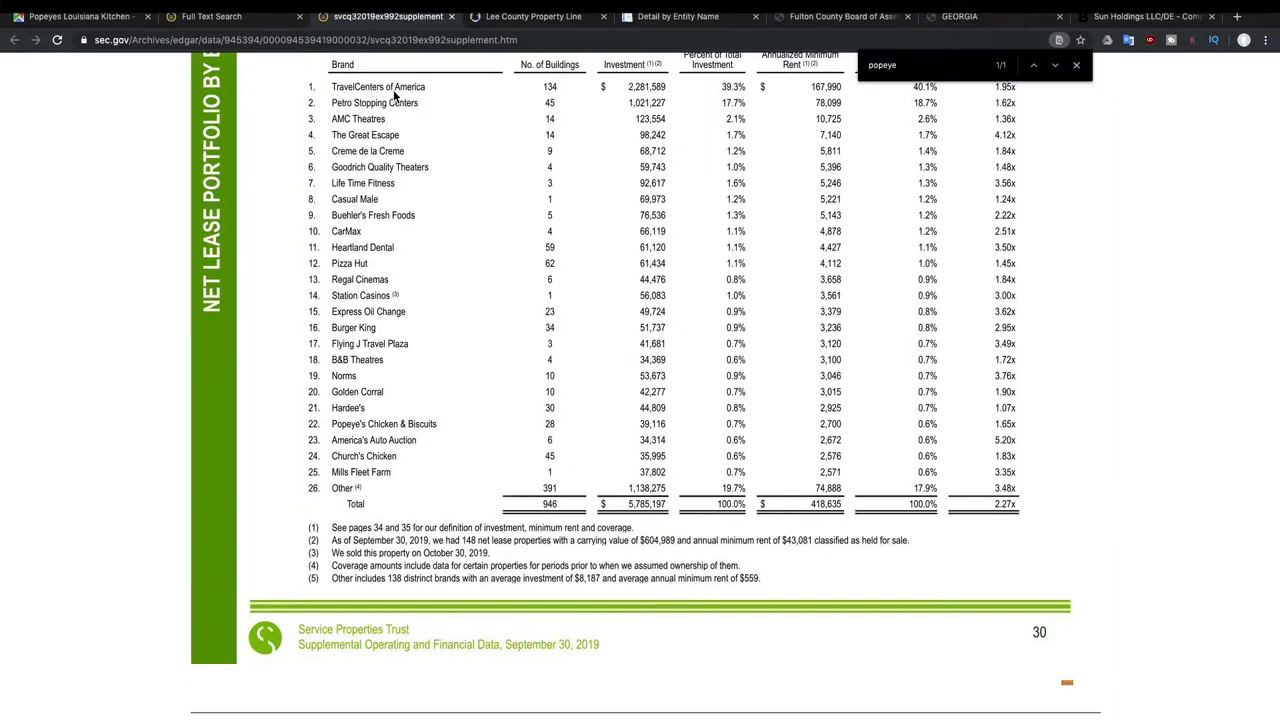
mouse_move(455, 88)
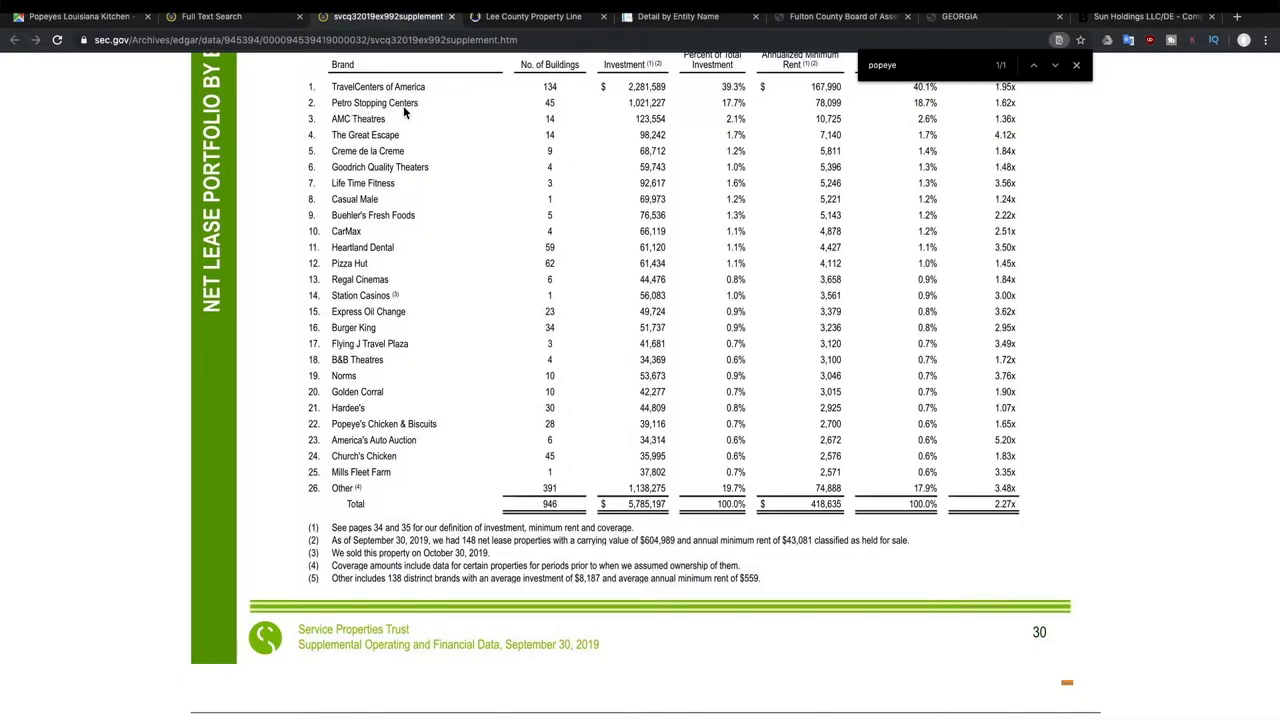
mouse_move(393, 130)
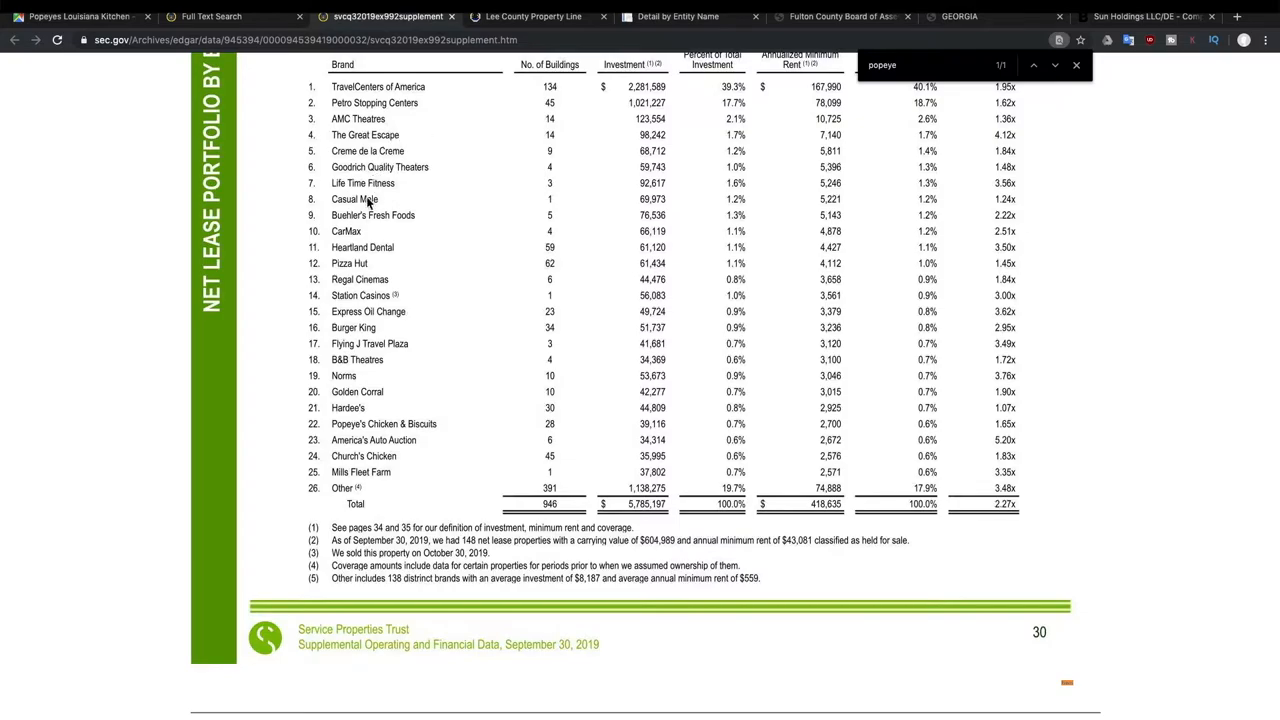
mouse_move(430, 270)
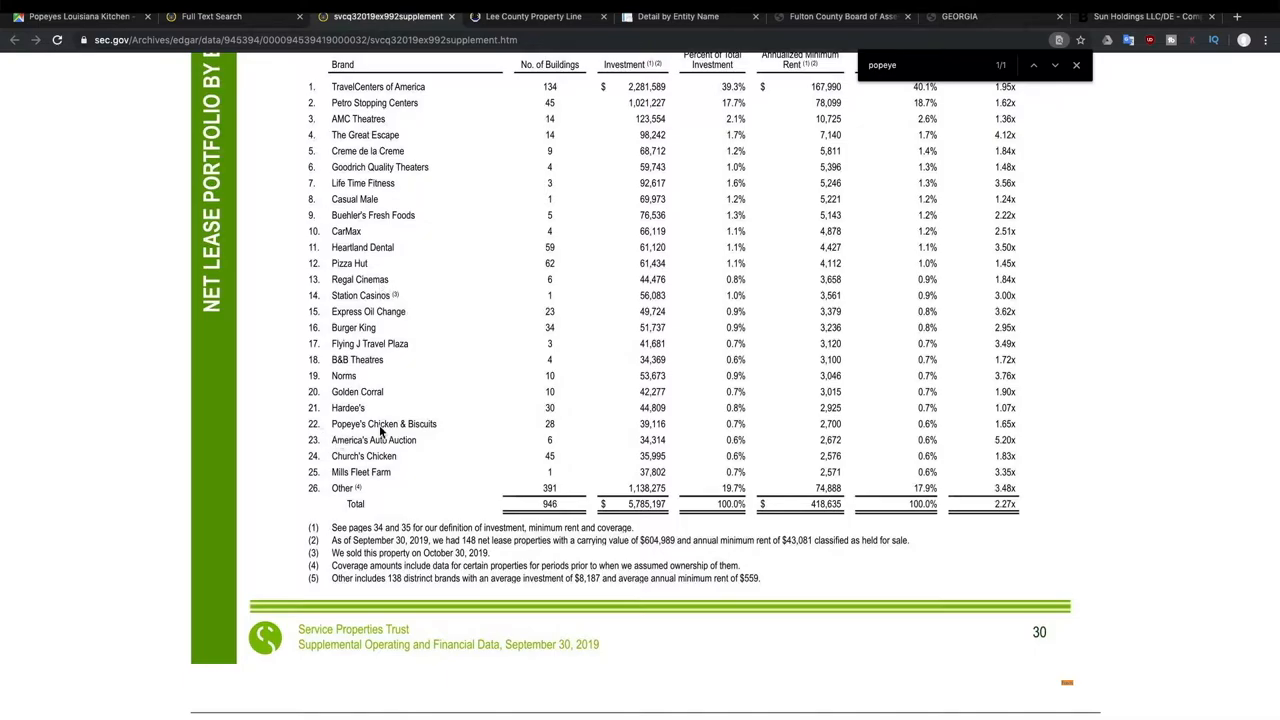
mouse_move(514, 430)
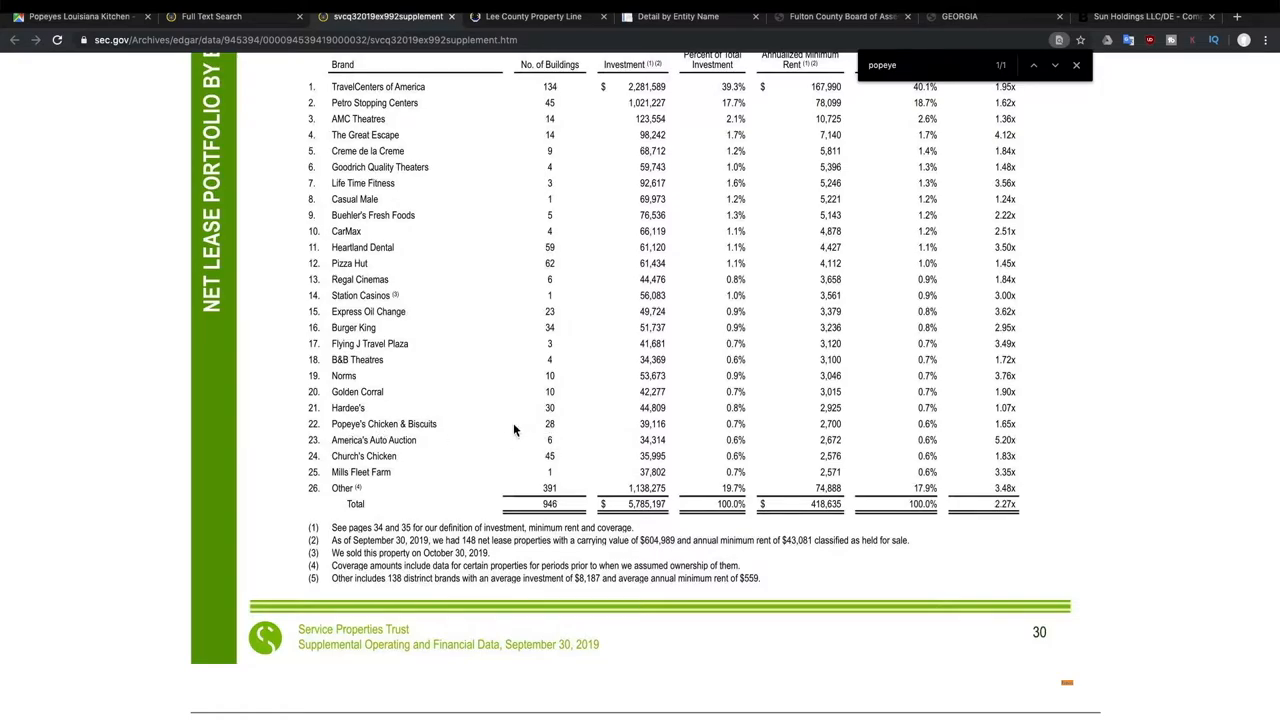
mouse_move(370, 405)
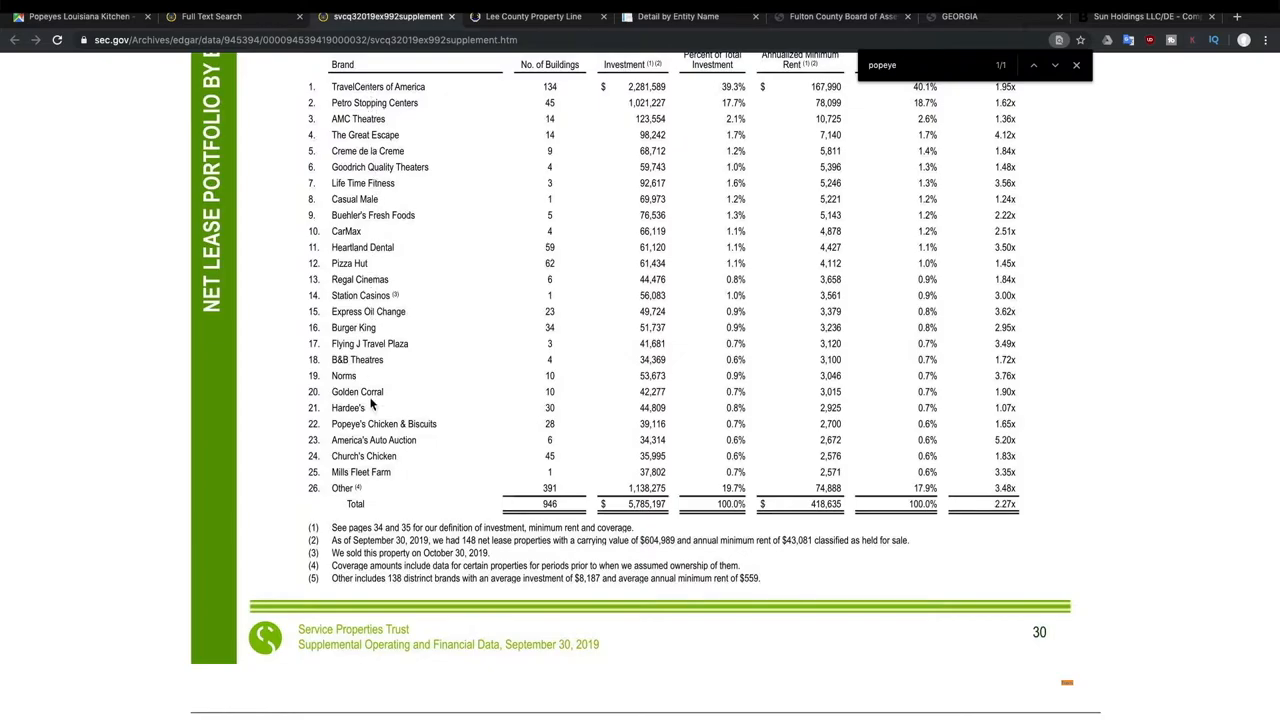
mouse_move(344, 90)
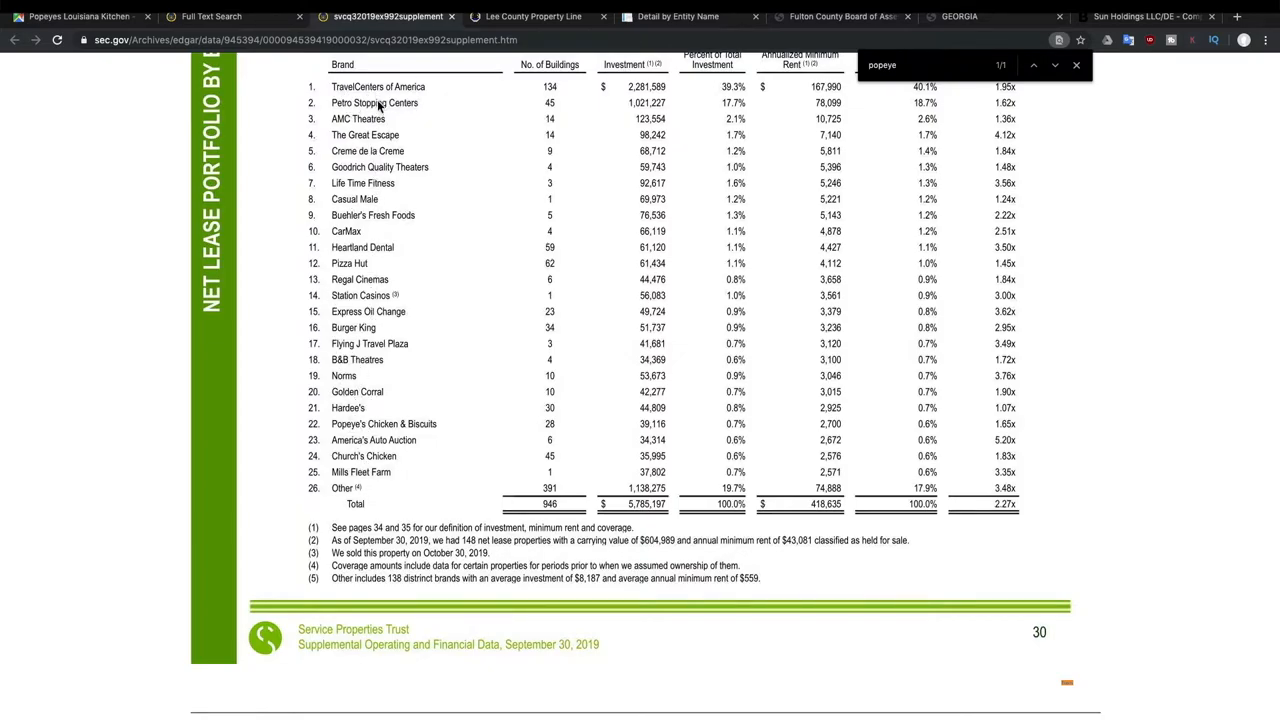
mouse_move(425, 108)
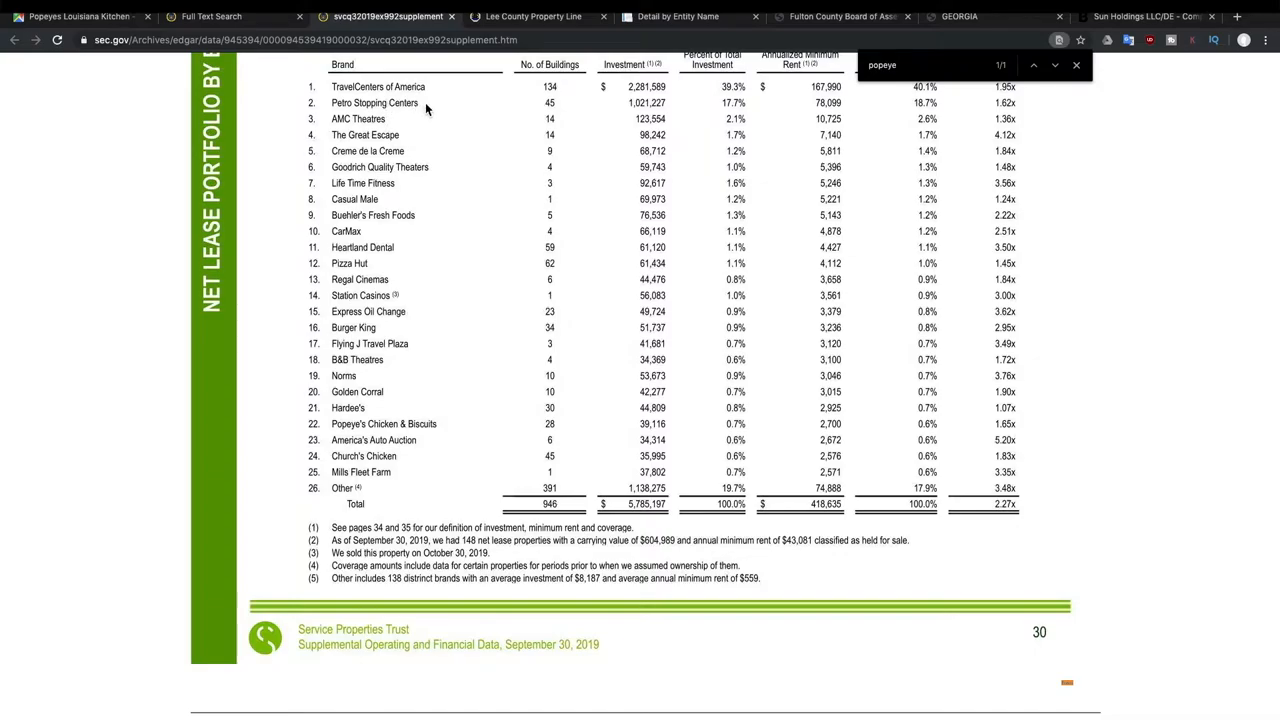
mouse_move(350, 125)
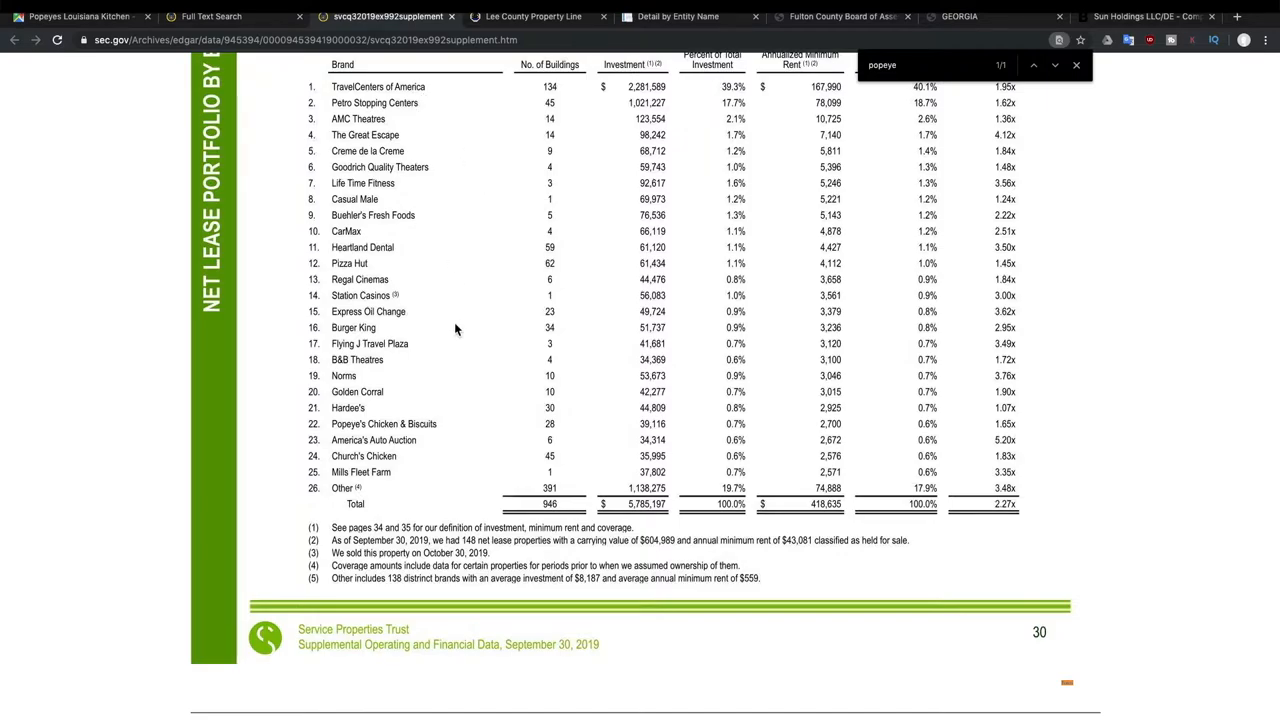
mouse_move(440, 308)
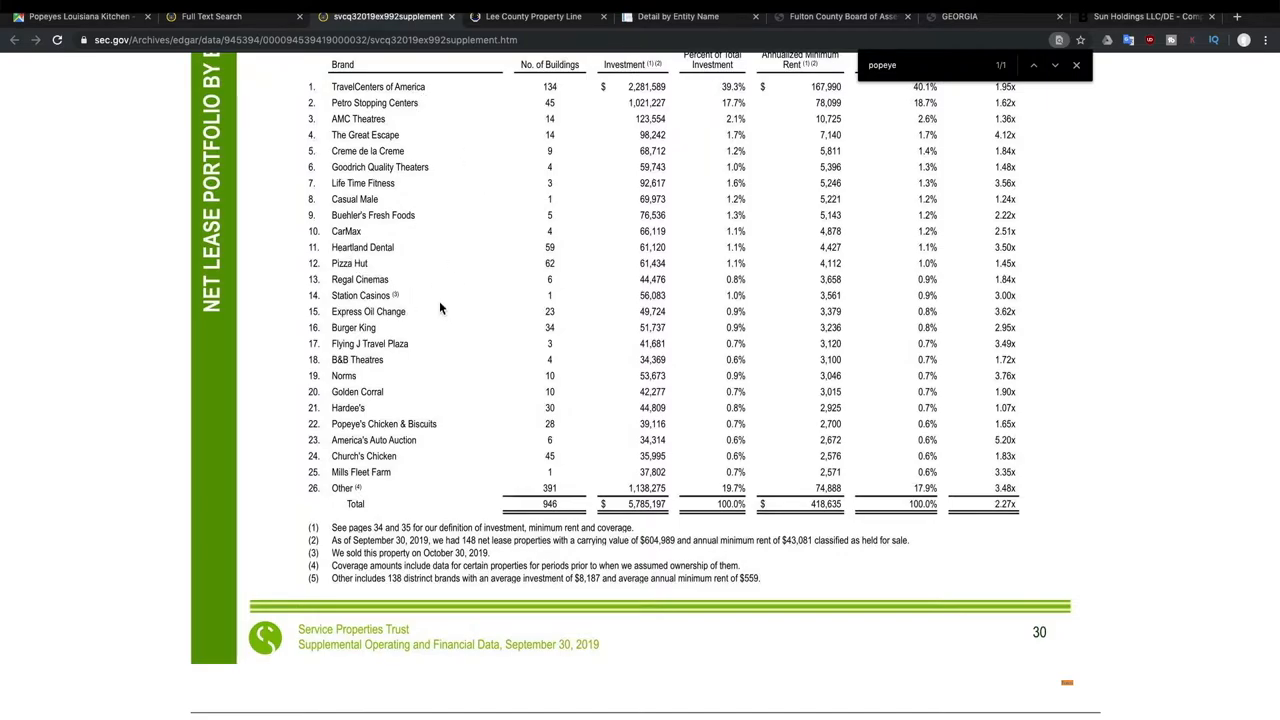
mouse_move(408, 231)
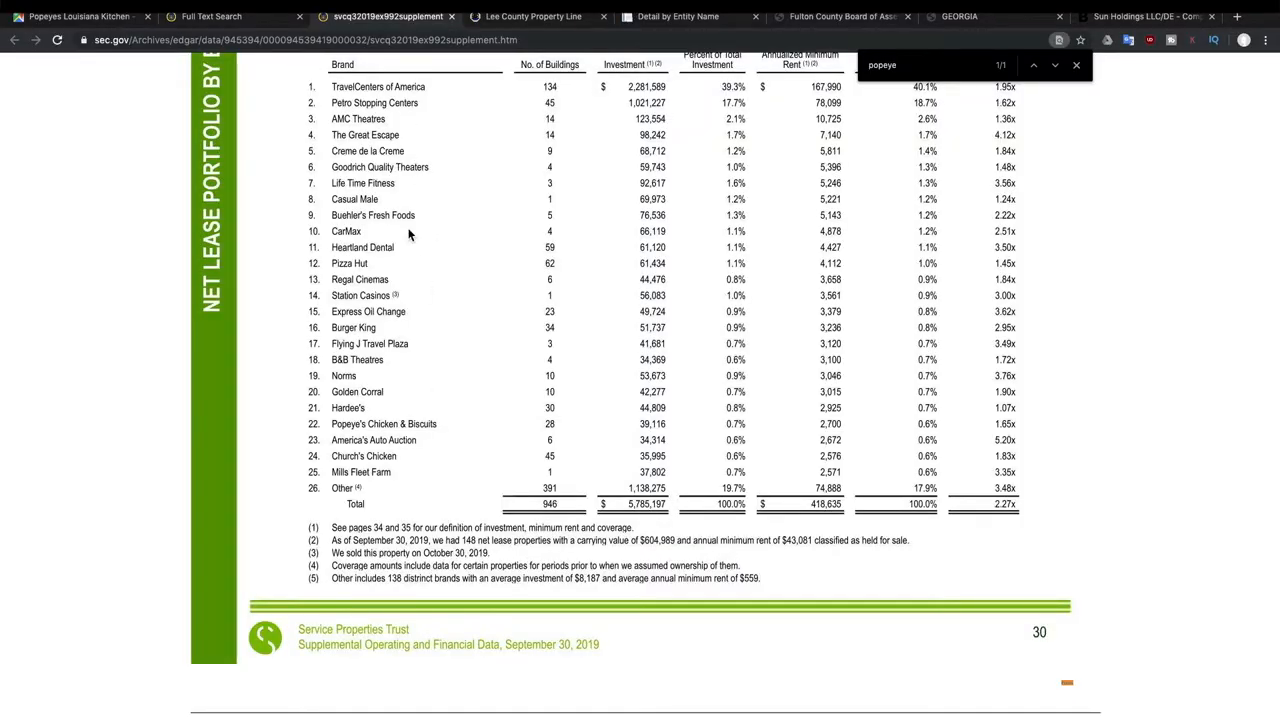
scroll(up, 3)
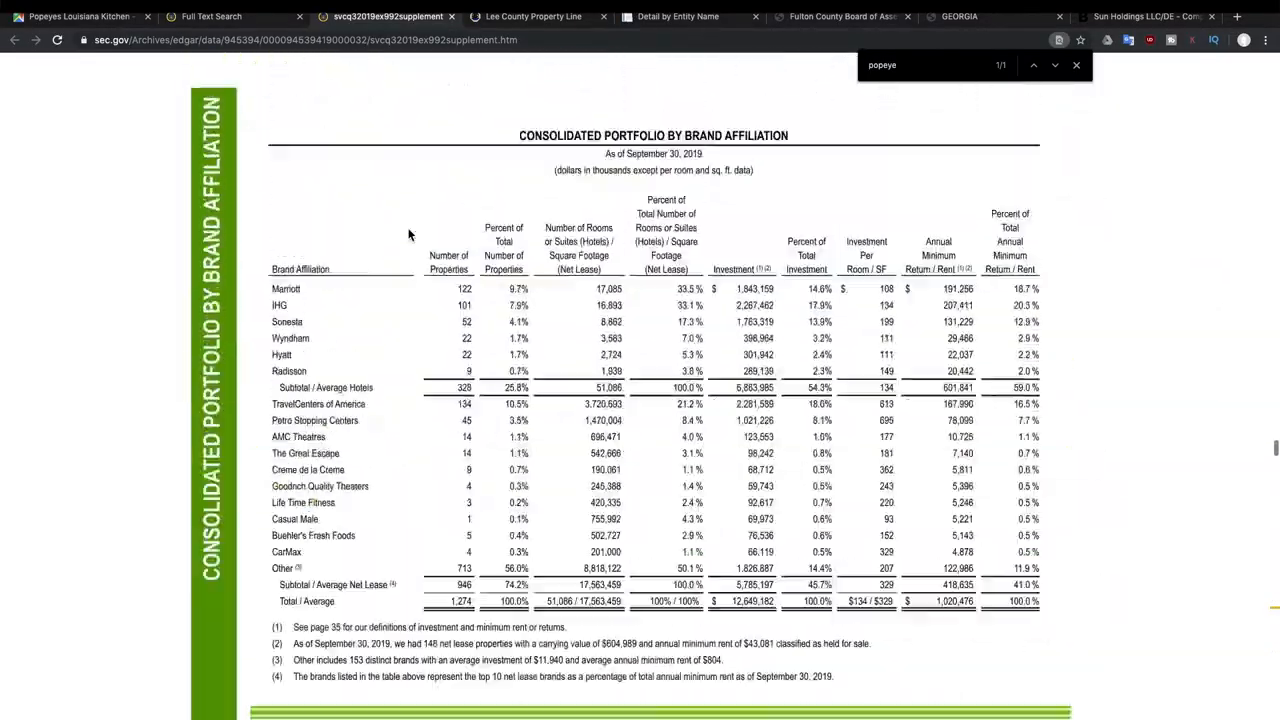
scroll(up, 3)
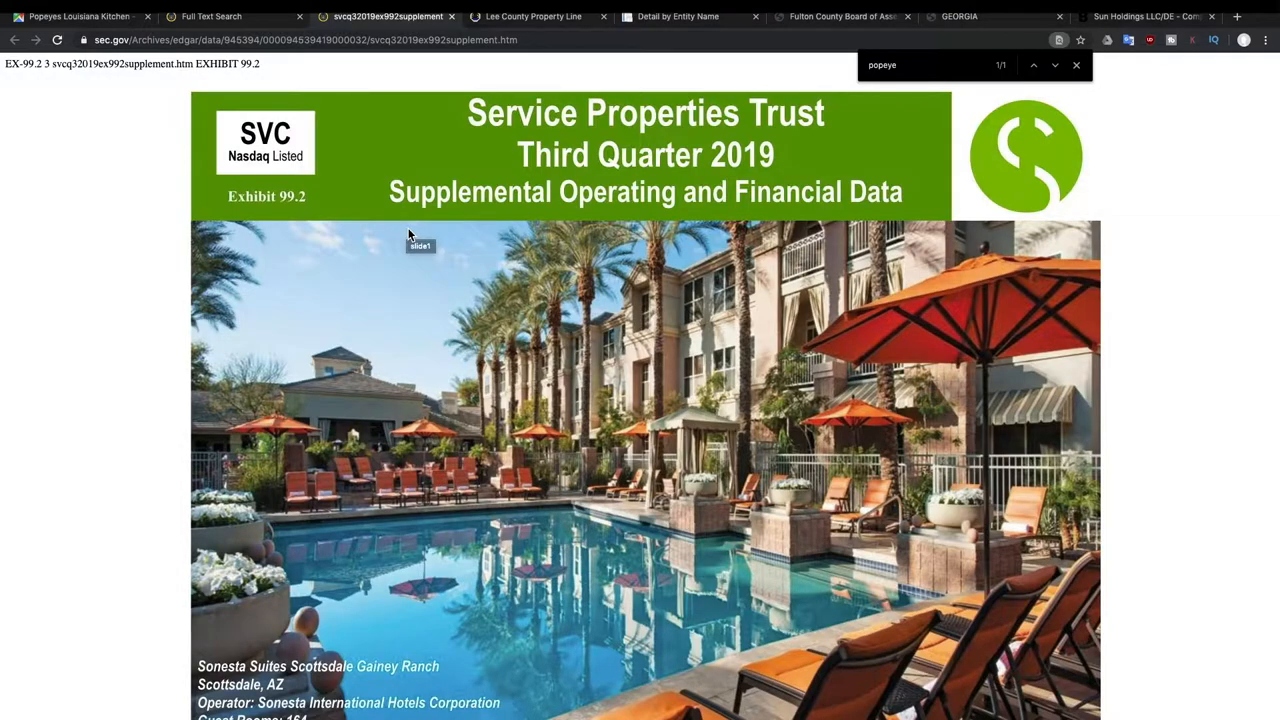
mouse_move(408, 56)
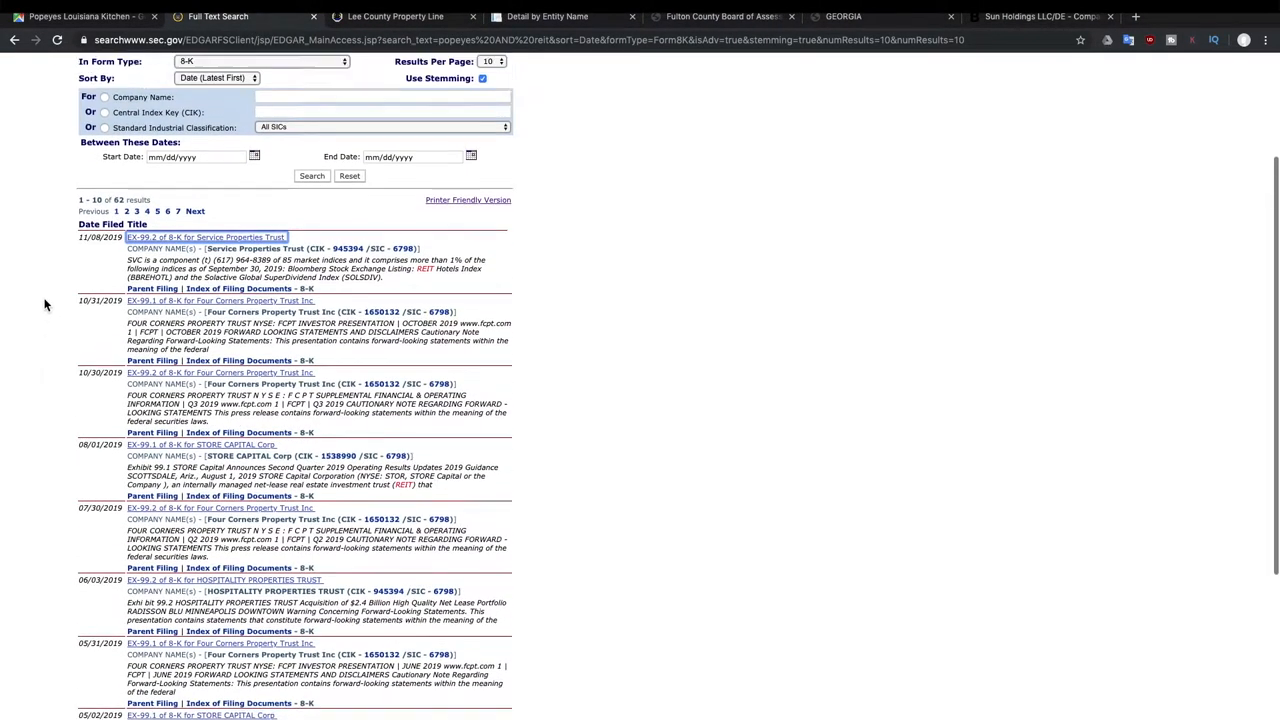
Open Four Corners Property Trust's 10/31/2019 EX-99.1 investor presentation.
click(220, 300)
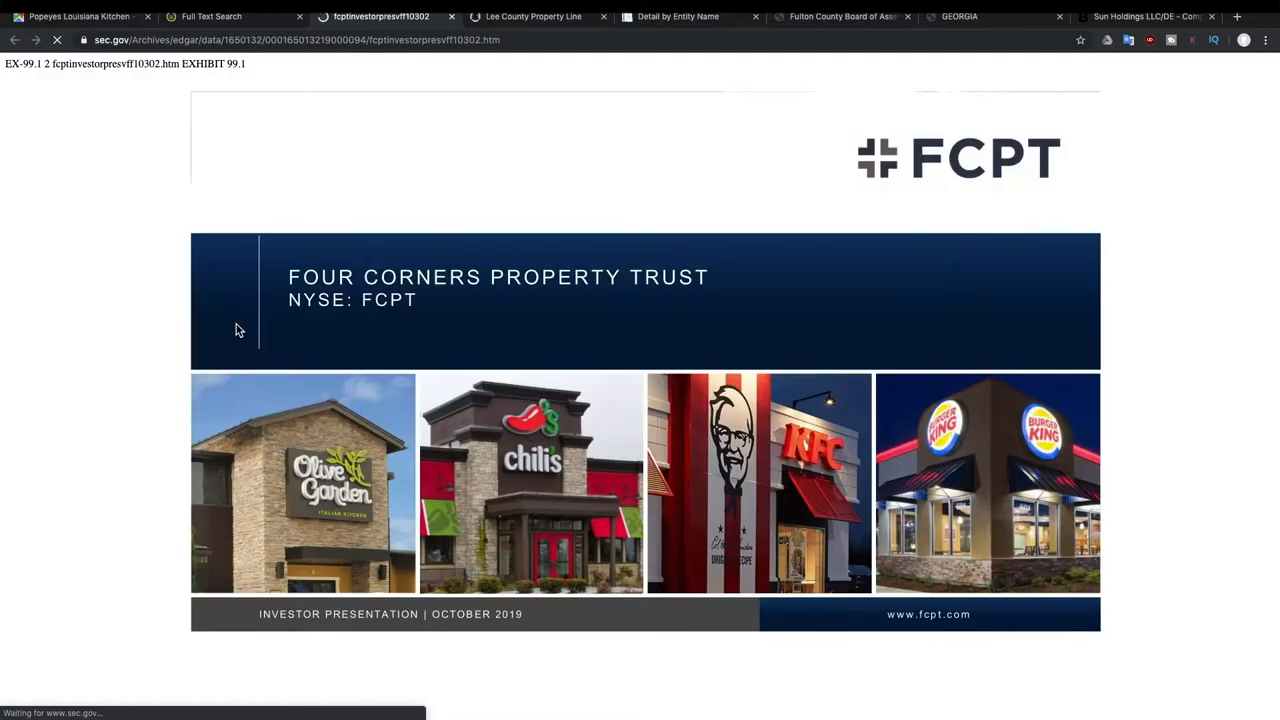
mouse_move(115, 325)
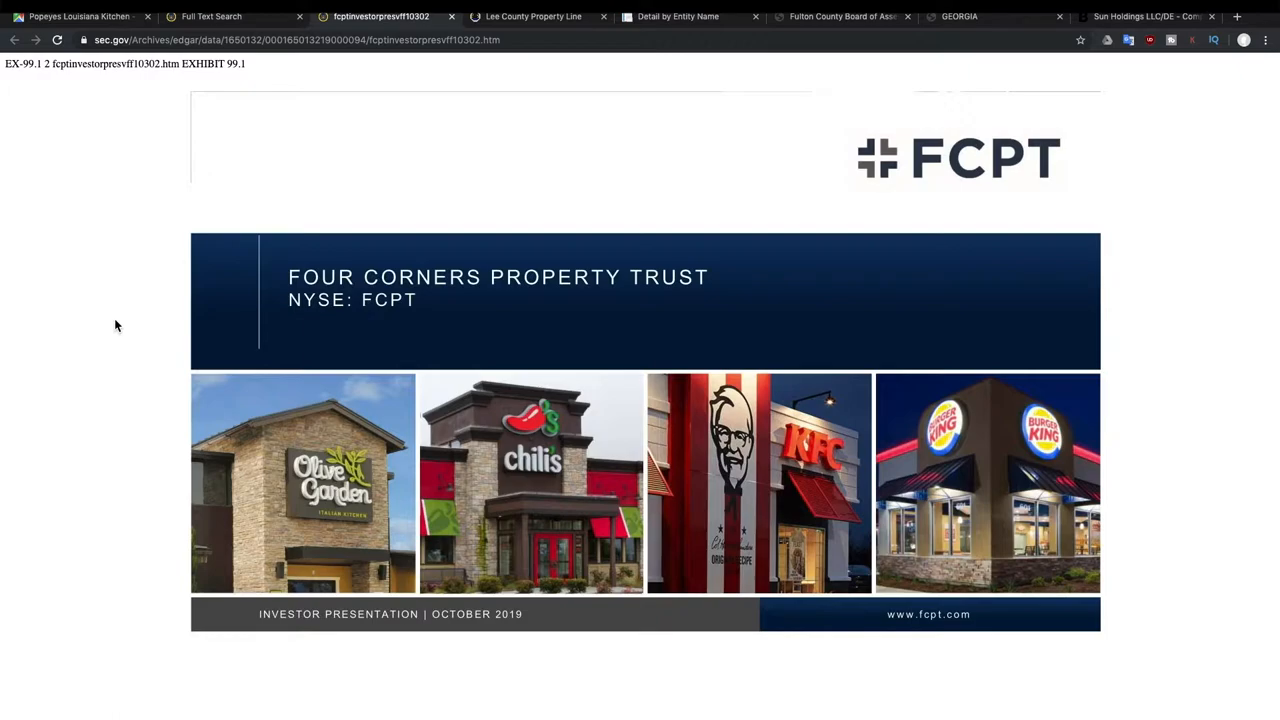
mouse_move(380, 314)
text(popeye)
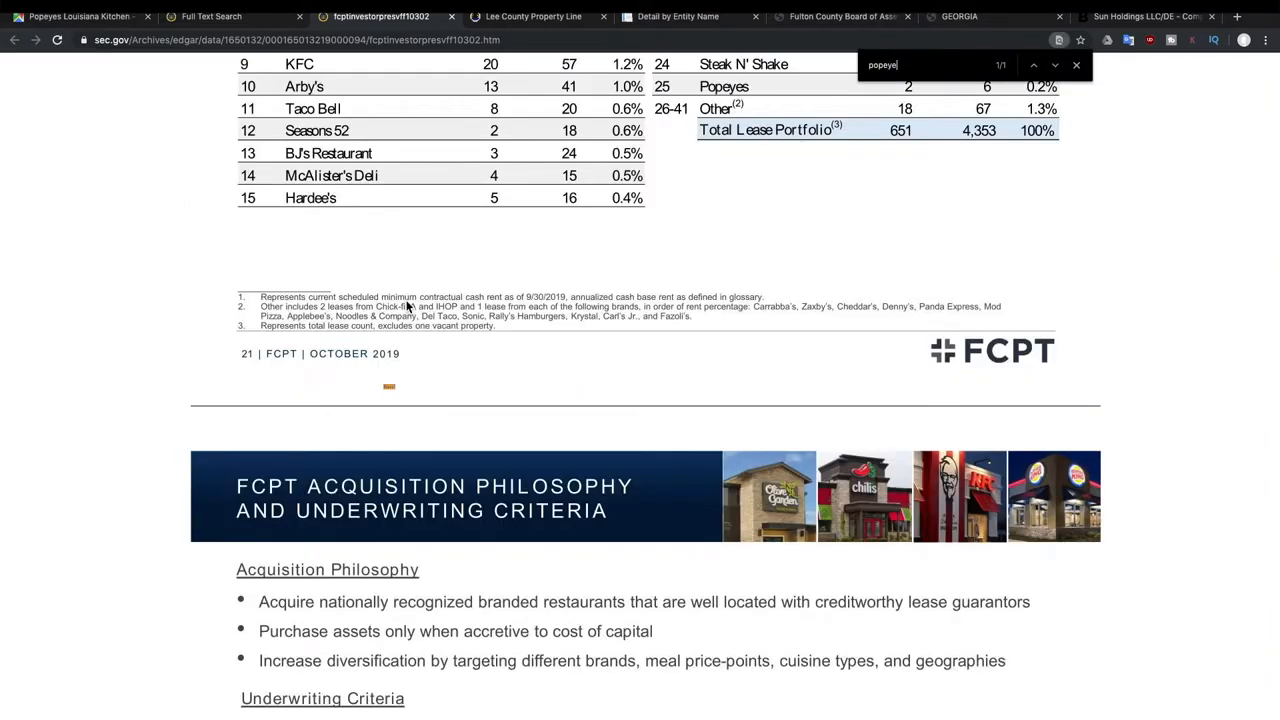
Scroll the FCPT presentation to Popeyes, ranked 25th with 2 leases.
scroll(up, 3)
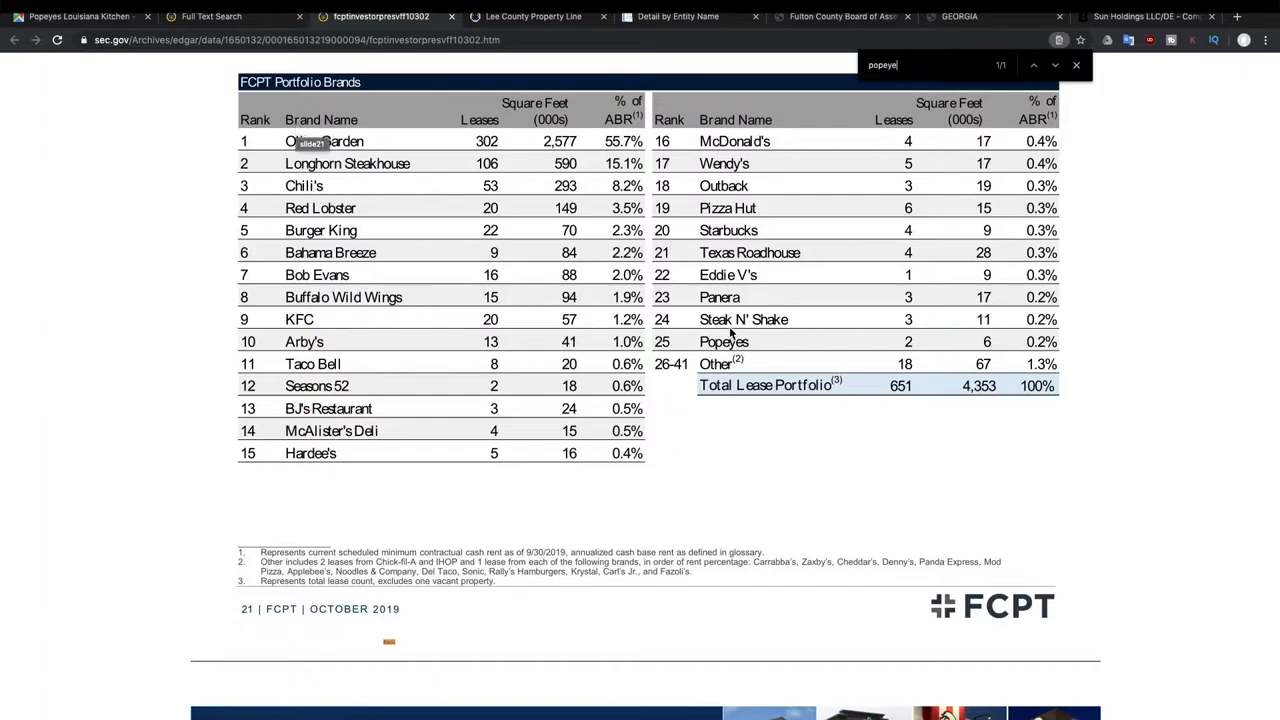
mouse_move(912, 348)
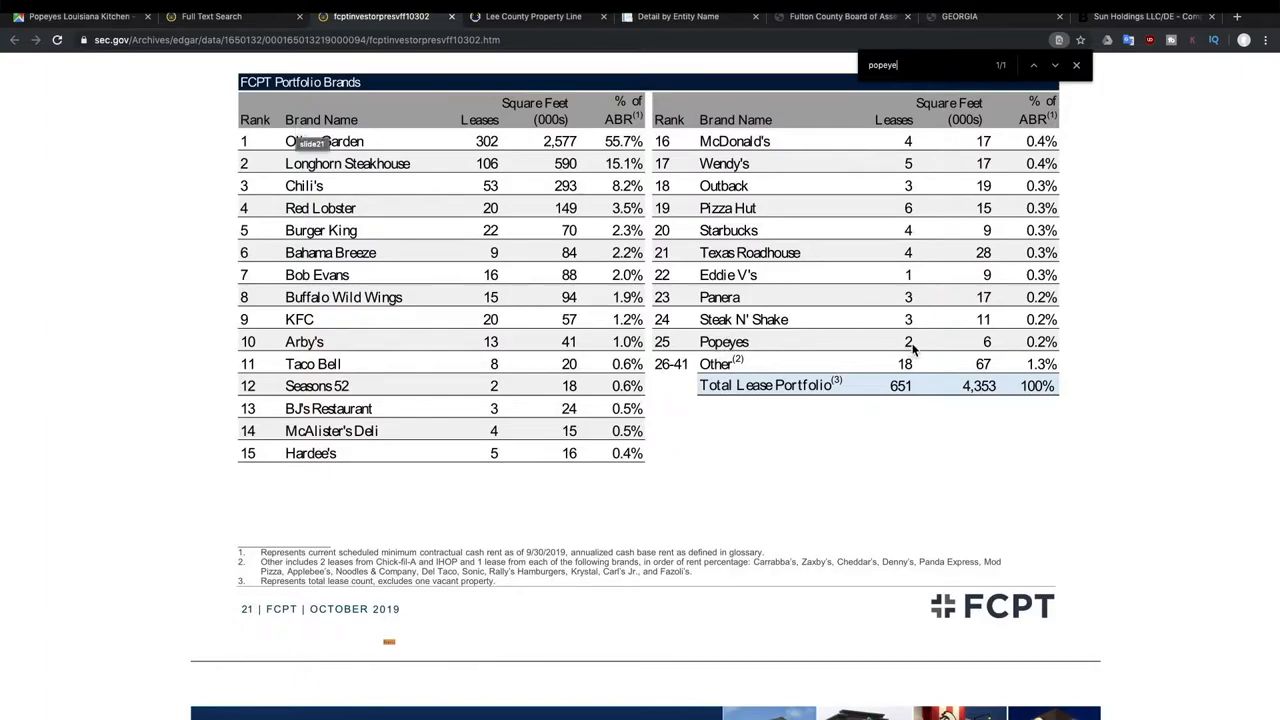
mouse_move(883, 120)
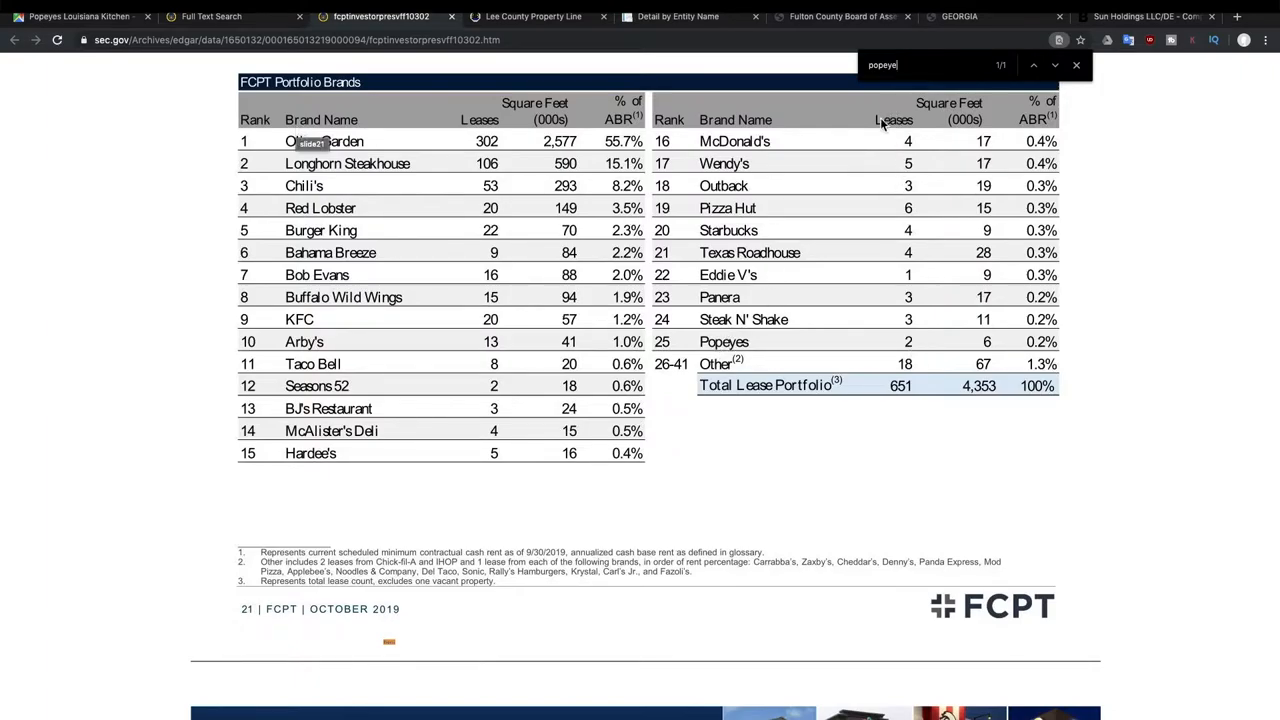
mouse_move(890, 272)
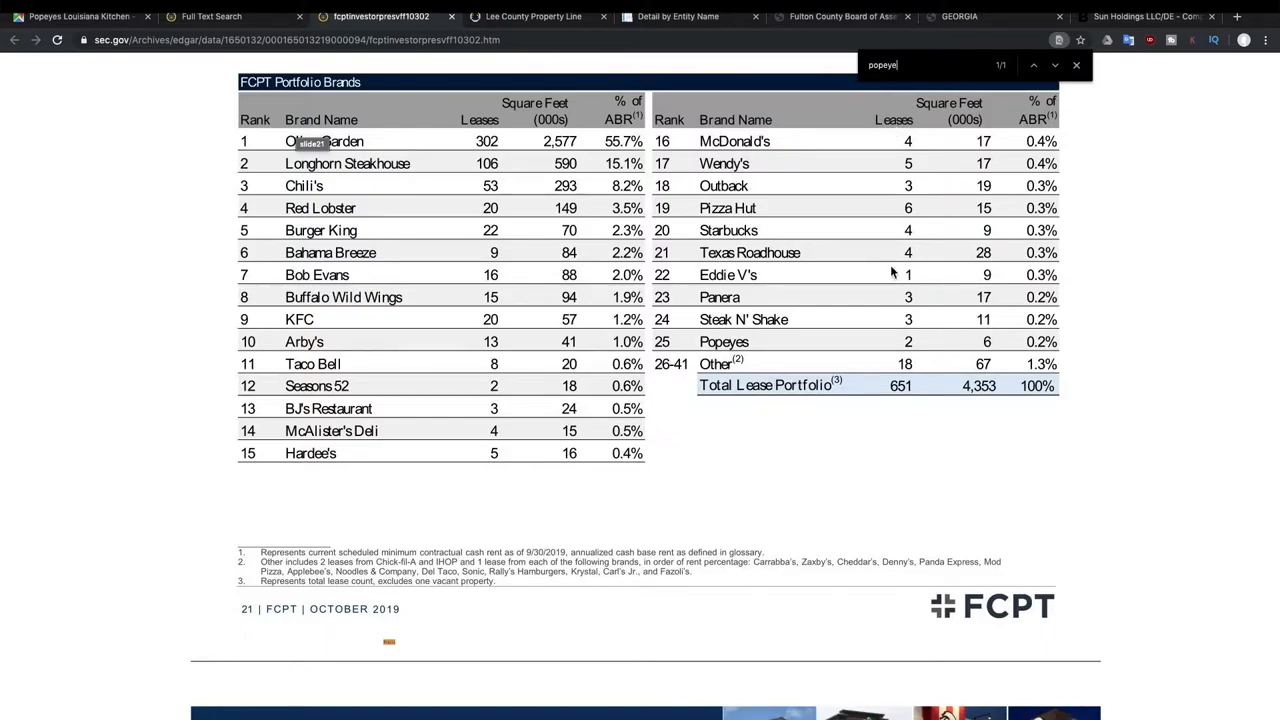
mouse_move(767, 380)
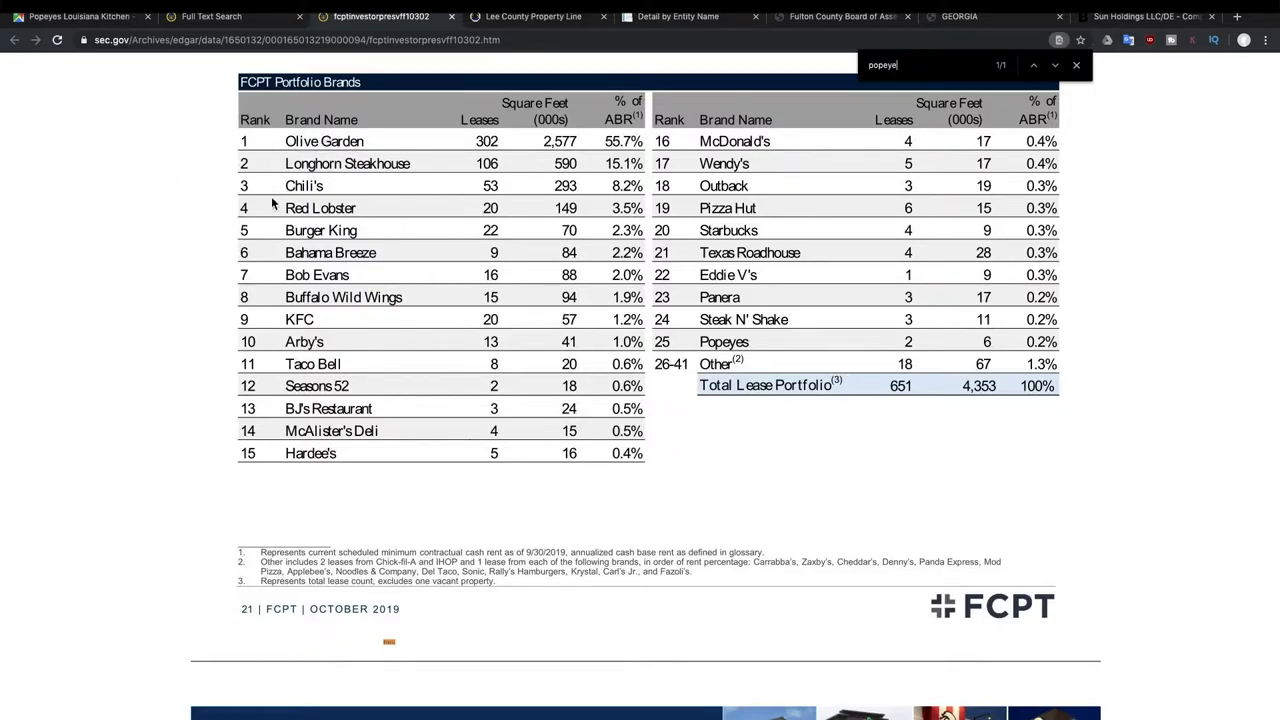
mouse_move(194, 323)
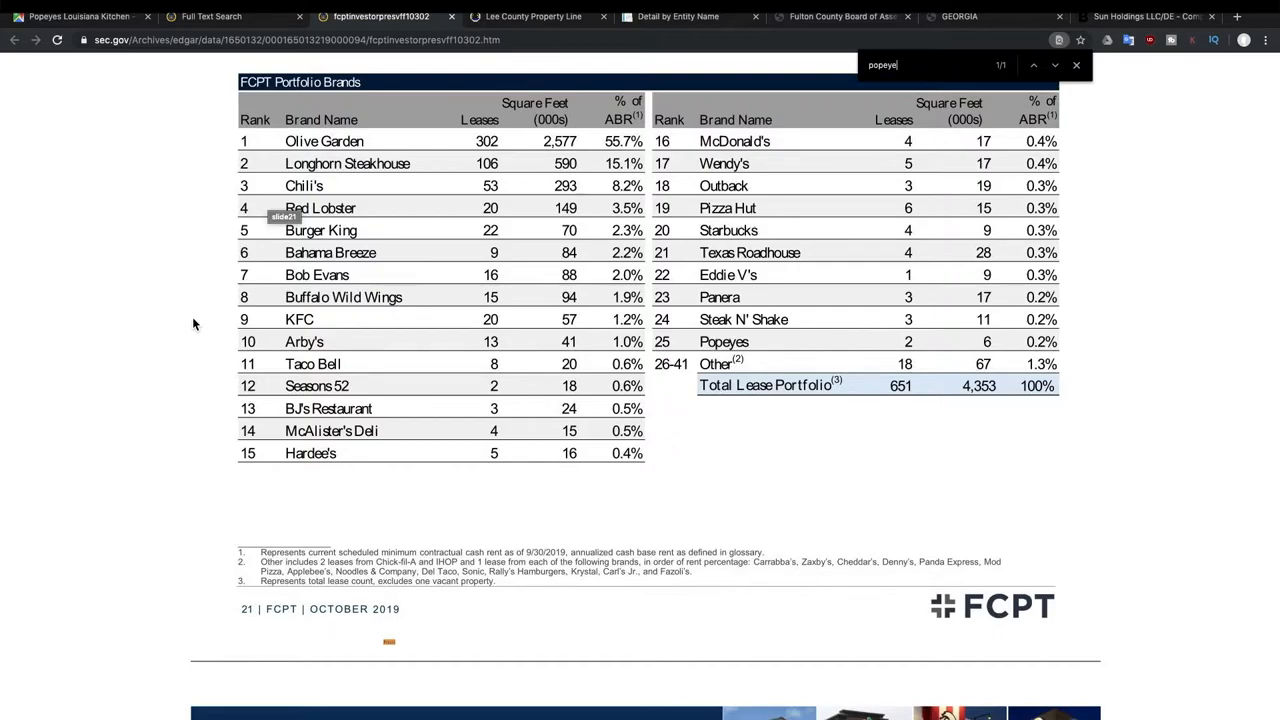
mouse_move(397, 63)
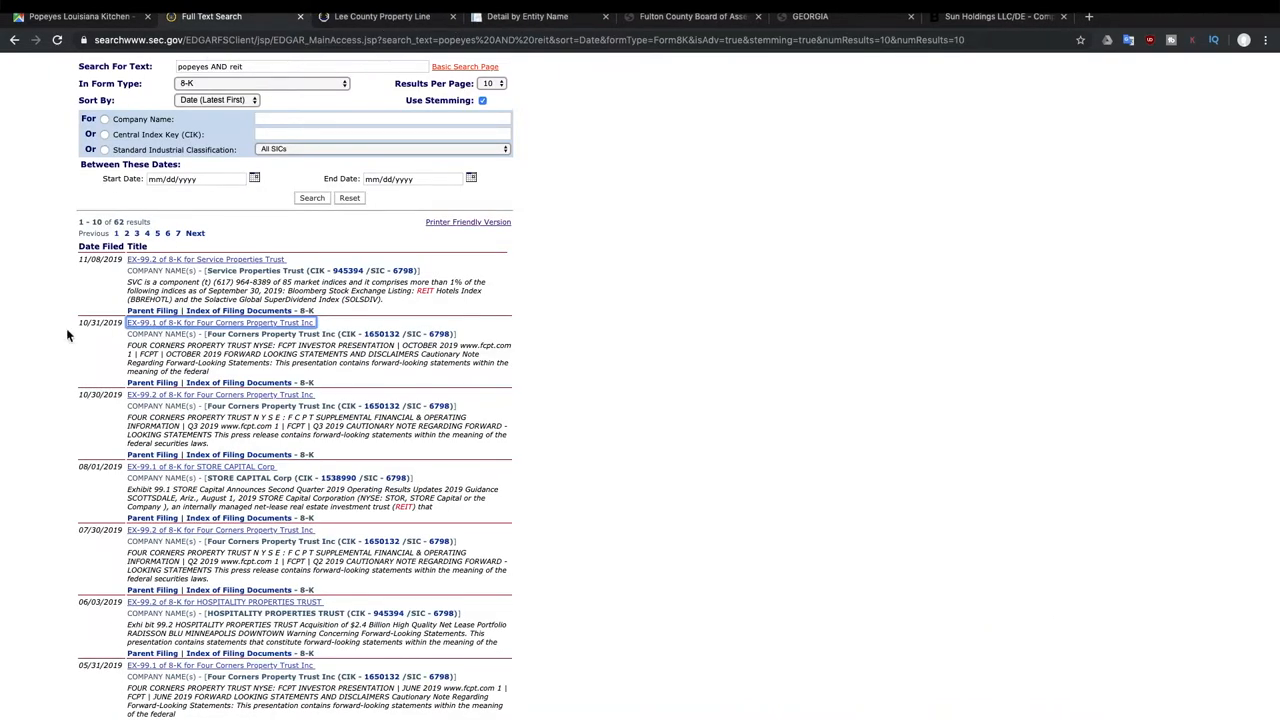
Open STORE Capital's August 2019 EX-99.1 and clear the old find term to search Popeyes.
scroll(down, 3)
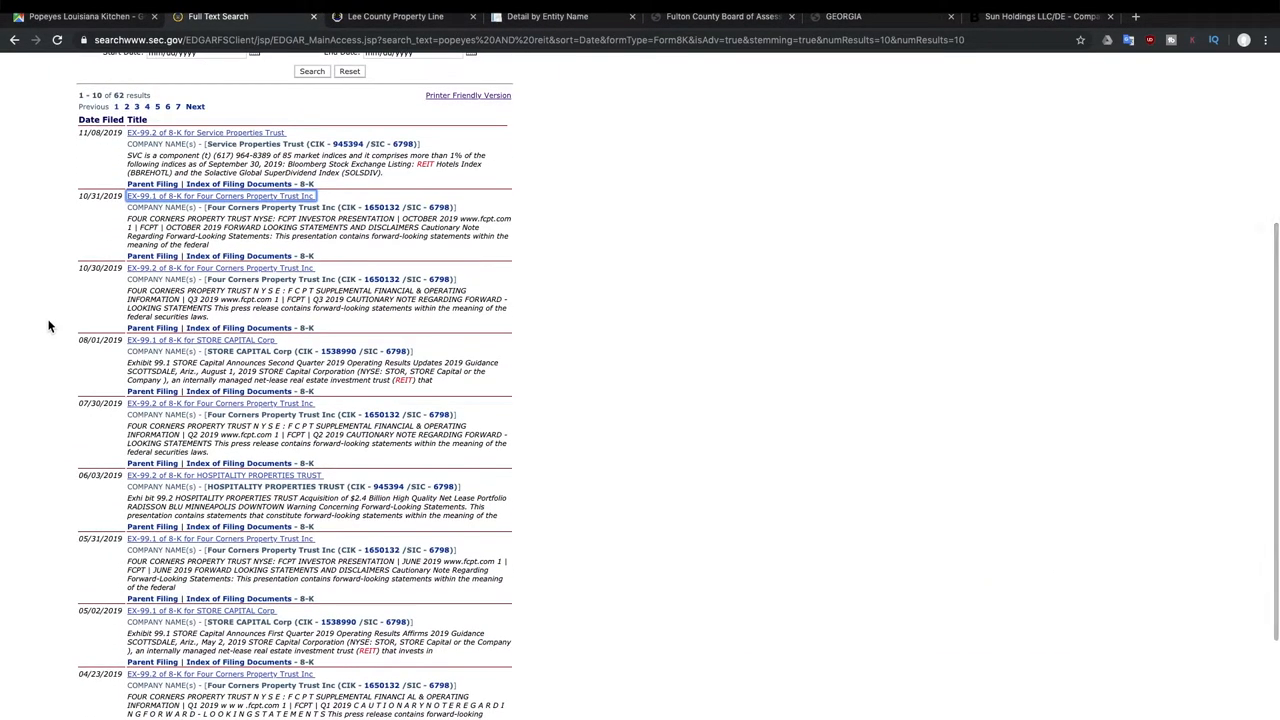
click(201, 340)
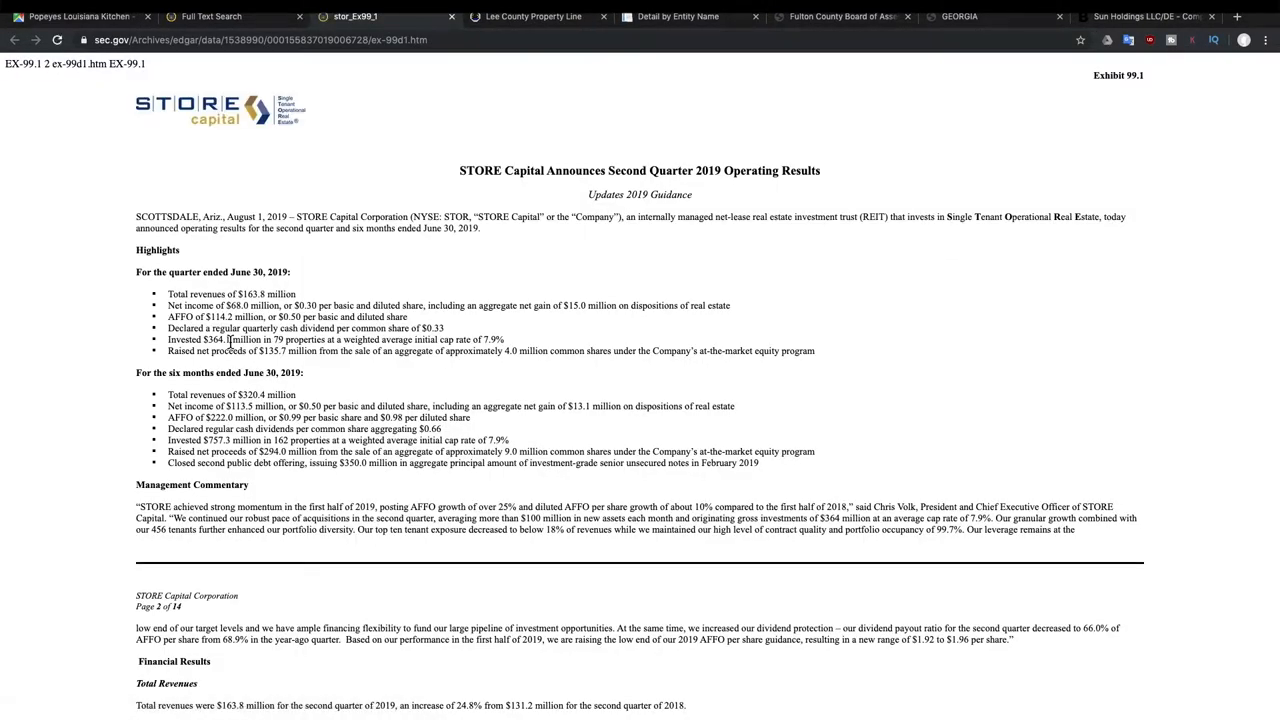
double_click(455, 216)
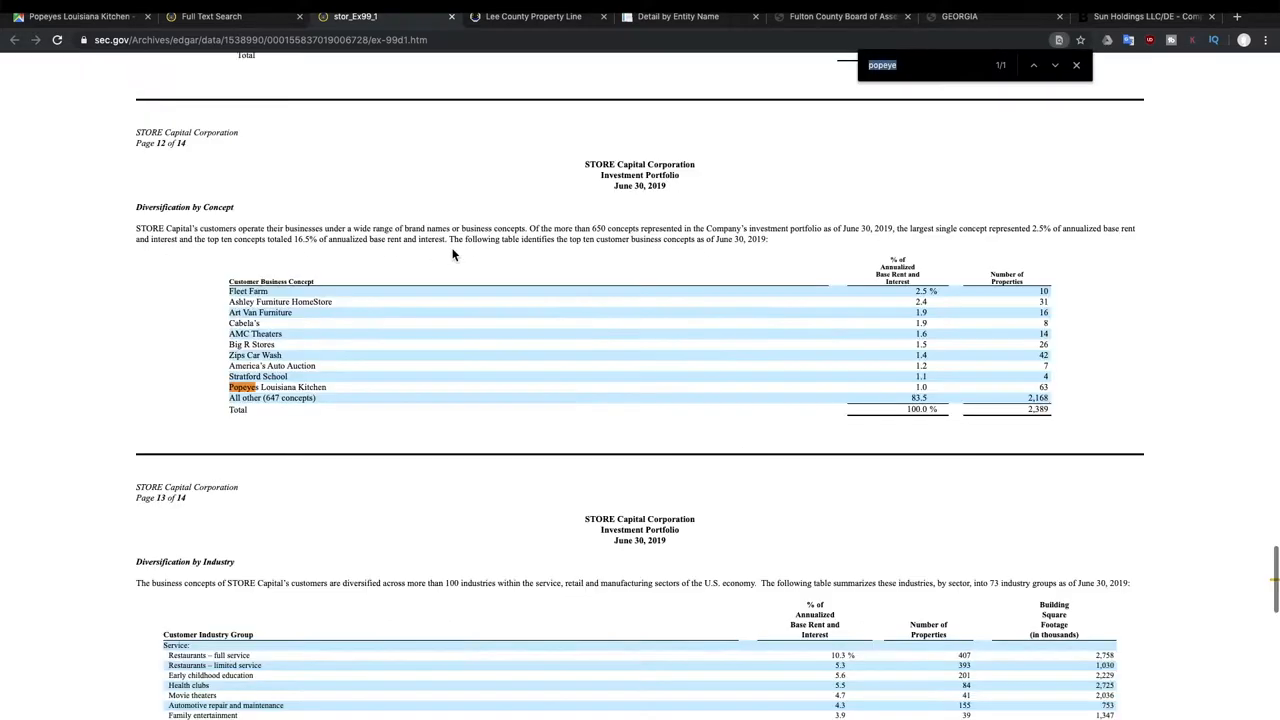
key(BackSpace)
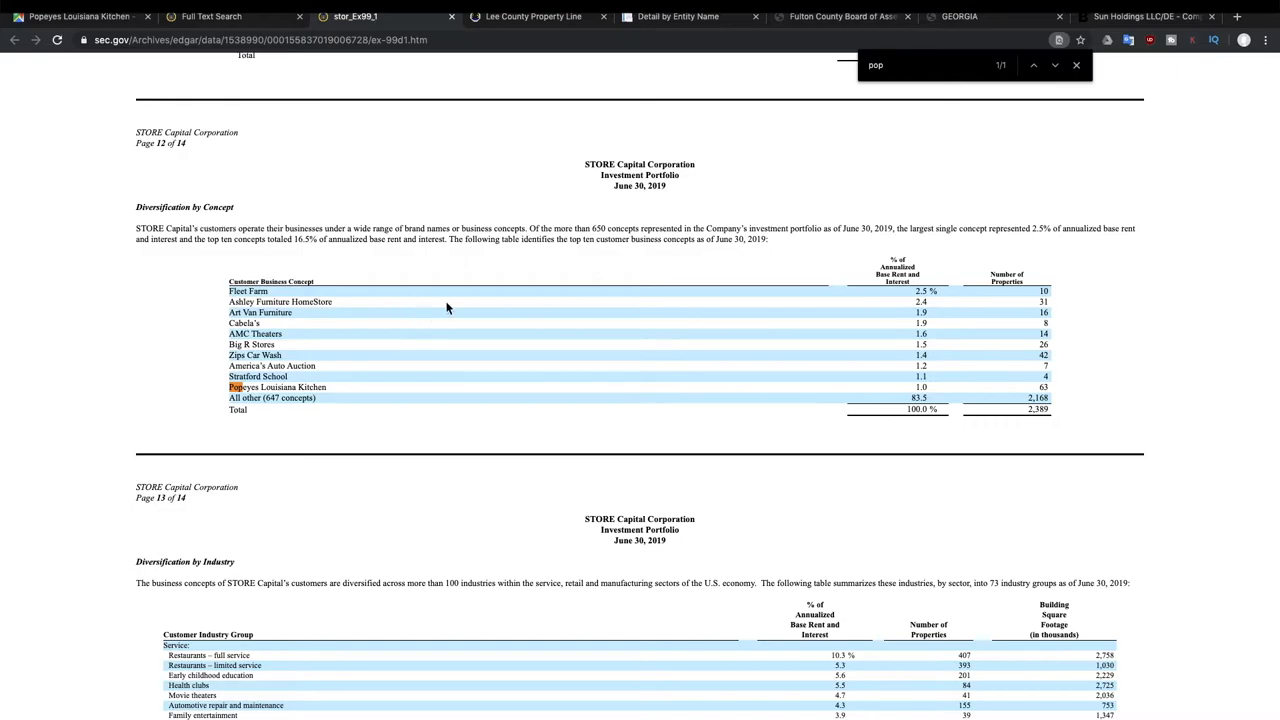
mouse_move(561, 410)
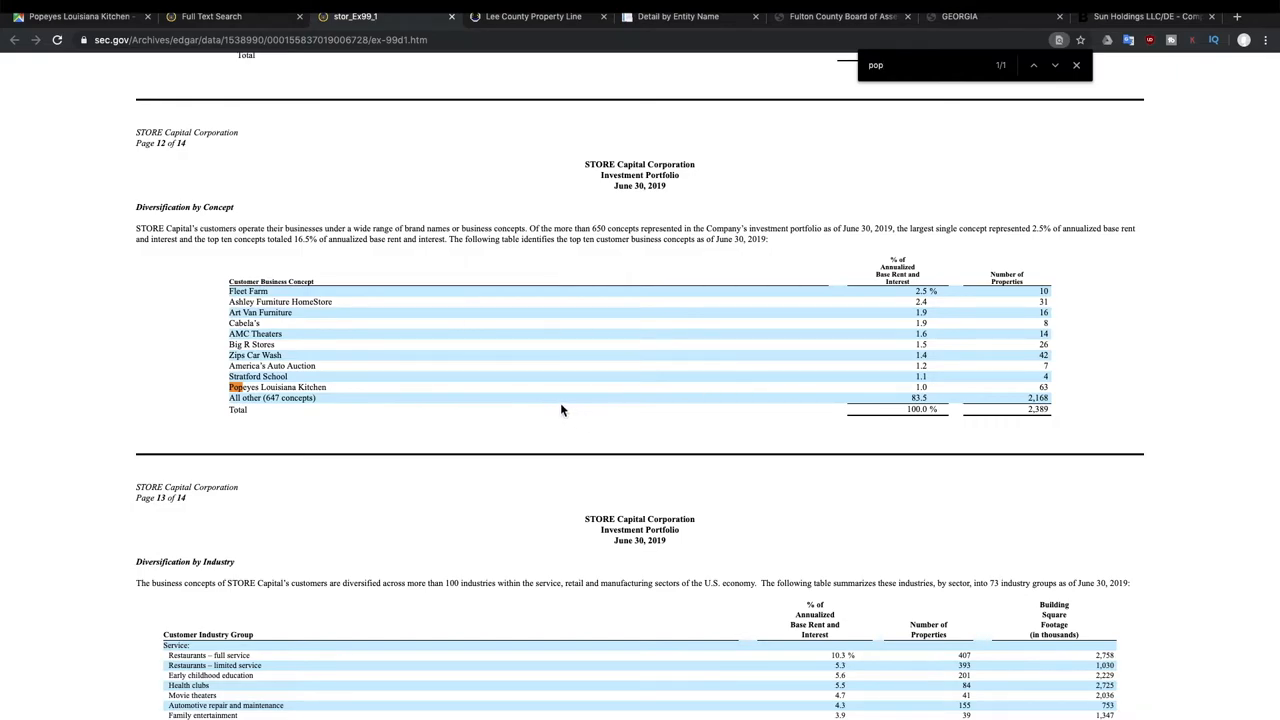
mouse_move(1048, 390)
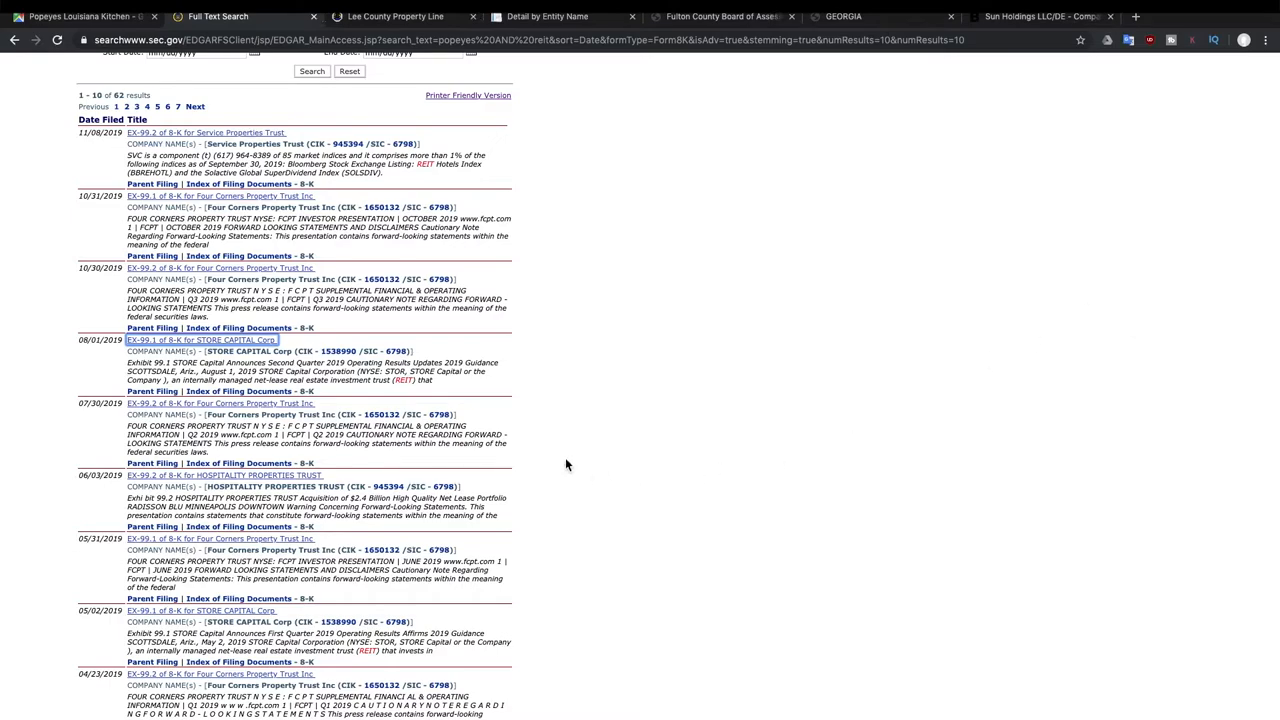
mouse_move(572, 456)
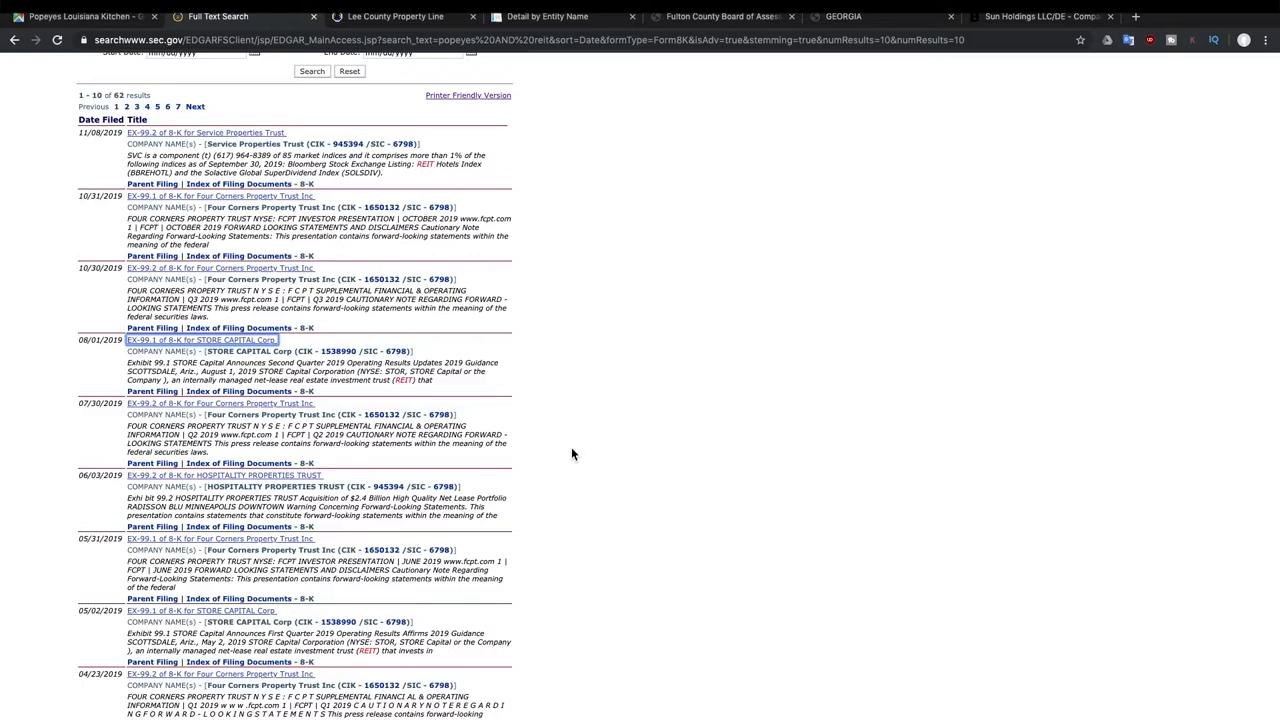
scroll(up, 3)
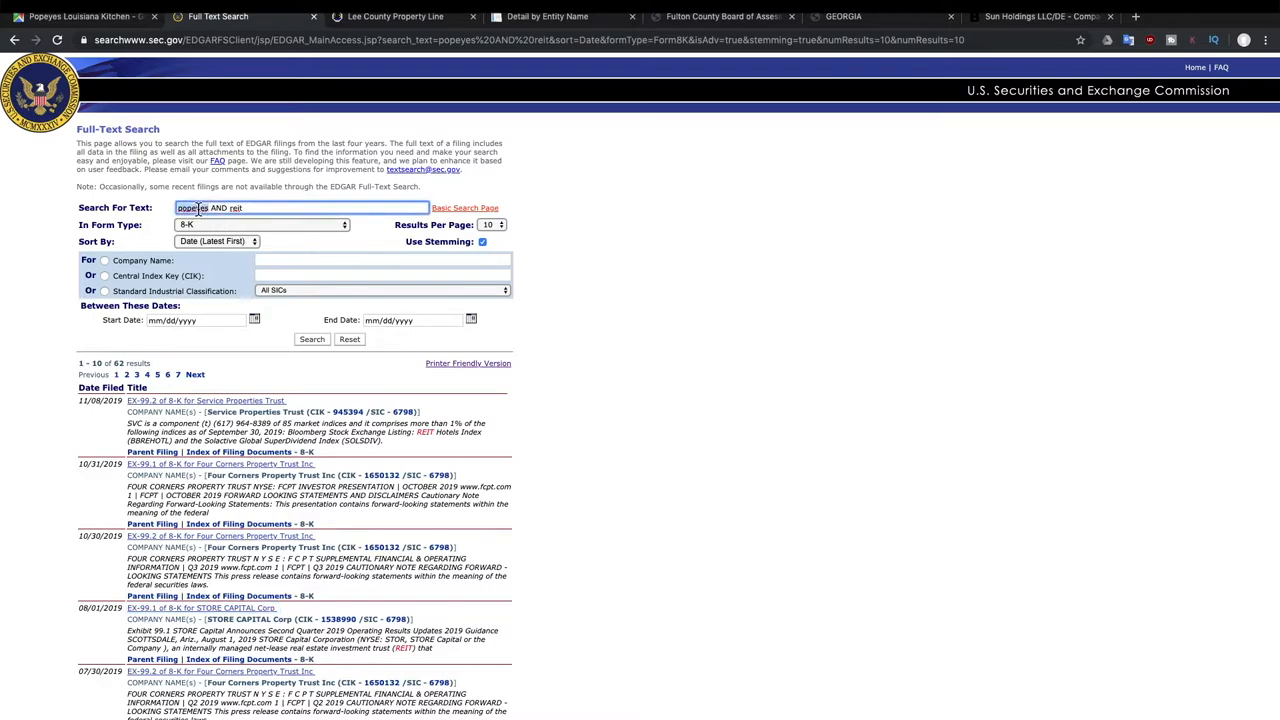
text(amazon AND reit)
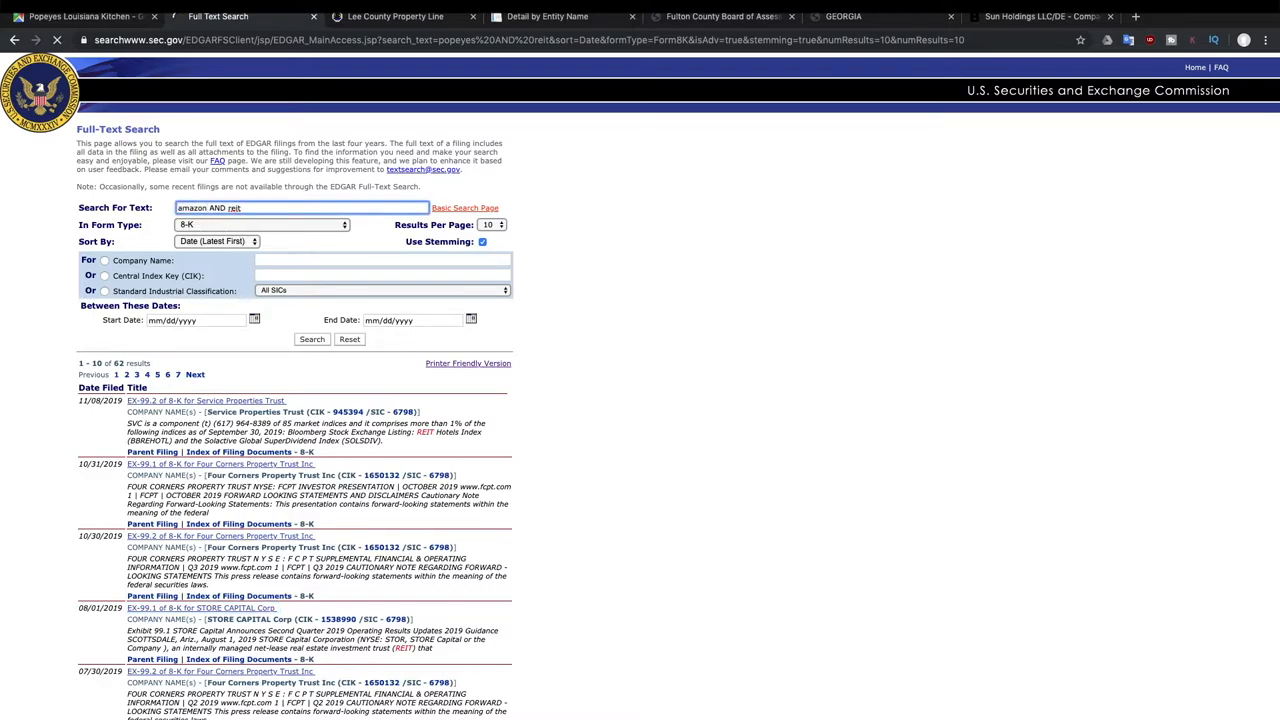
click(311, 339)
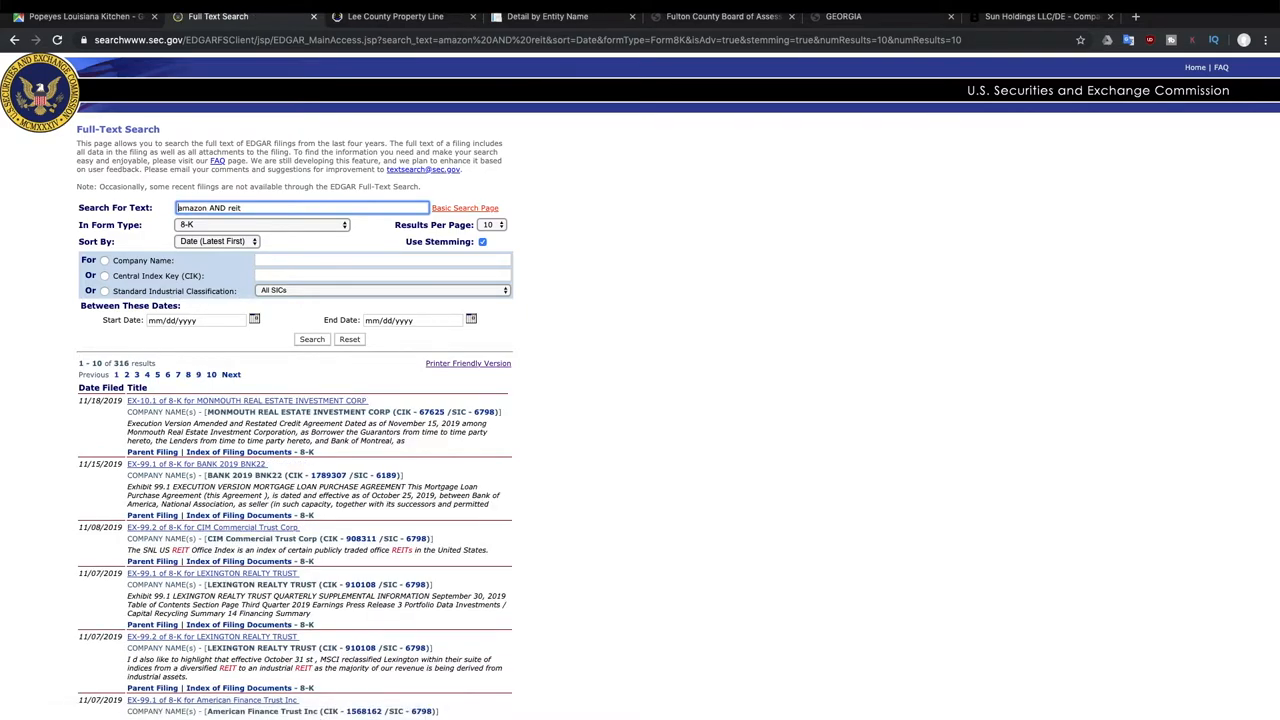
scroll(down, 3)
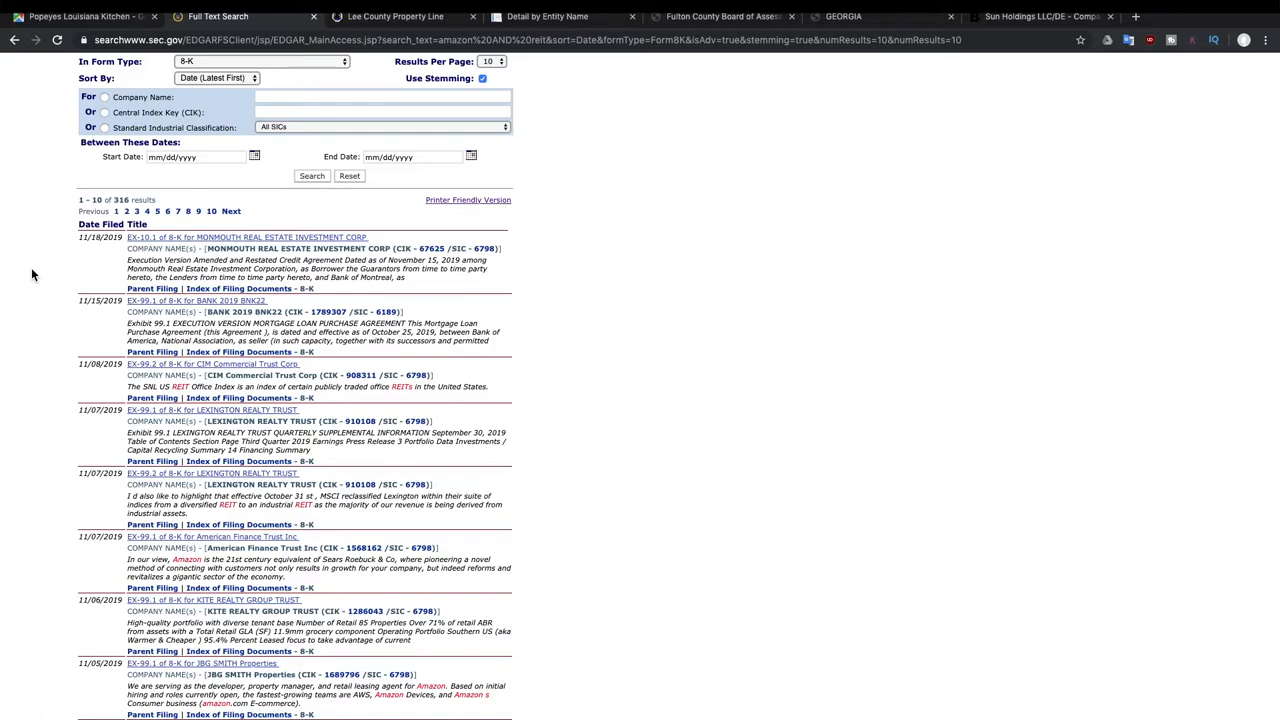
scroll(down, 3)
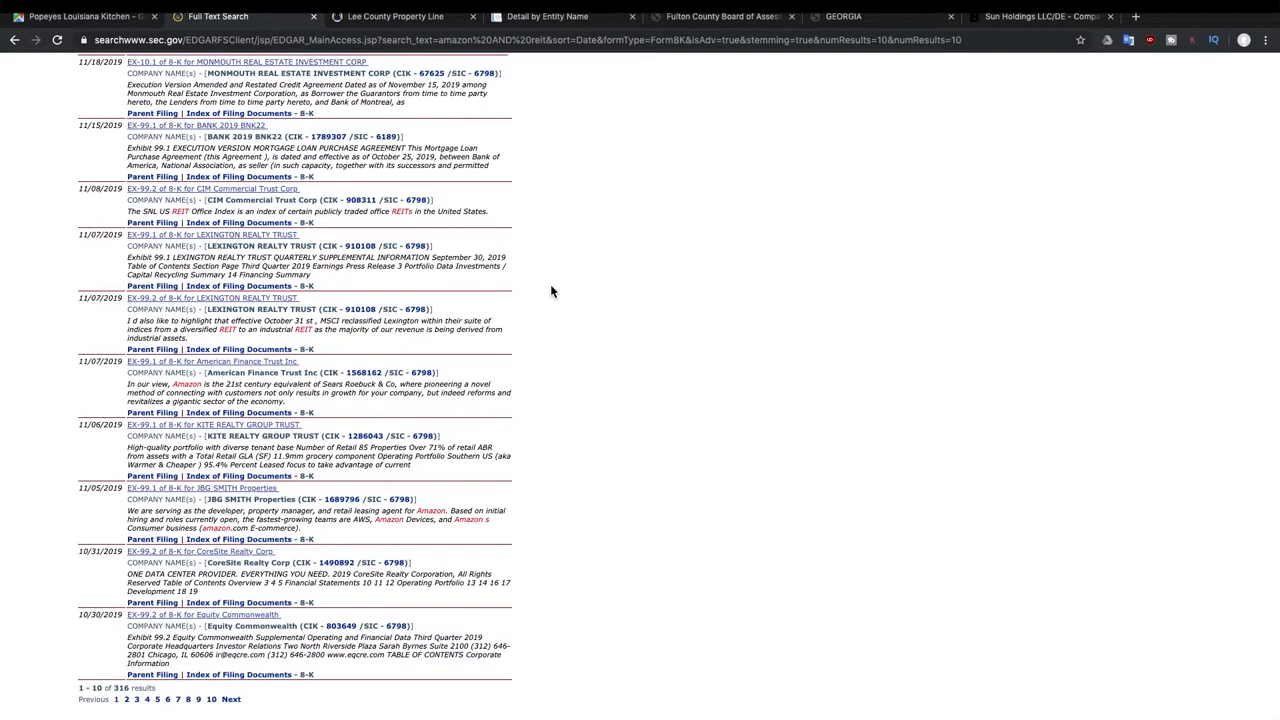
scroll(up, 3)
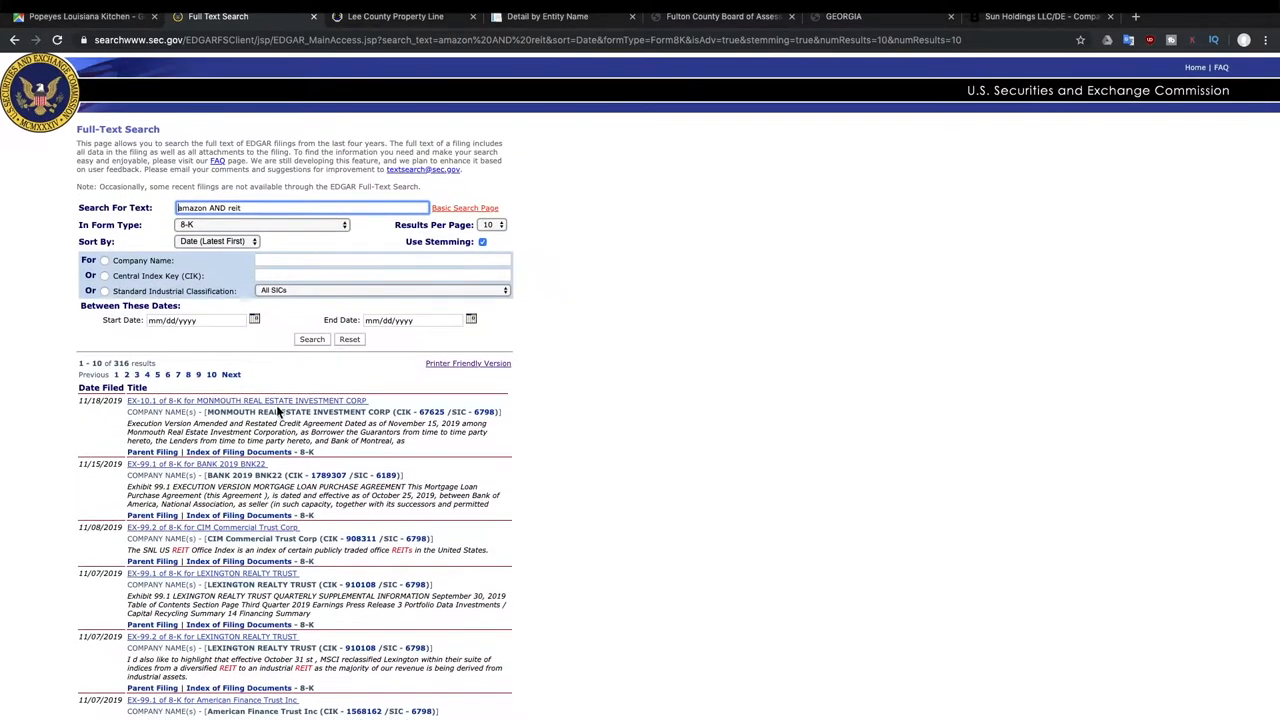
click(244, 400)
text(m)
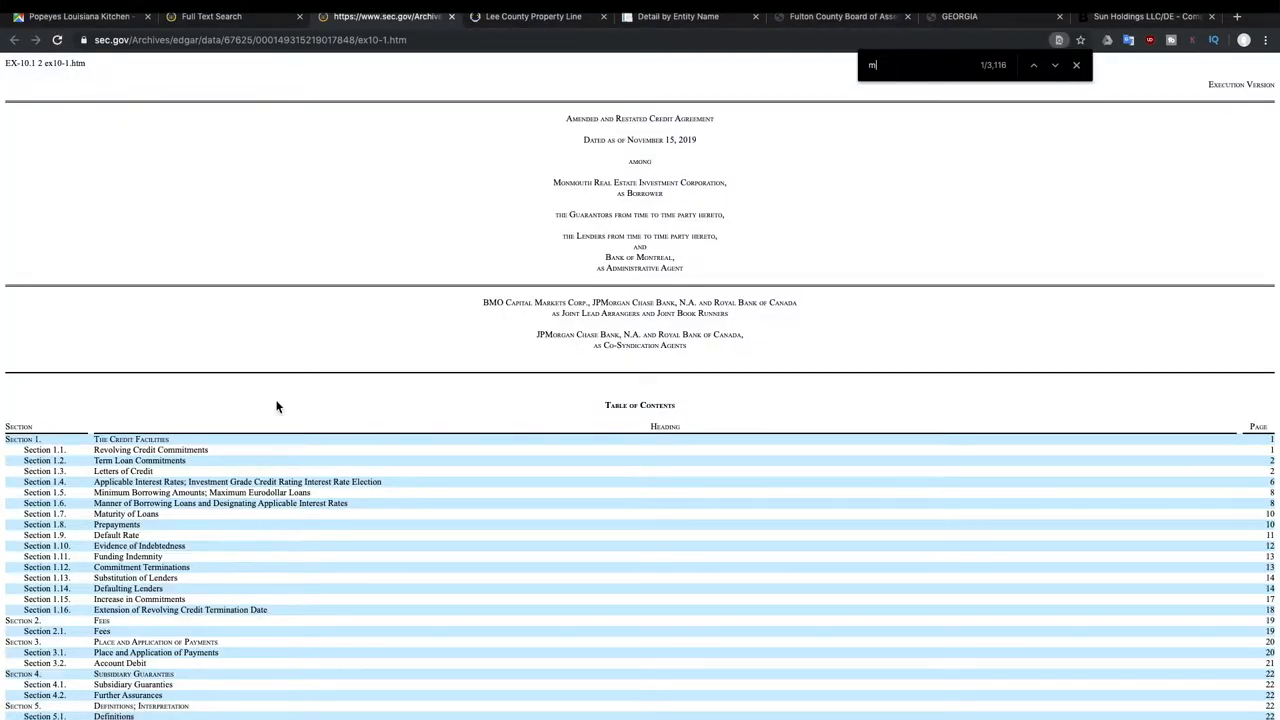
text(amza)
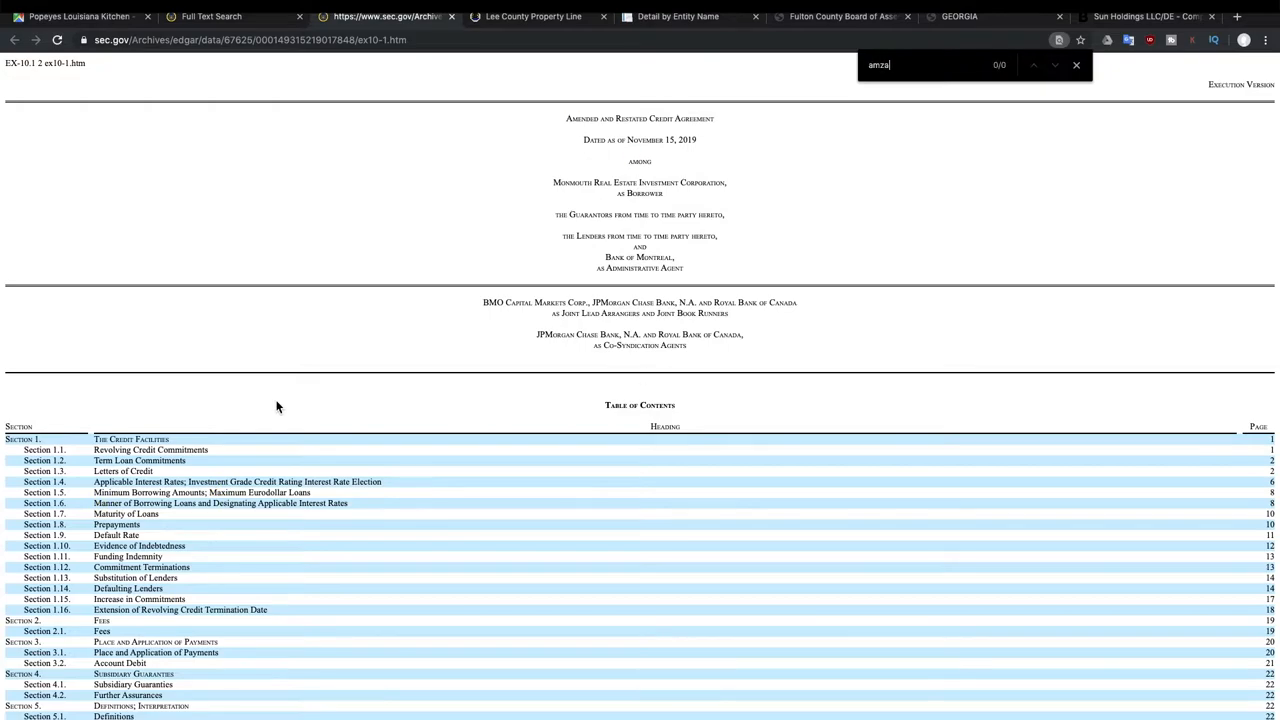
text(amazon)
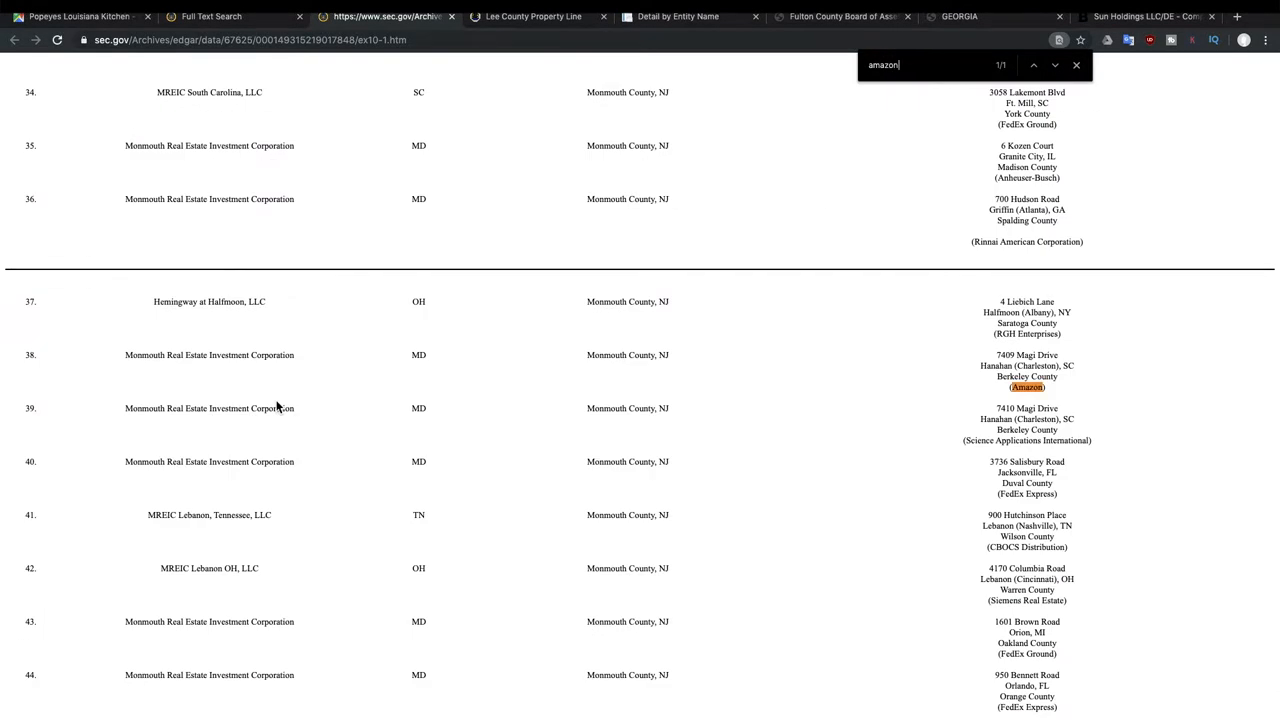
mouse_move(968, 362)
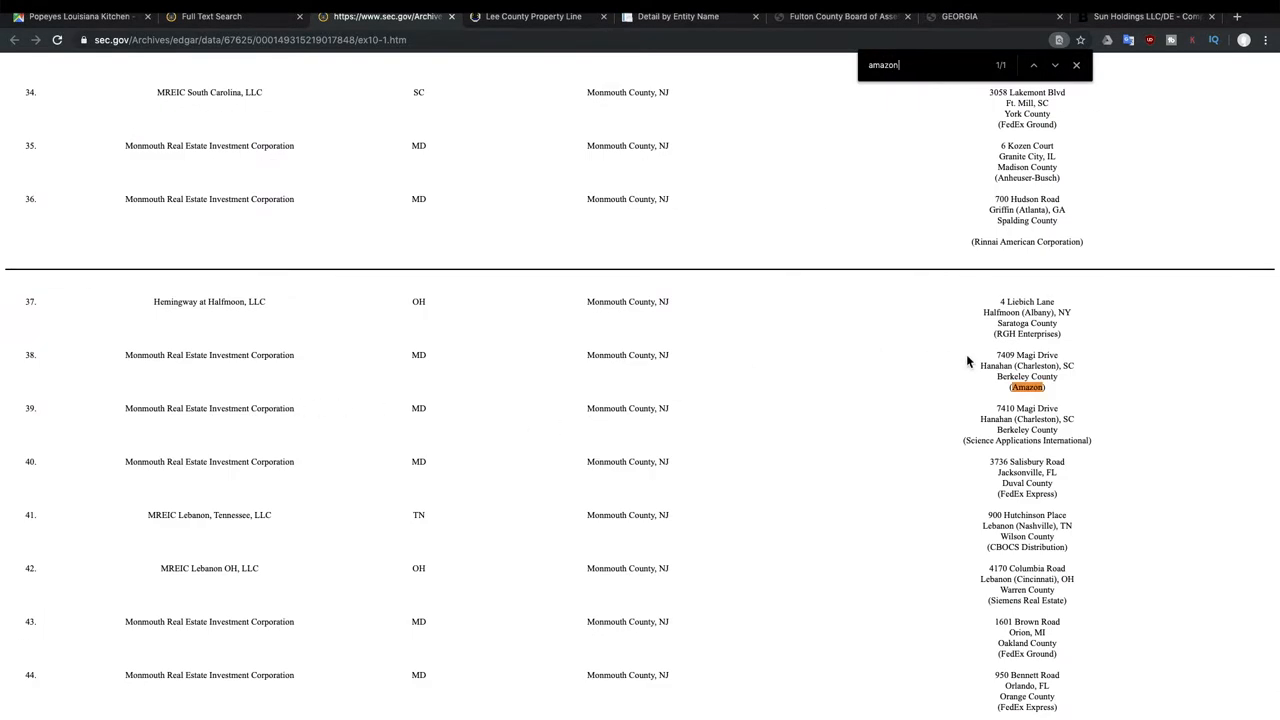
mouse_move(1057, 397)
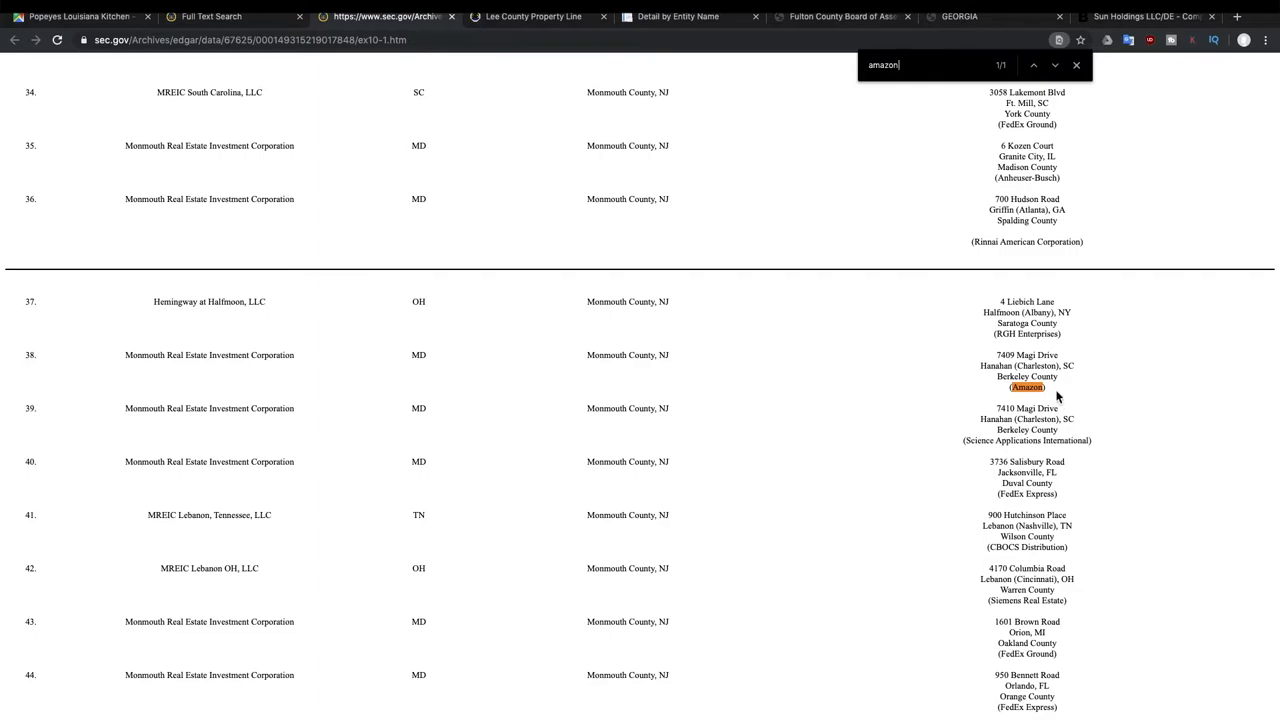
mouse_move(925, 391)
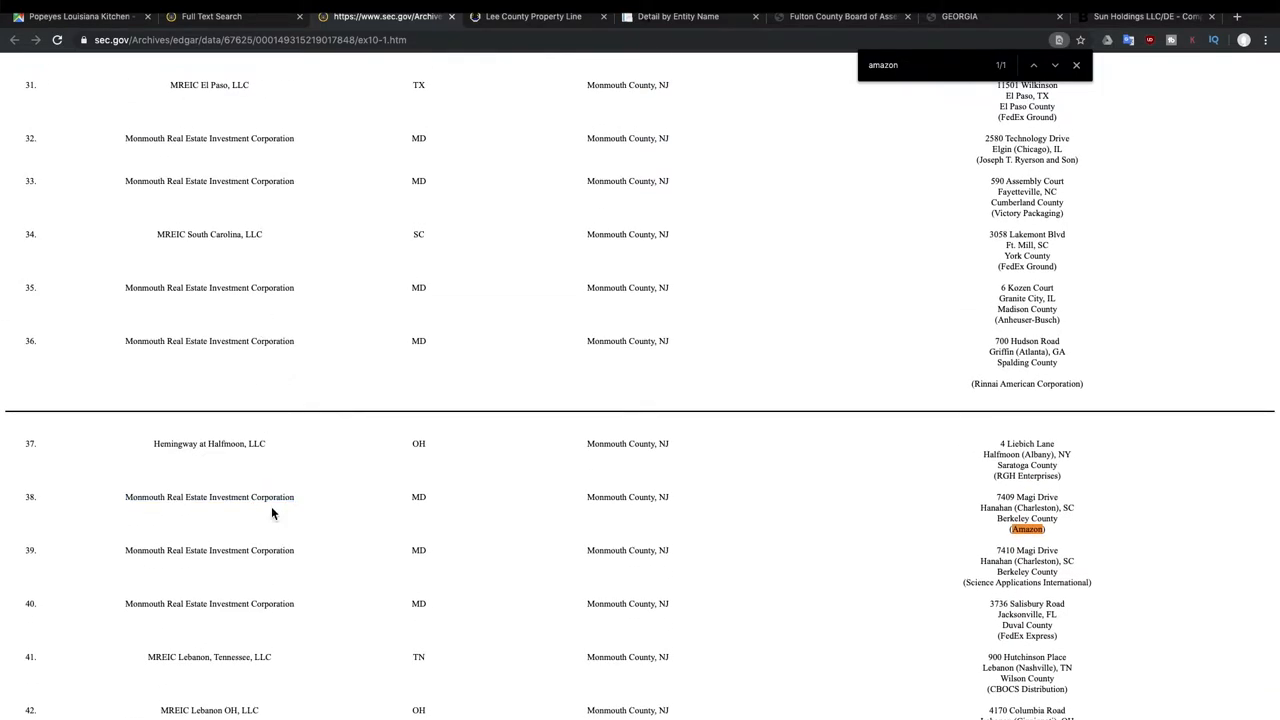
scroll(down, 3)
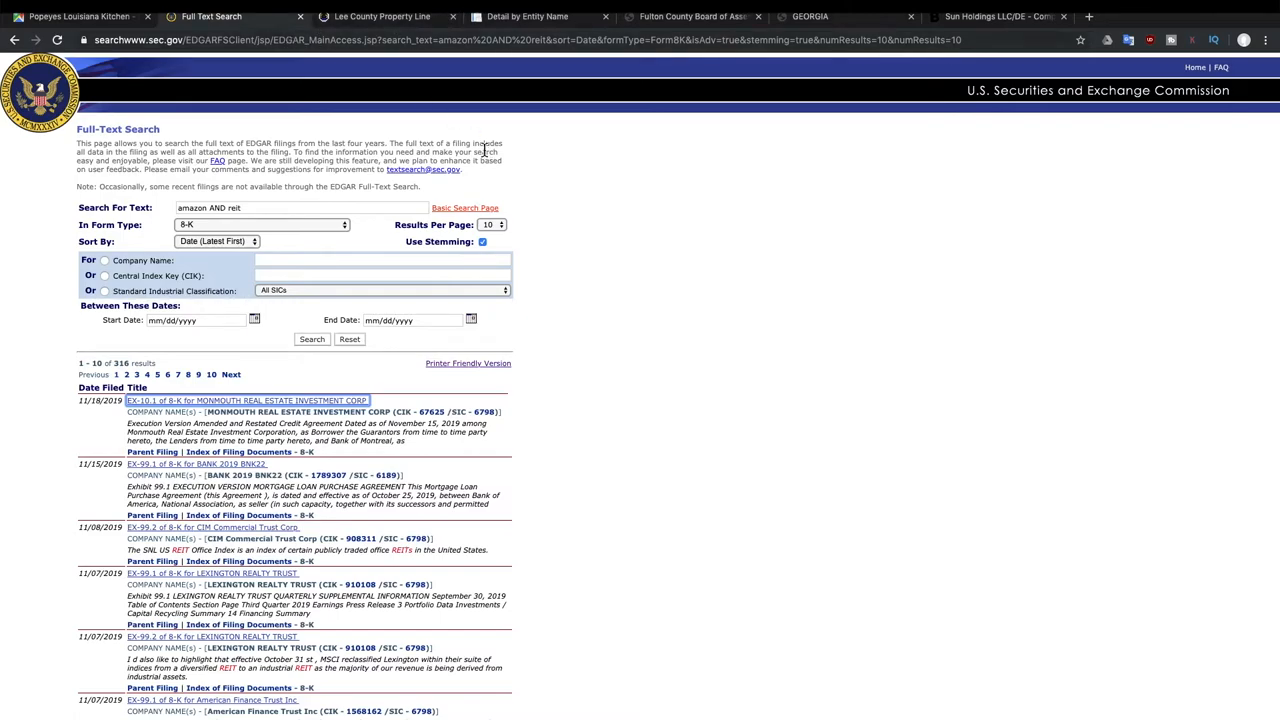
Google 'reit amazon' and open the Forbes article on Amazon's landlords, naming Duke Realty.
click(1040, 16)
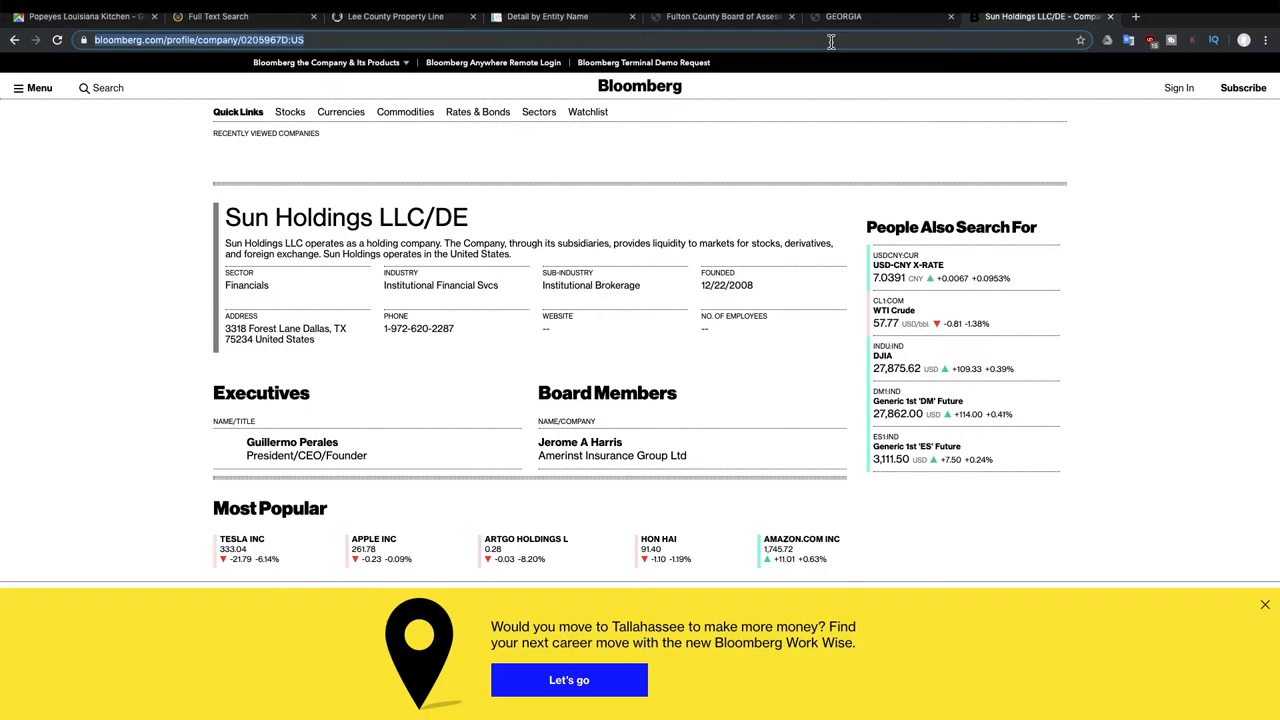
text(reit)
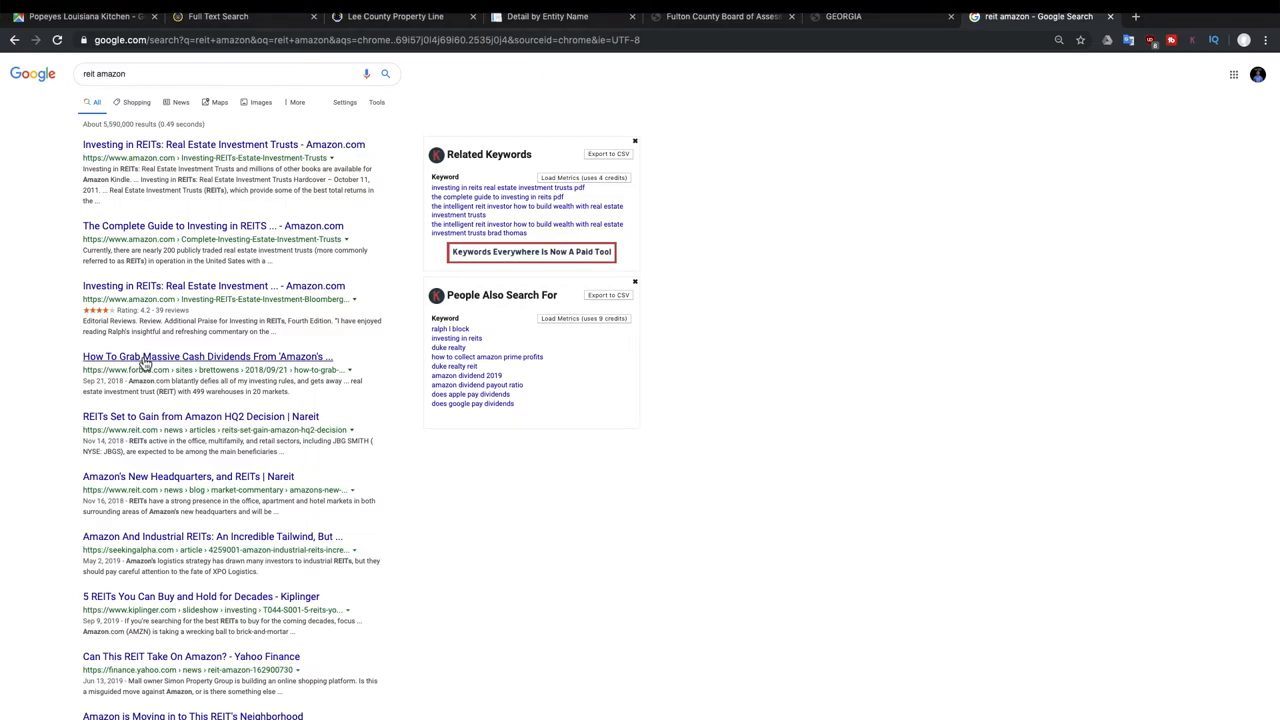
click(207, 356)
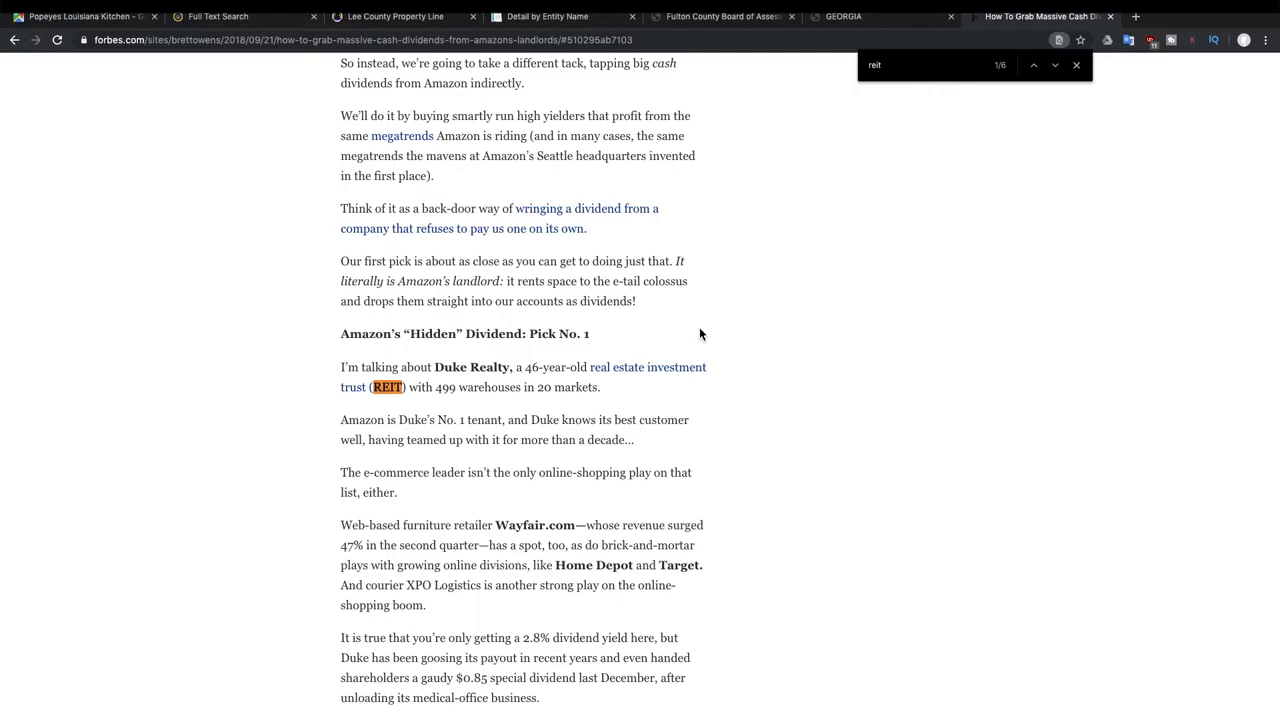
click(1053, 65)
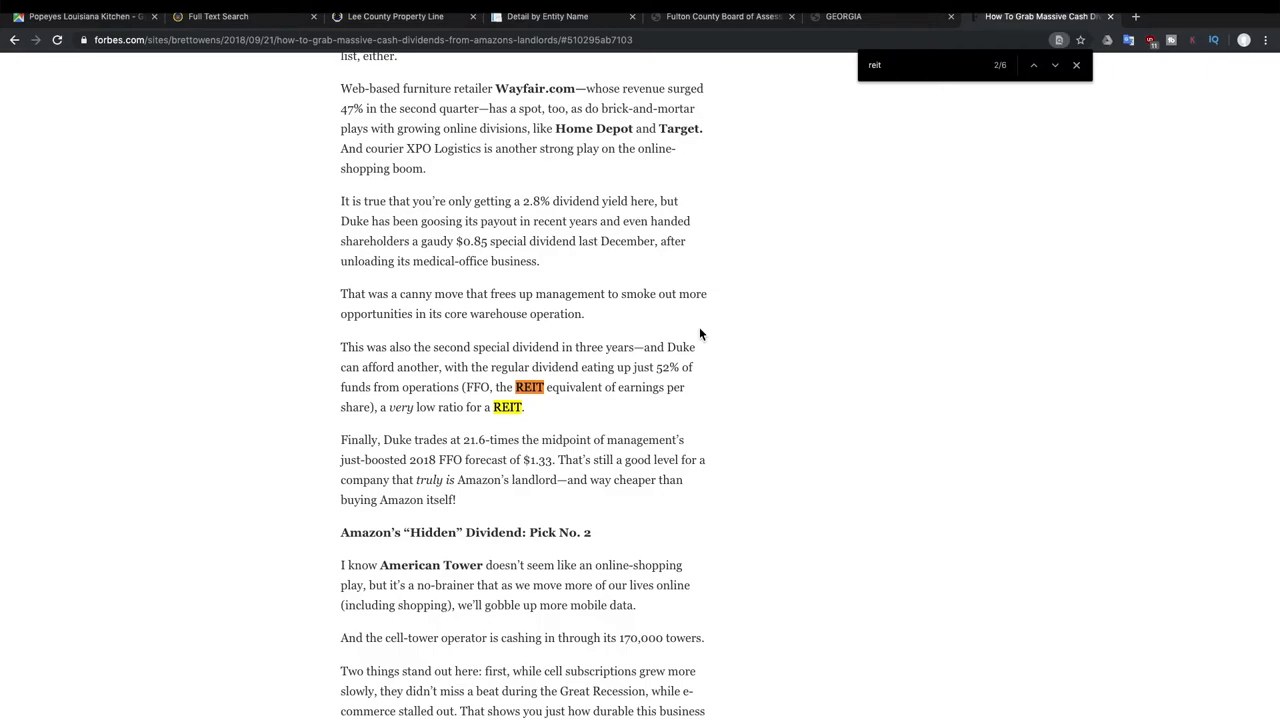
scroll(down, 3)
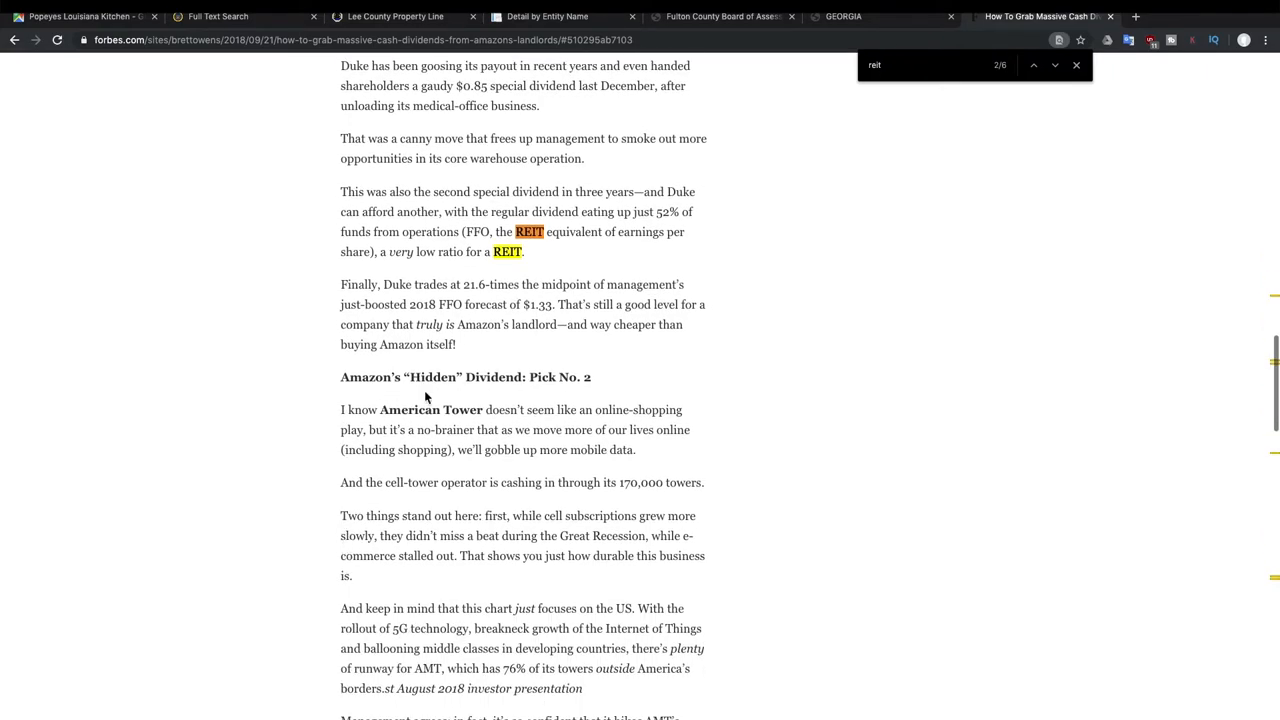
scroll(down, 3)
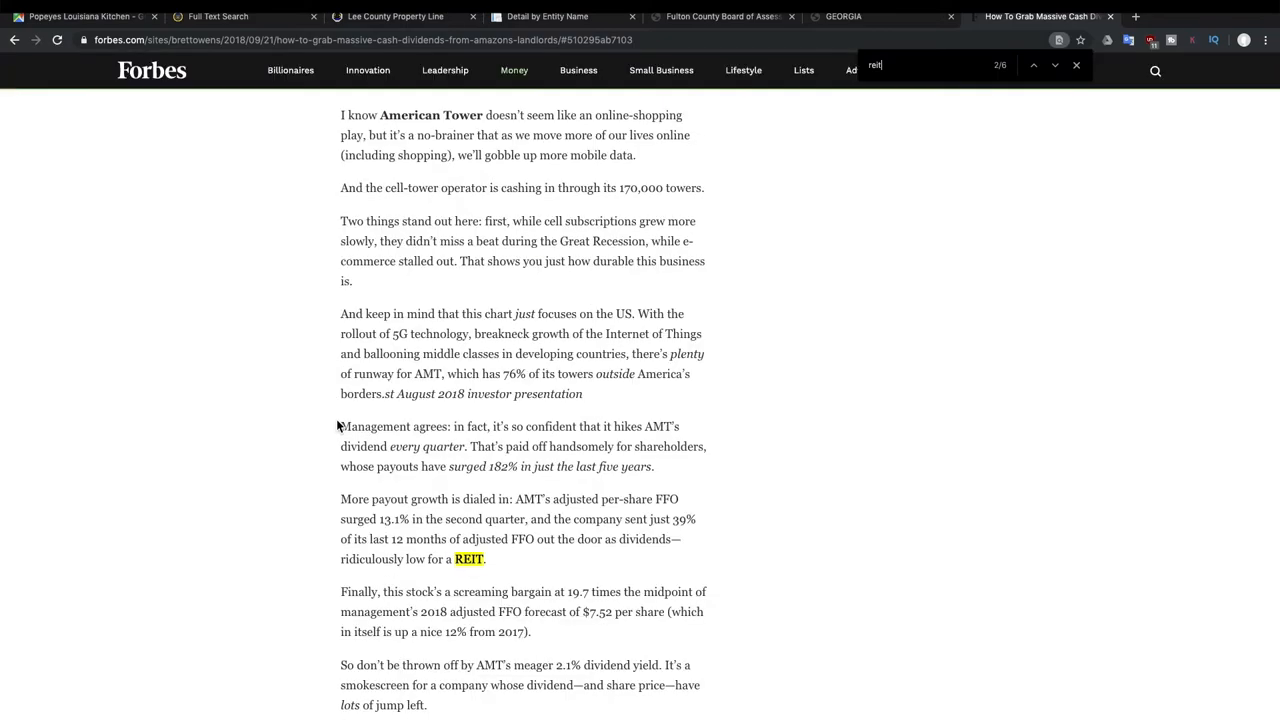
scroll(up, 3)
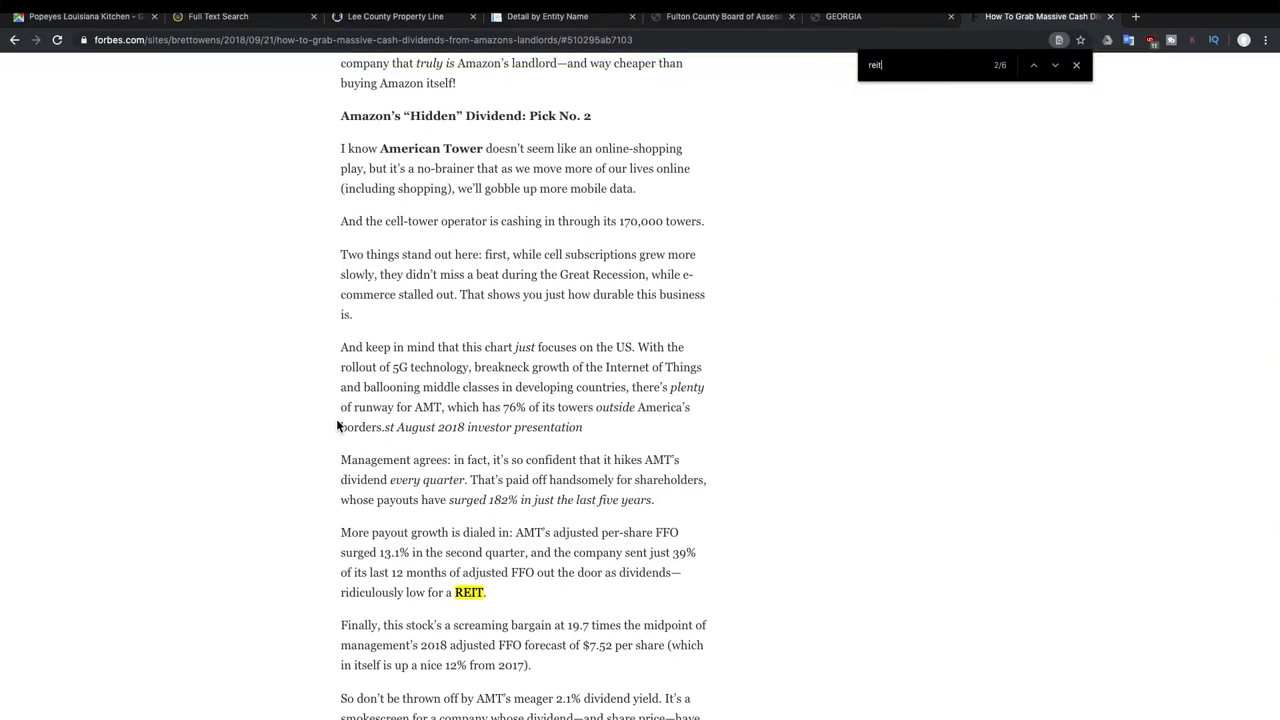
mouse_move(320, 350)
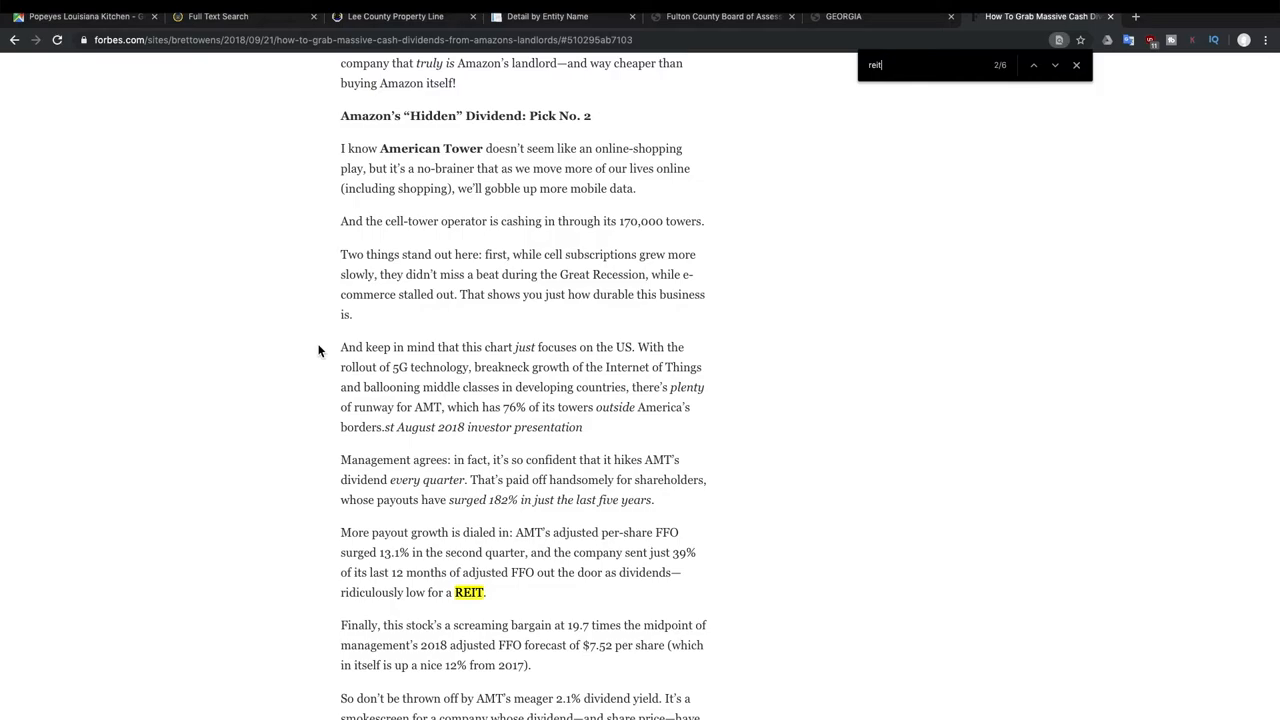
scroll(down, 3)
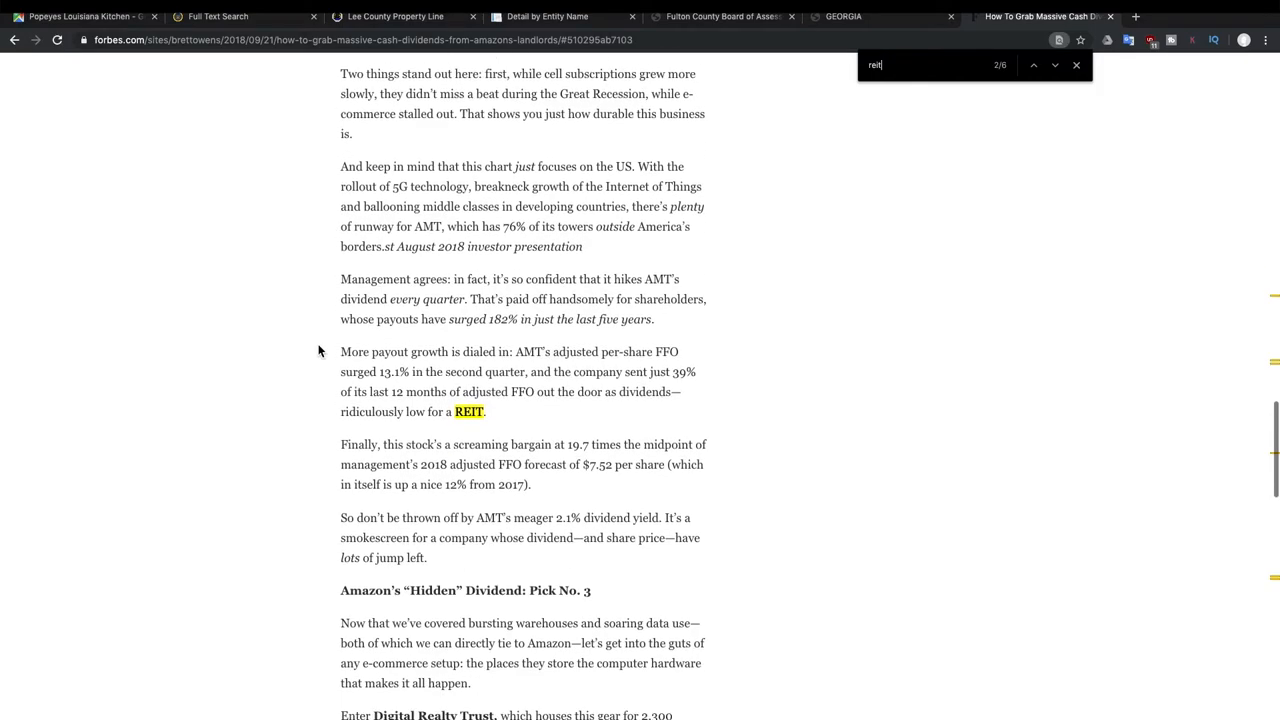
scroll(down, 3)
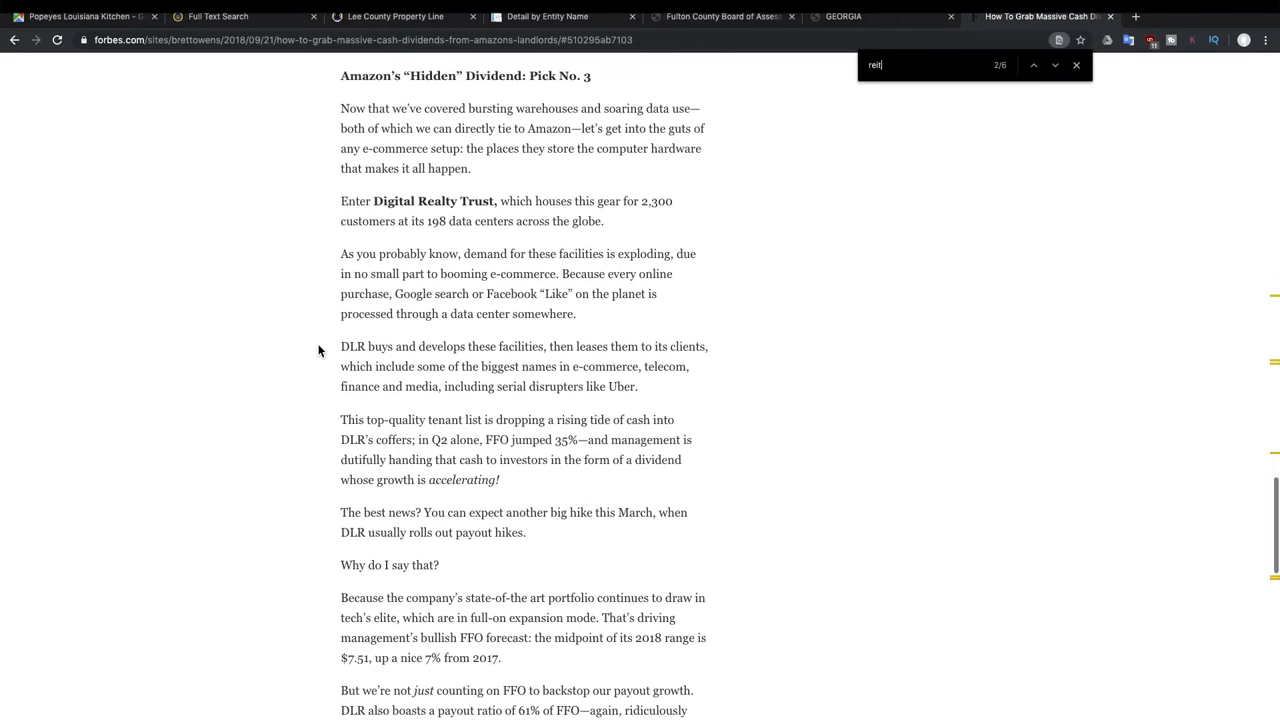
mouse_move(437, 196)
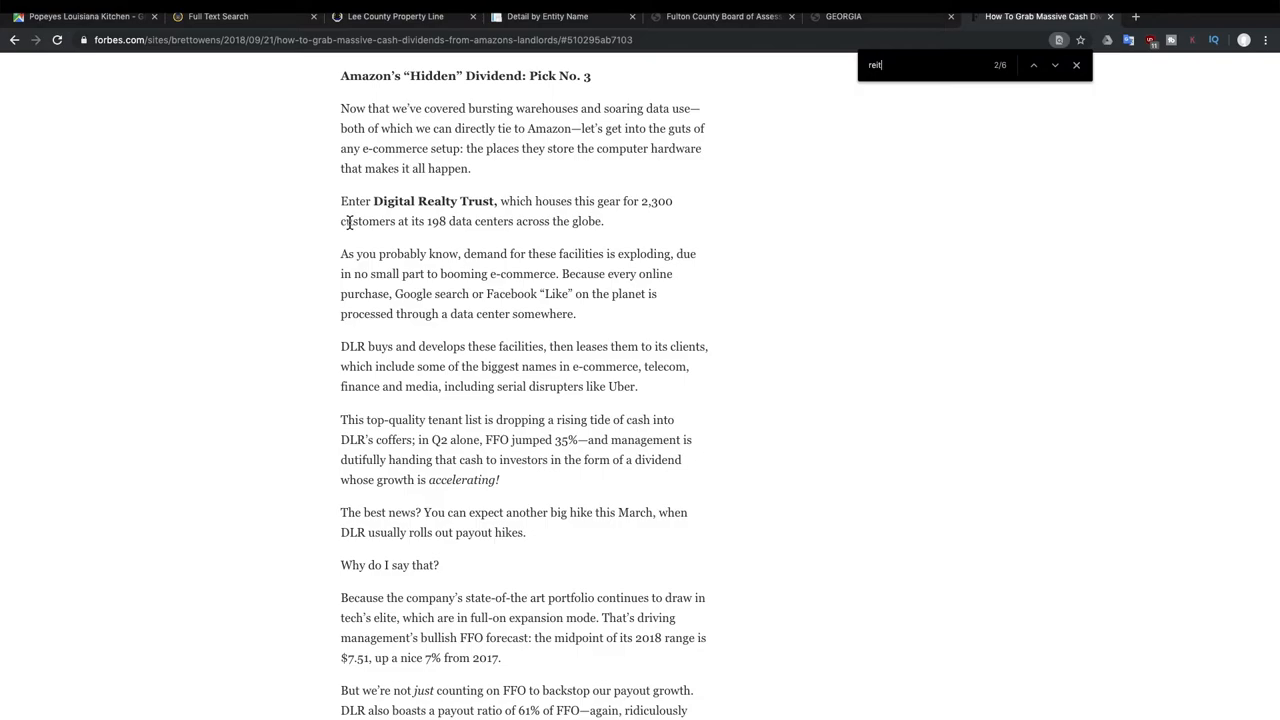
mouse_move(293, 260)
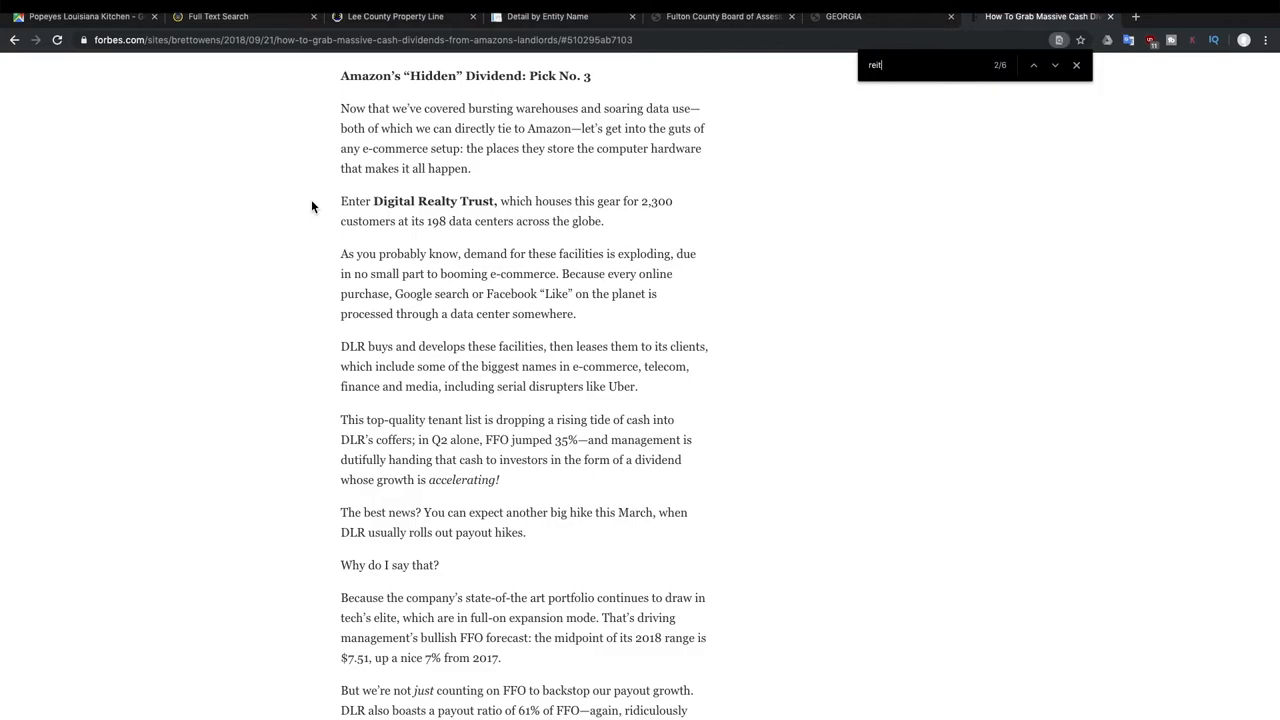
click(240, 16)
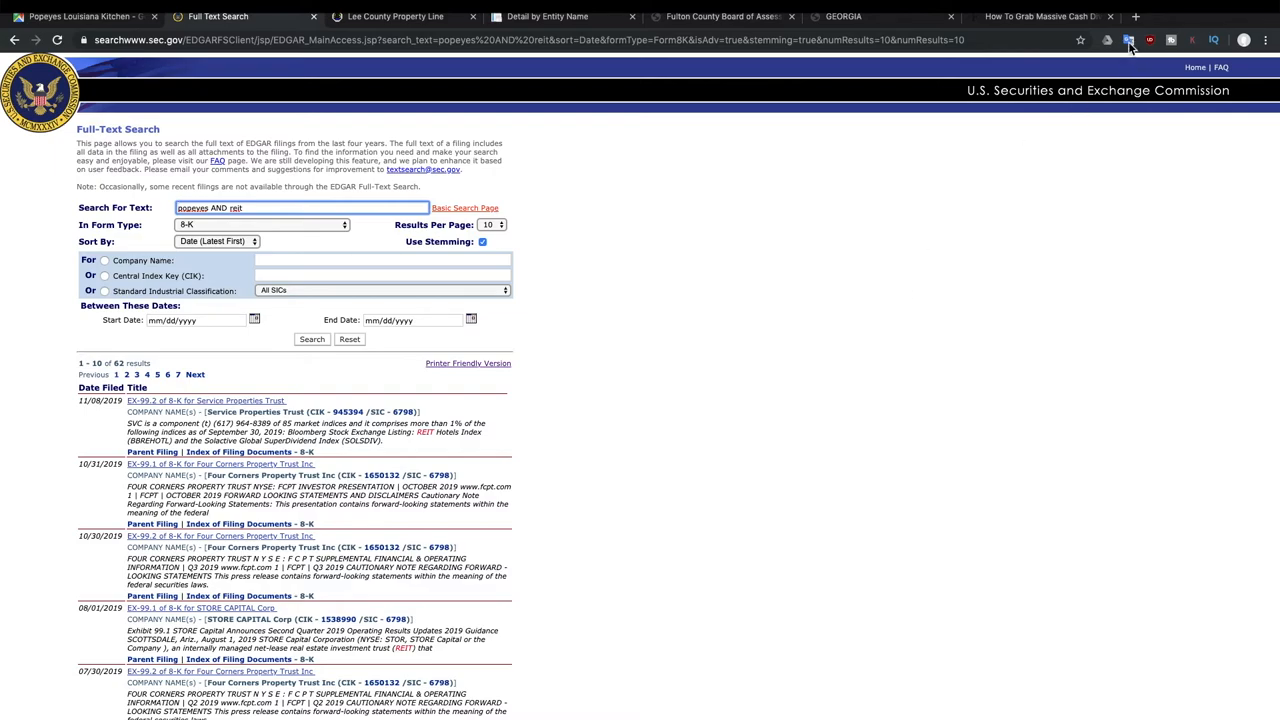
Open FINVIZ.com in a new tab and begin entering the VNQ ticker.
click(1237, 16)
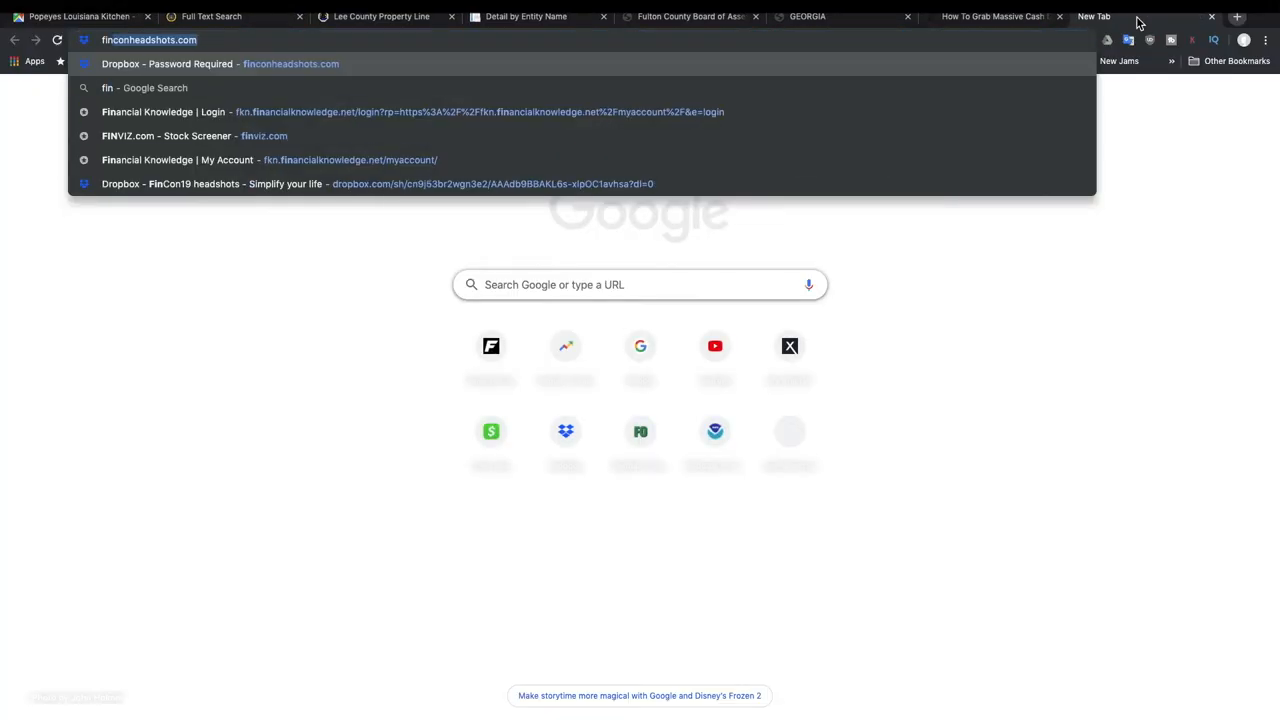
click(180, 135)
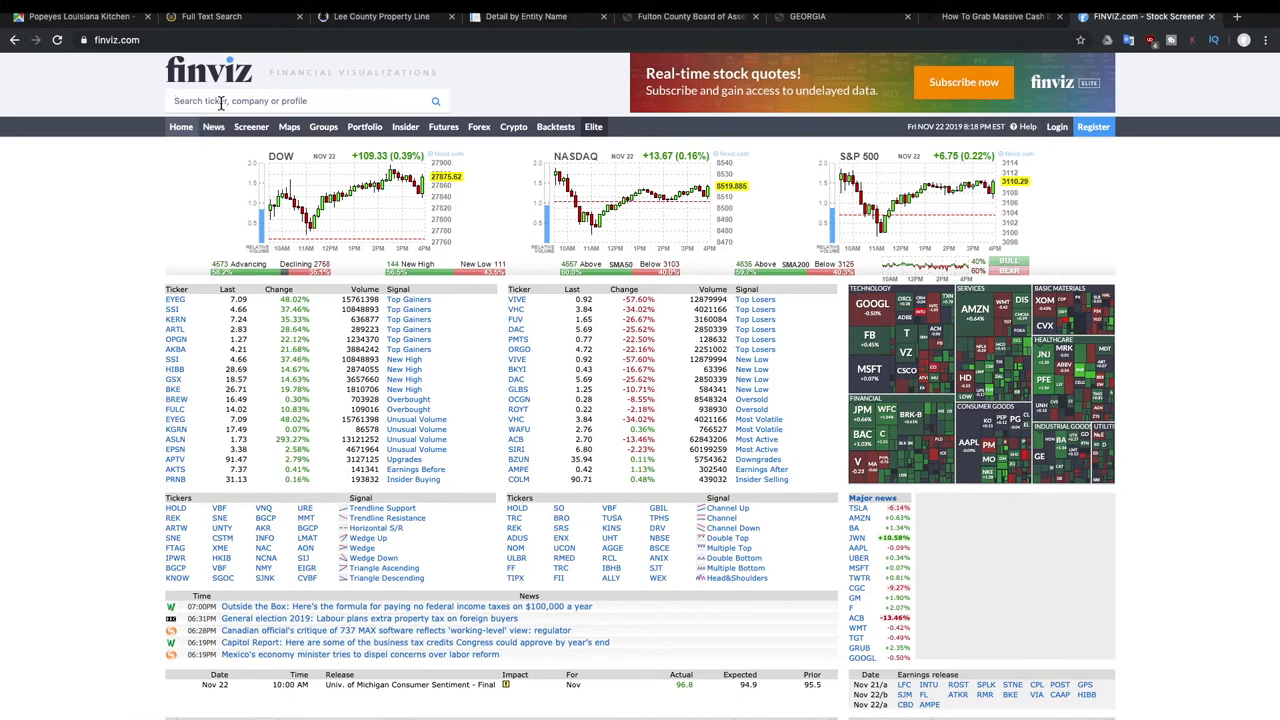
text(v)
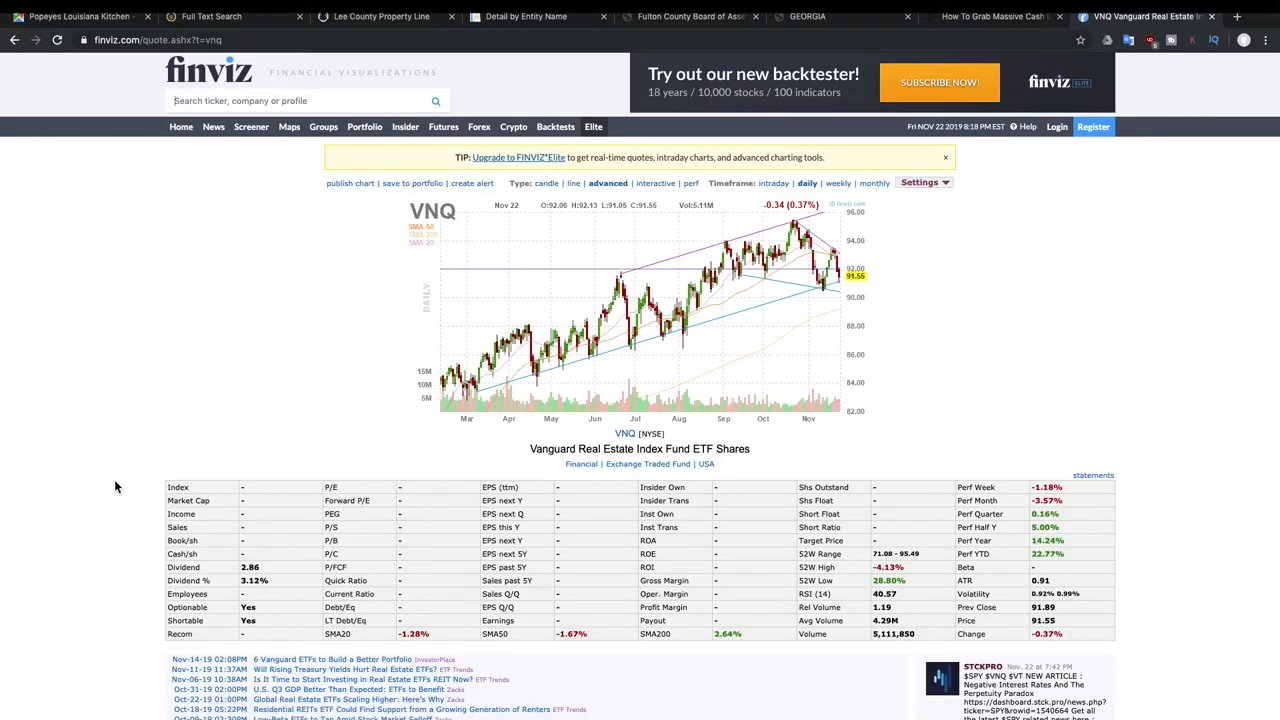
Scroll the VNQ quote page to view its 2.86 dividend and REIT ETF headlines.
scroll(down, 3)
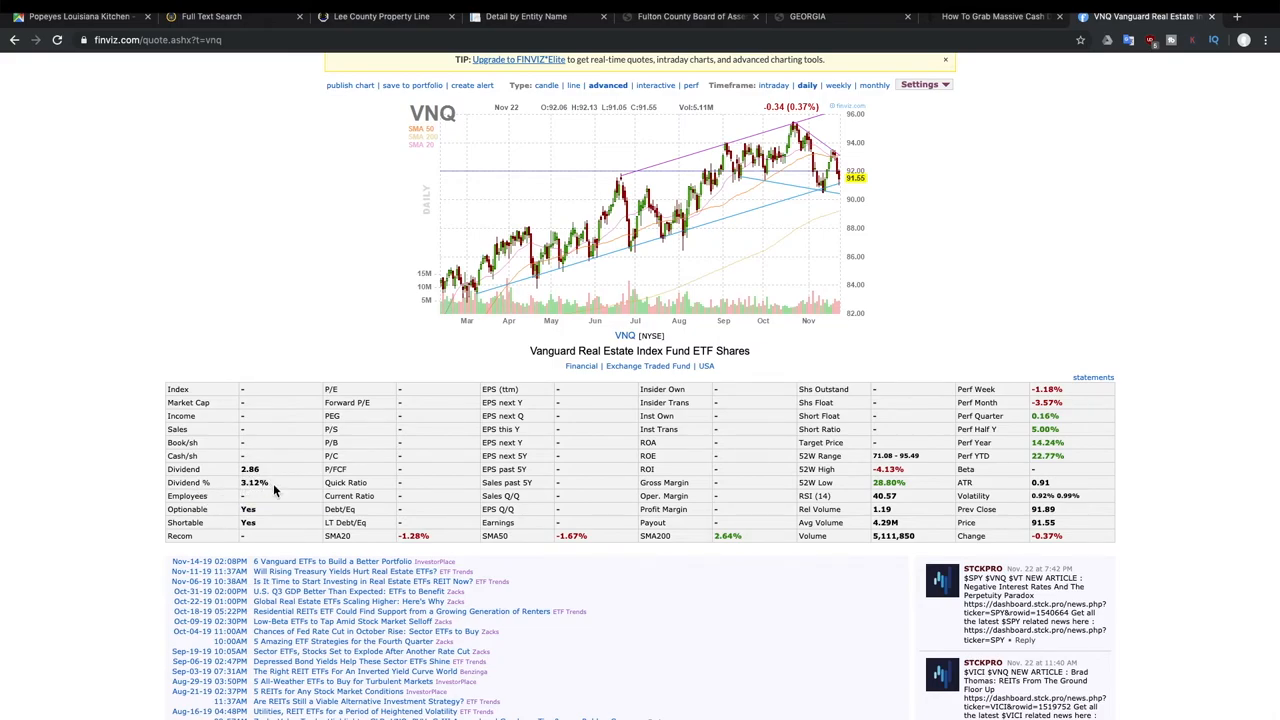
scroll(up, 3)
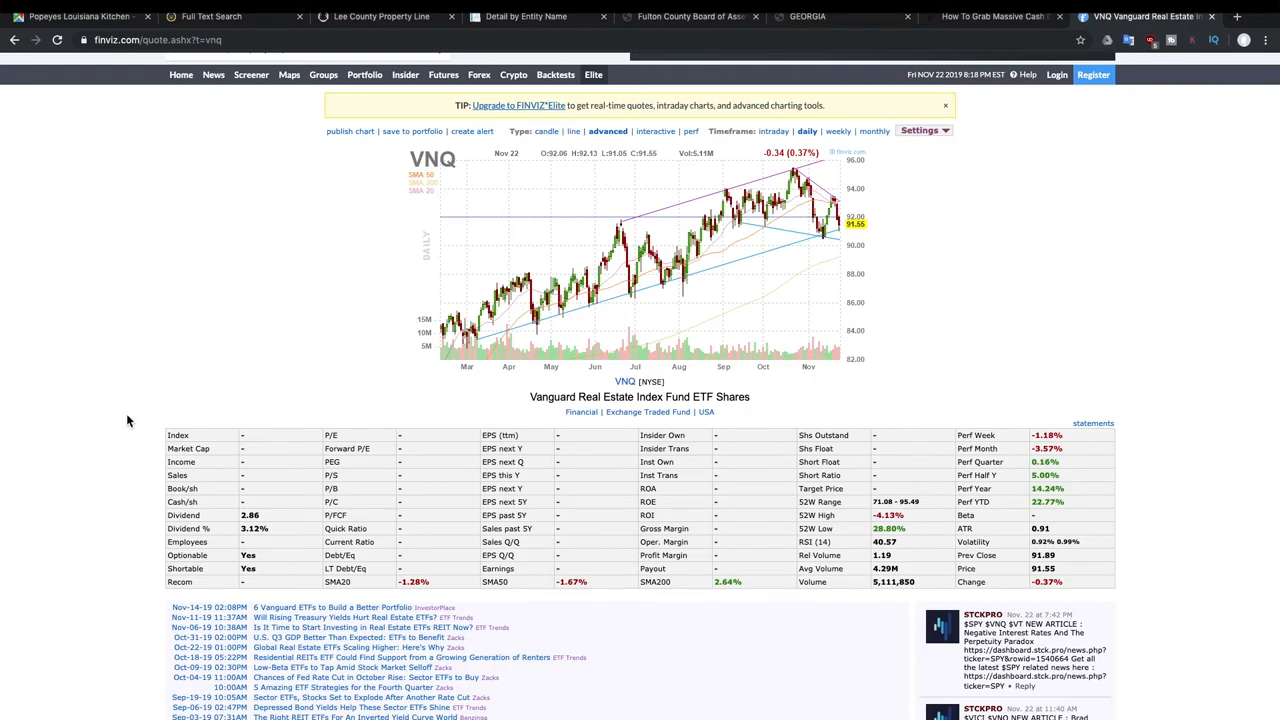
mouse_move(962, 266)
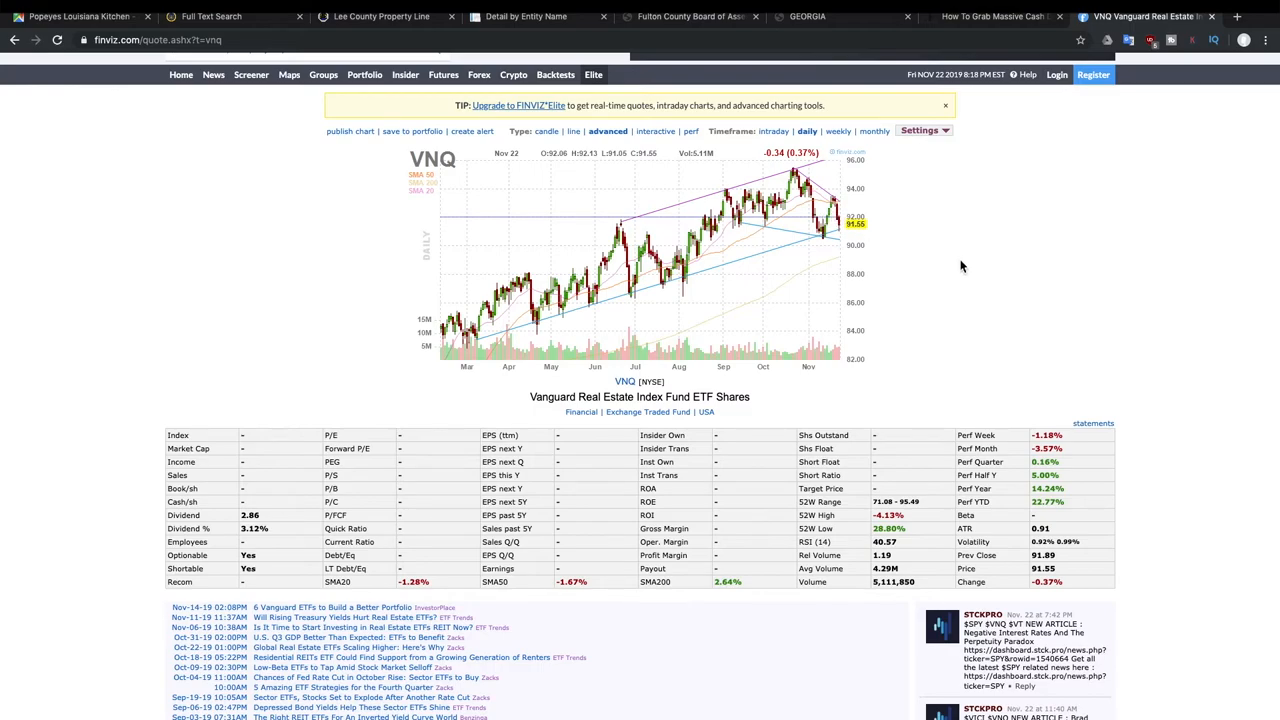